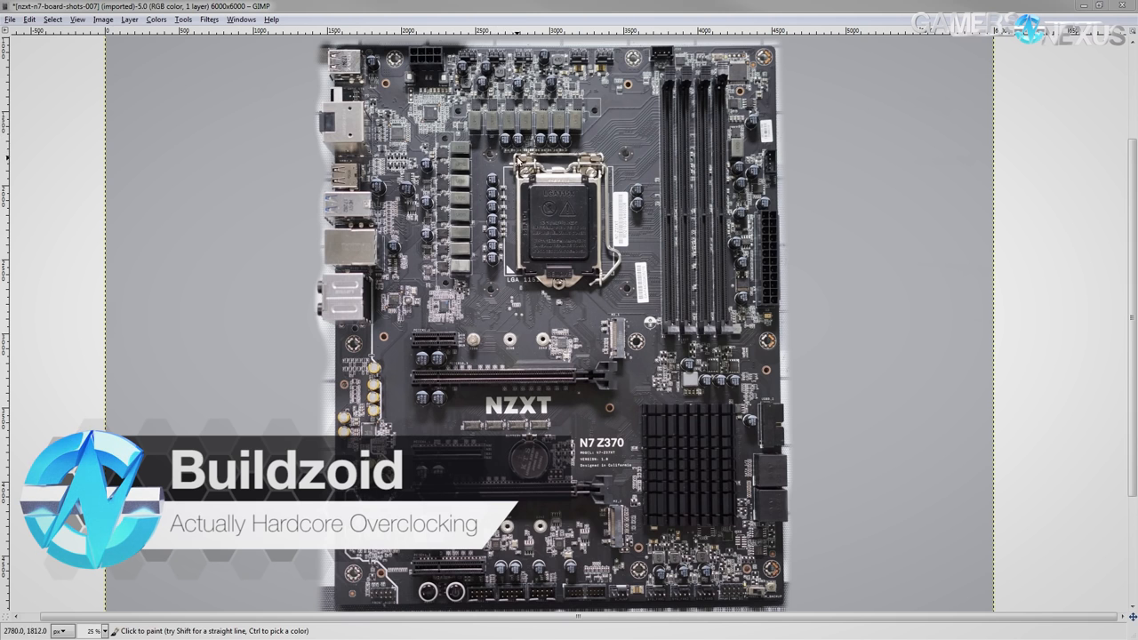
mouse_move(571, 313)
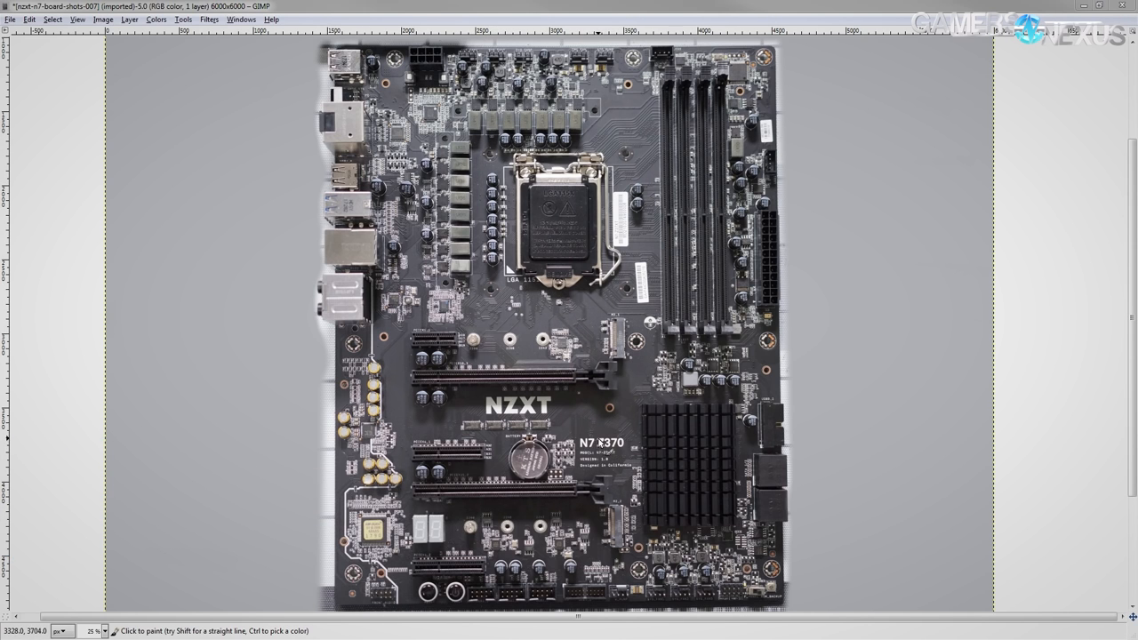
mouse_move(504, 213)
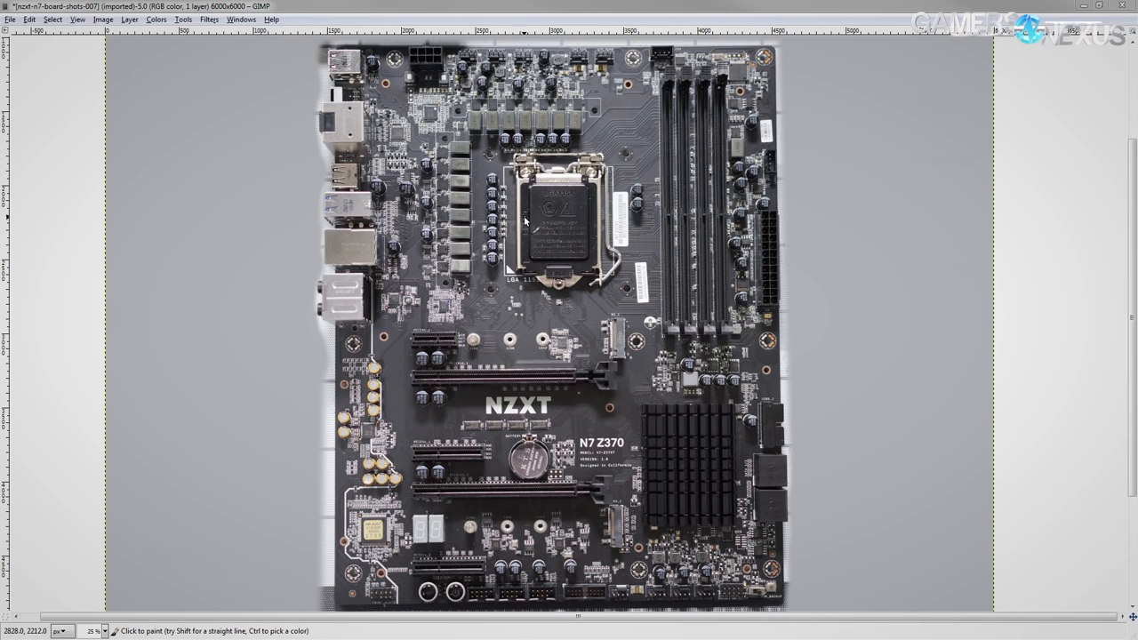
mouse_move(514, 263)
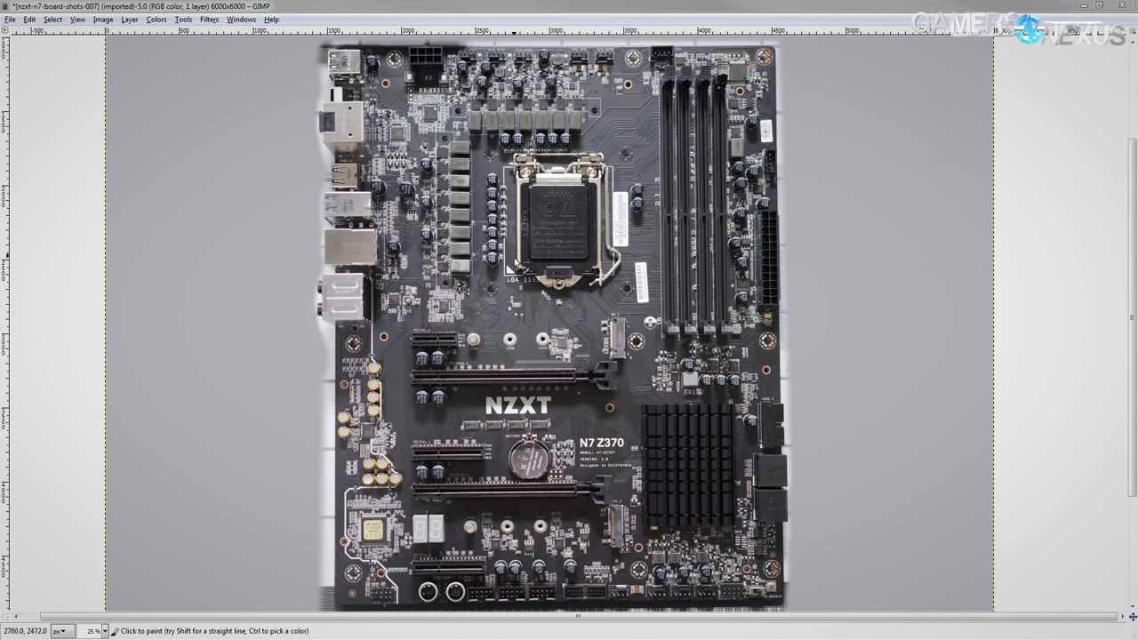
mouse_move(808, 165)
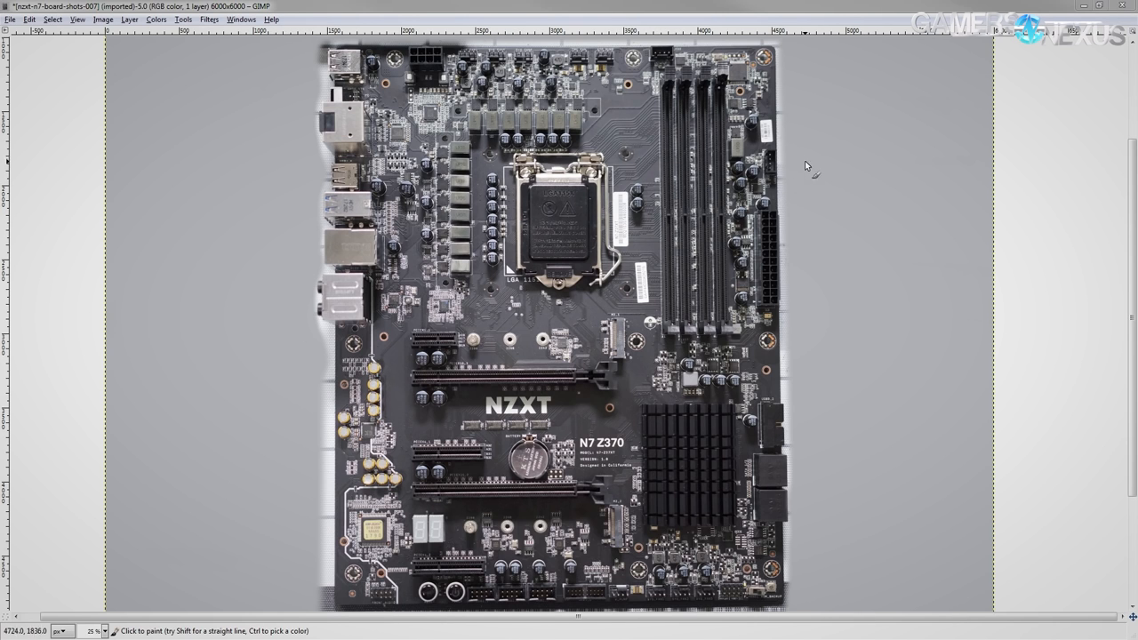
mouse_move(697, 169)
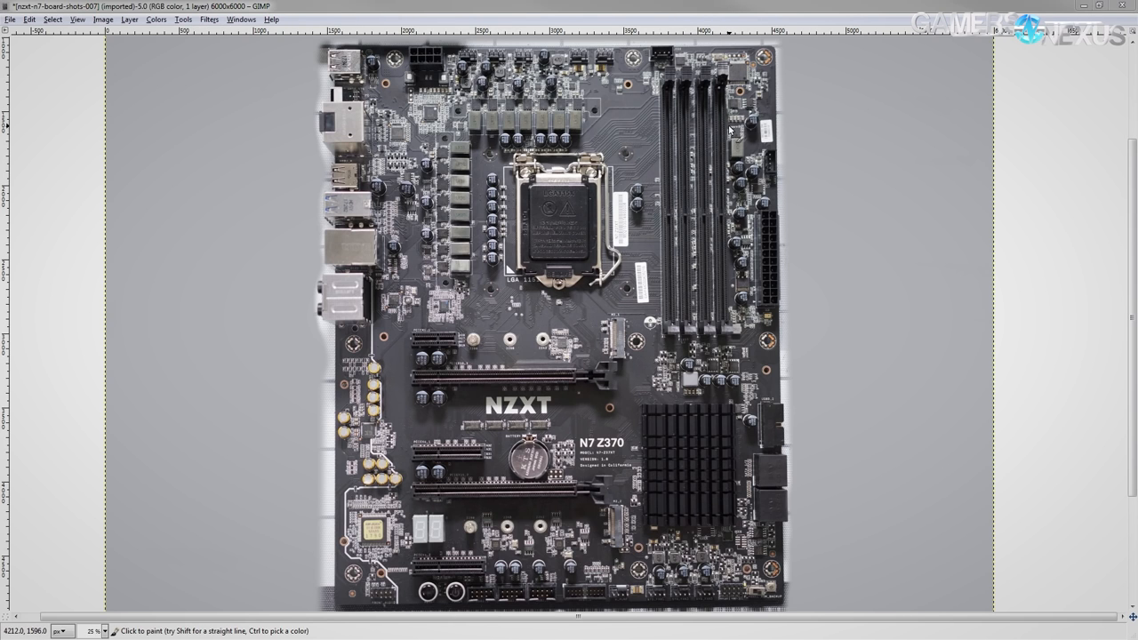
mouse_move(729, 144)
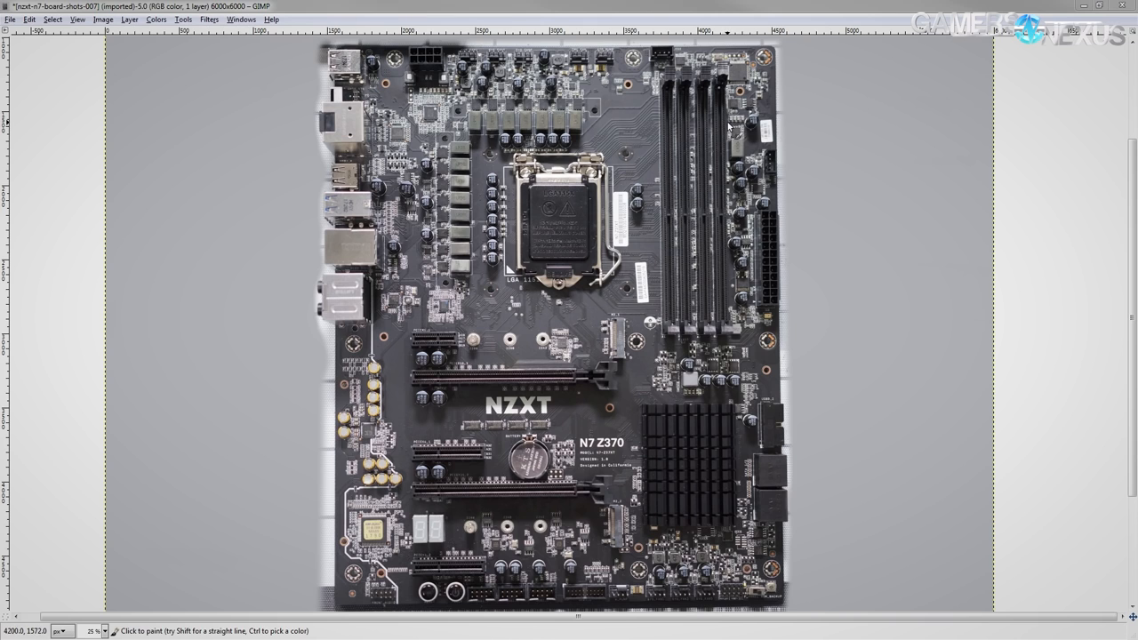
mouse_move(726, 116)
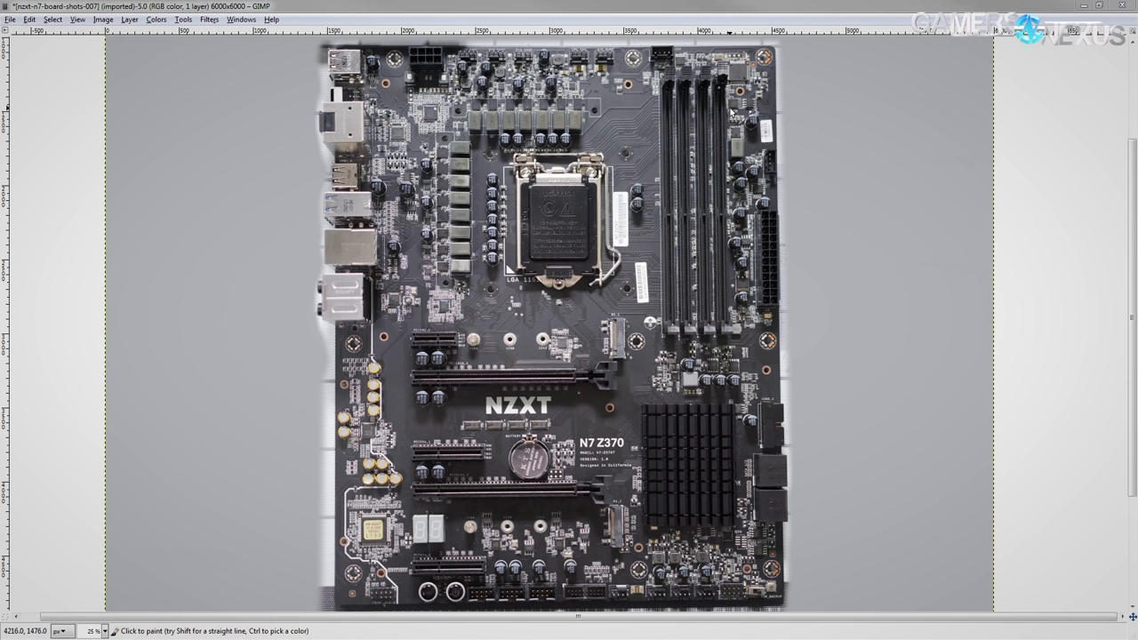
mouse_move(673, 84)
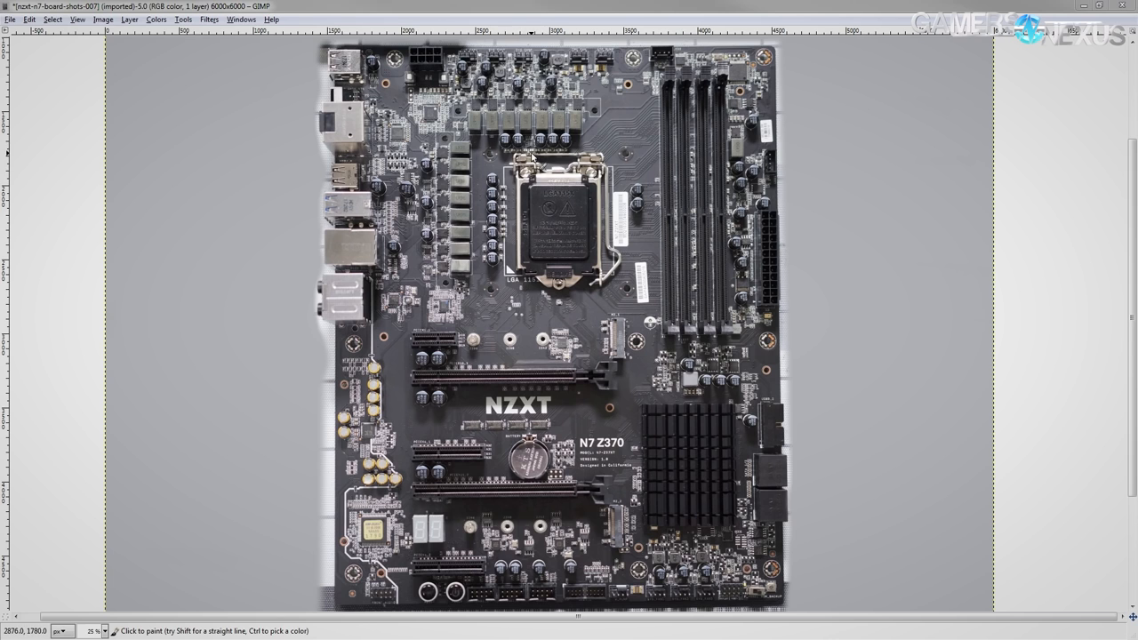
mouse_move(551, 171)
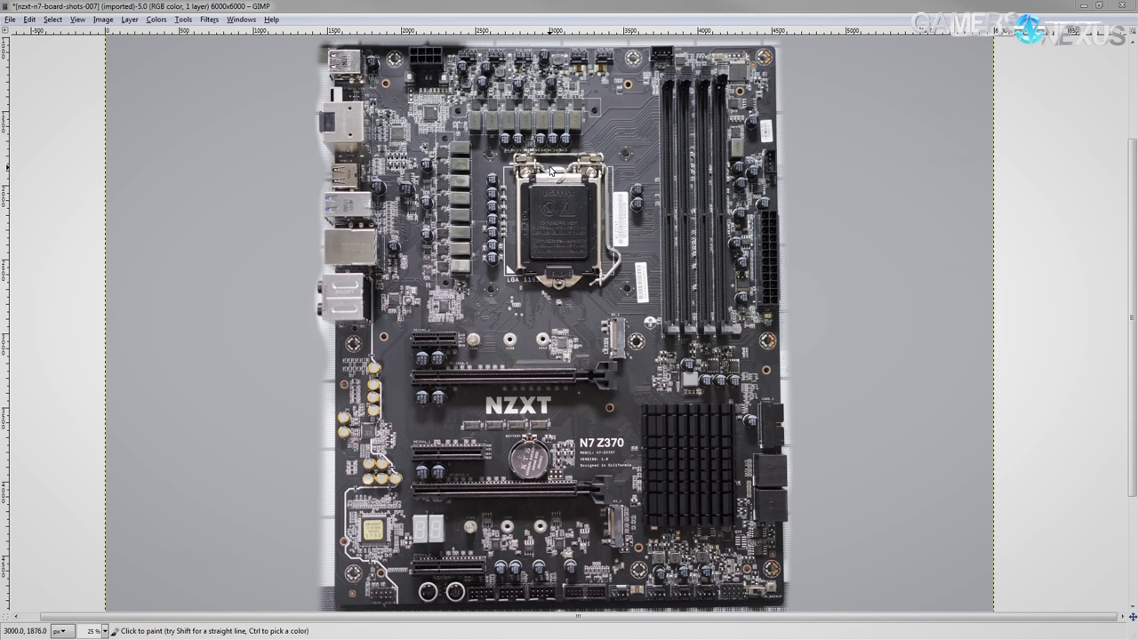
mouse_move(416, 235)
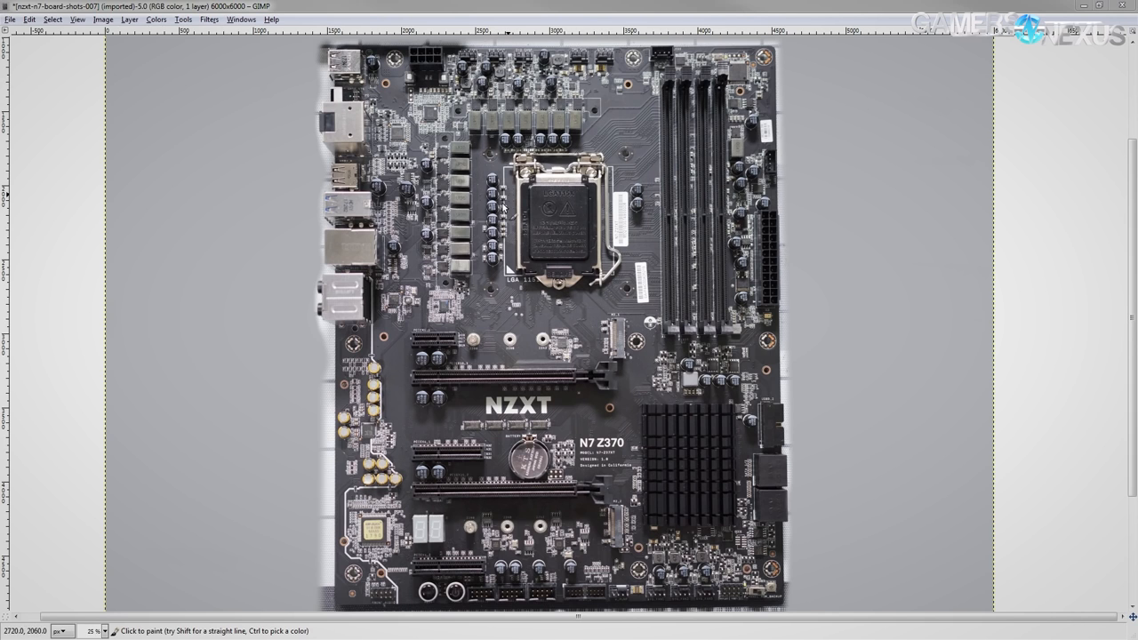
mouse_move(562, 201)
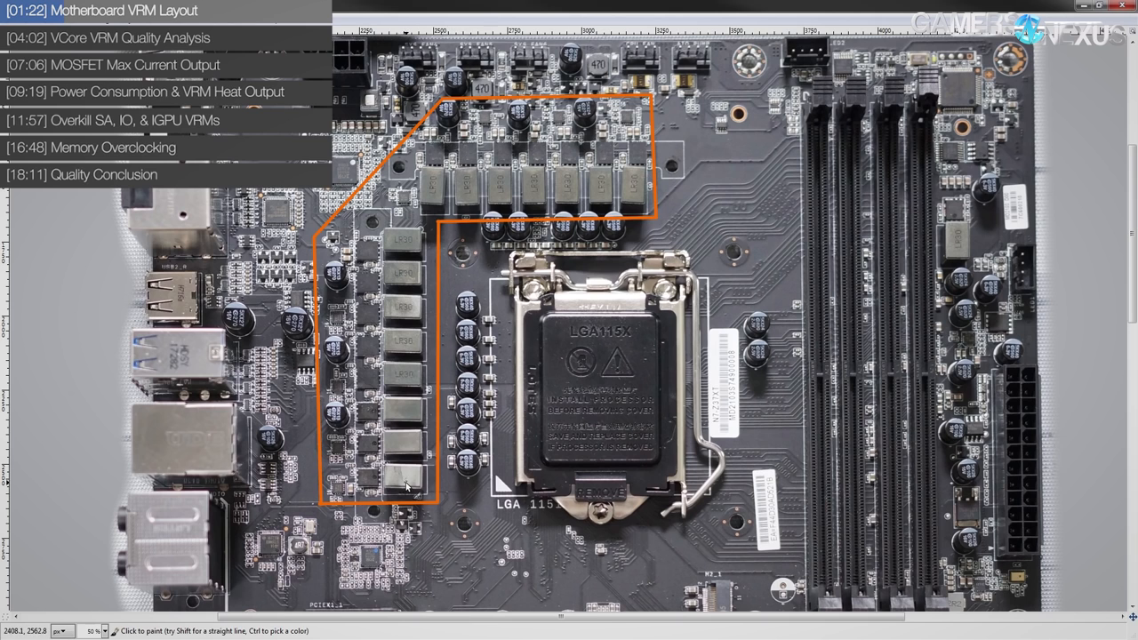
mouse_move(498, 229)
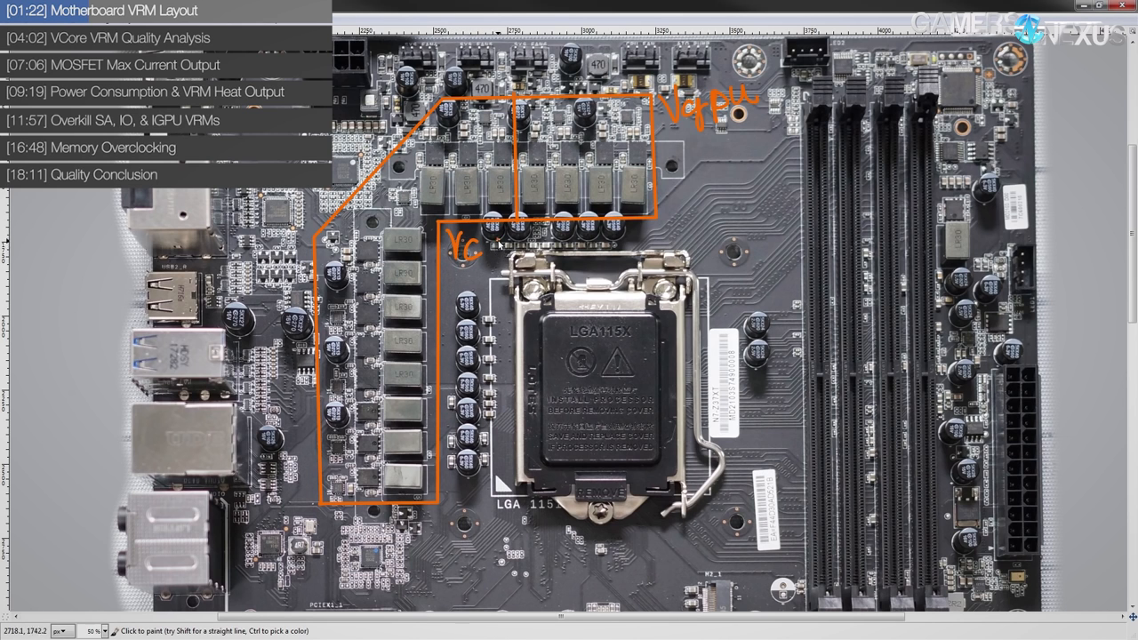
Handwrite the Vcore label in orange beside the CPU phase group
left_click_drag(454, 245, 542, 246)
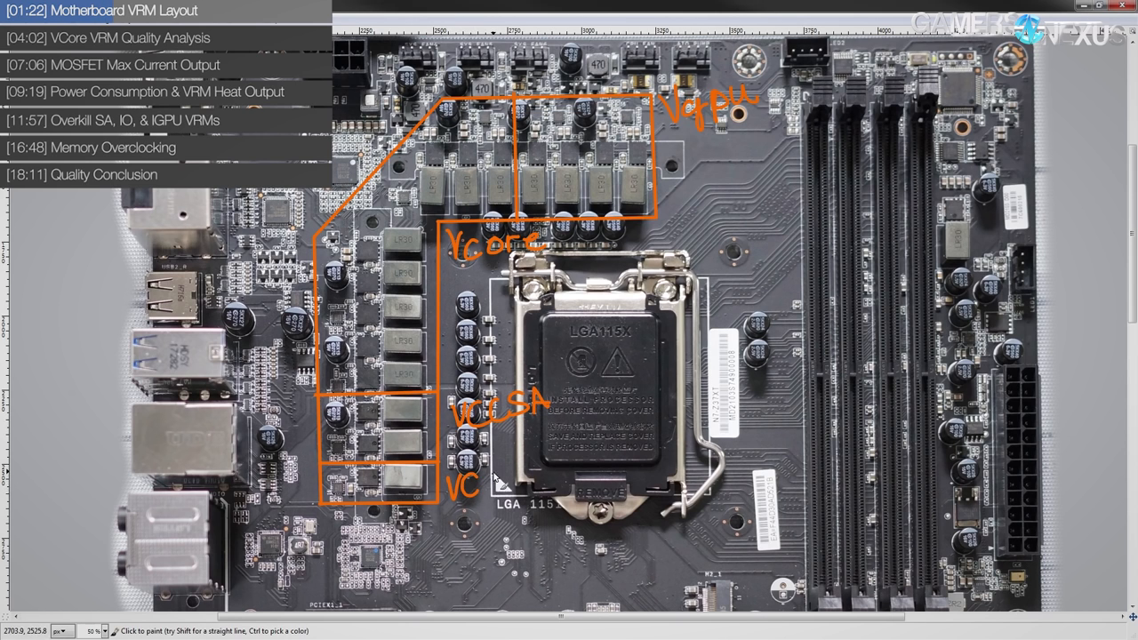
type("CIO")
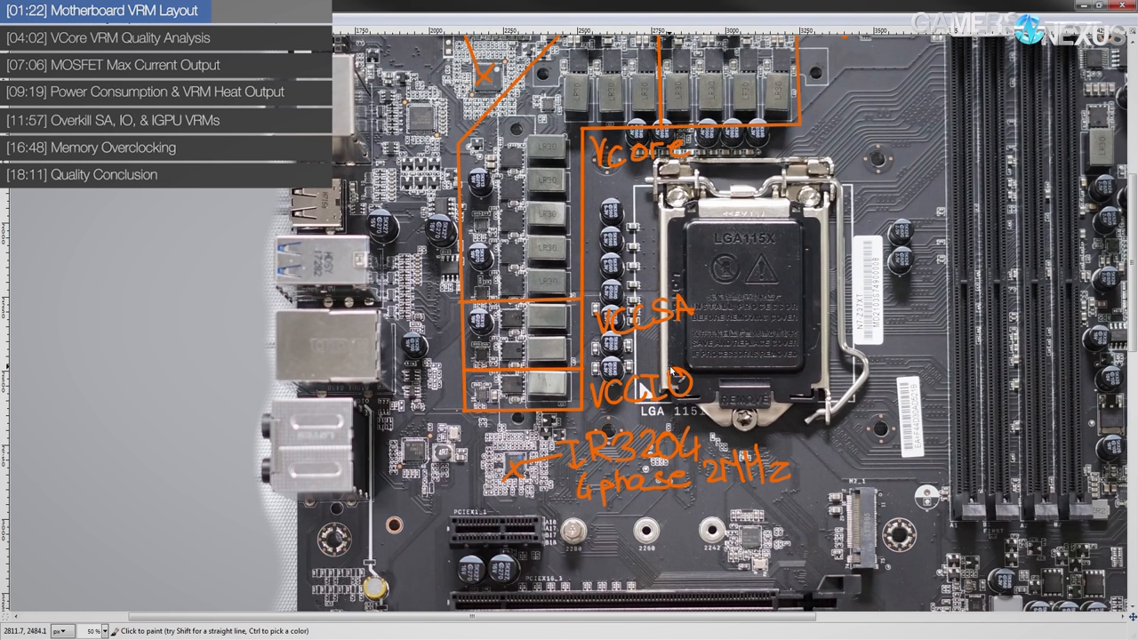
mouse_move(665, 347)
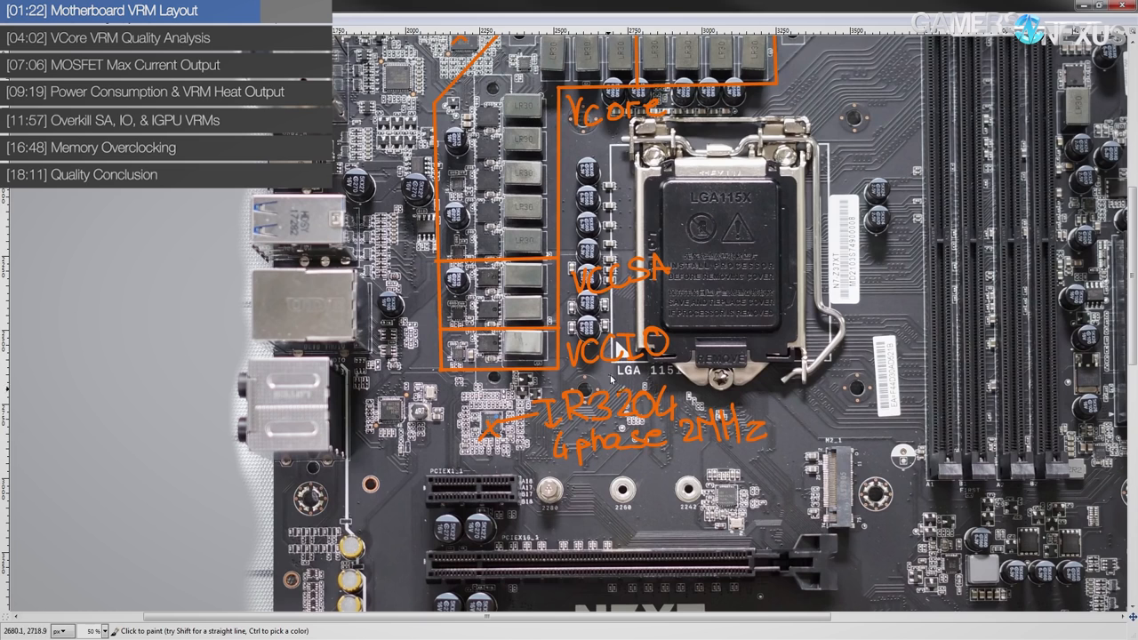
mouse_move(731, 214)
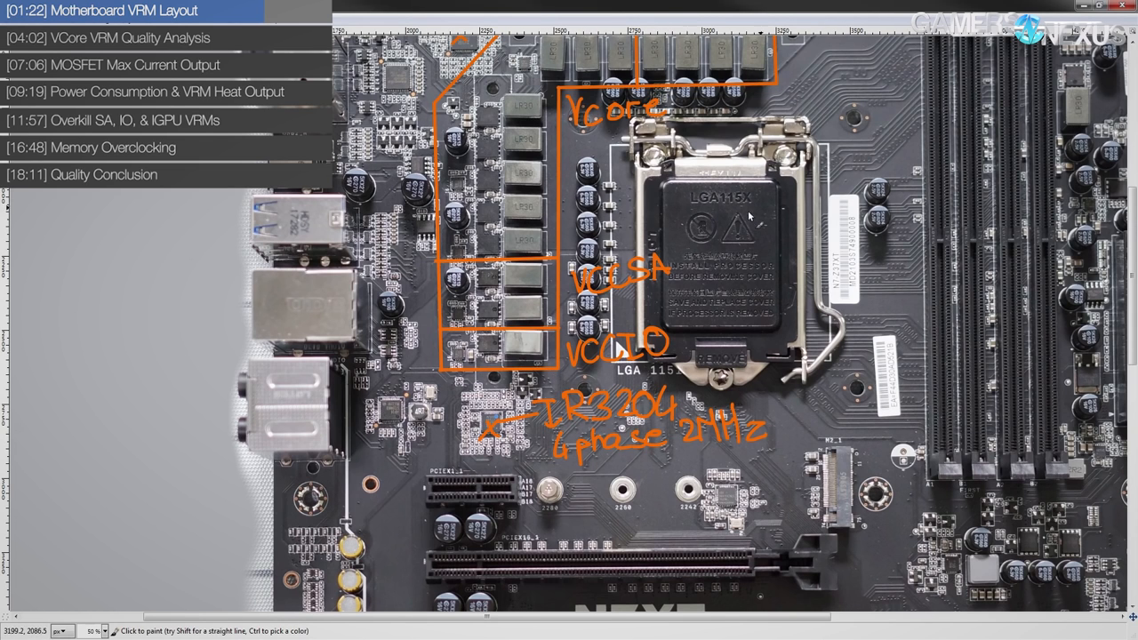
mouse_move(583, 359)
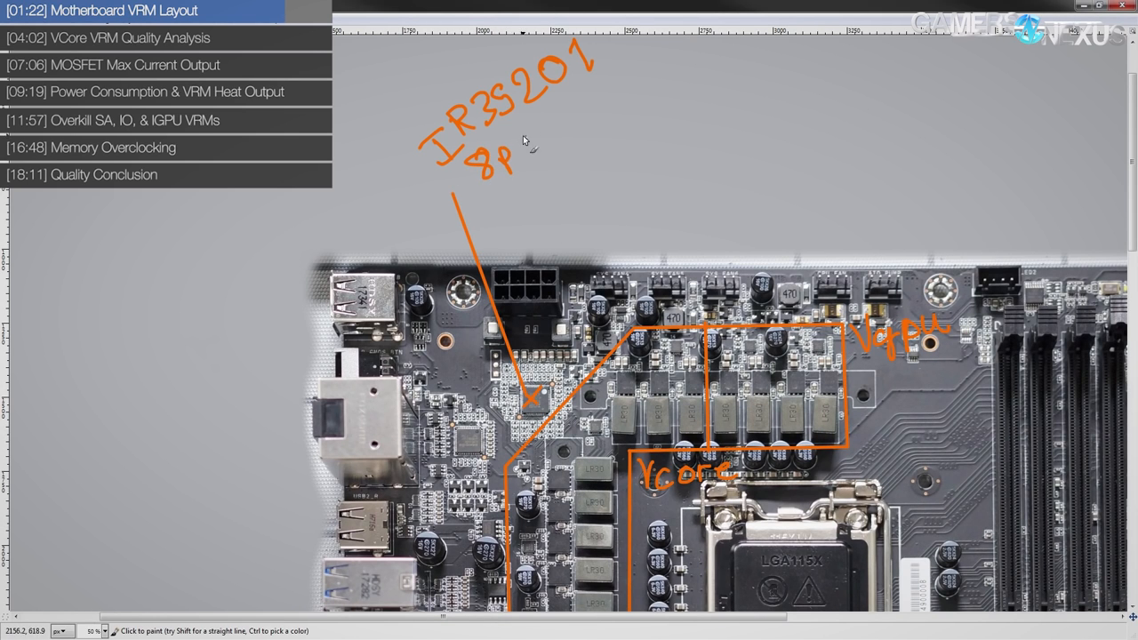
Draw the orange leader stroke from the IR35201 8p note toward the controller chip
left_click_drag(516, 157, 583, 115)
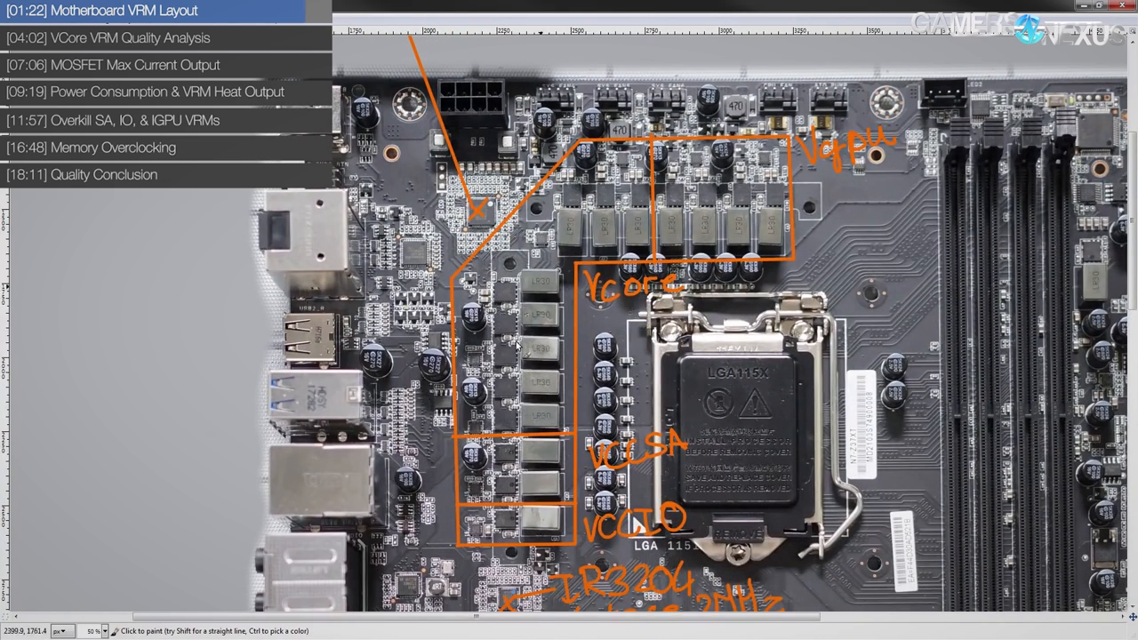
mouse_move(570, 324)
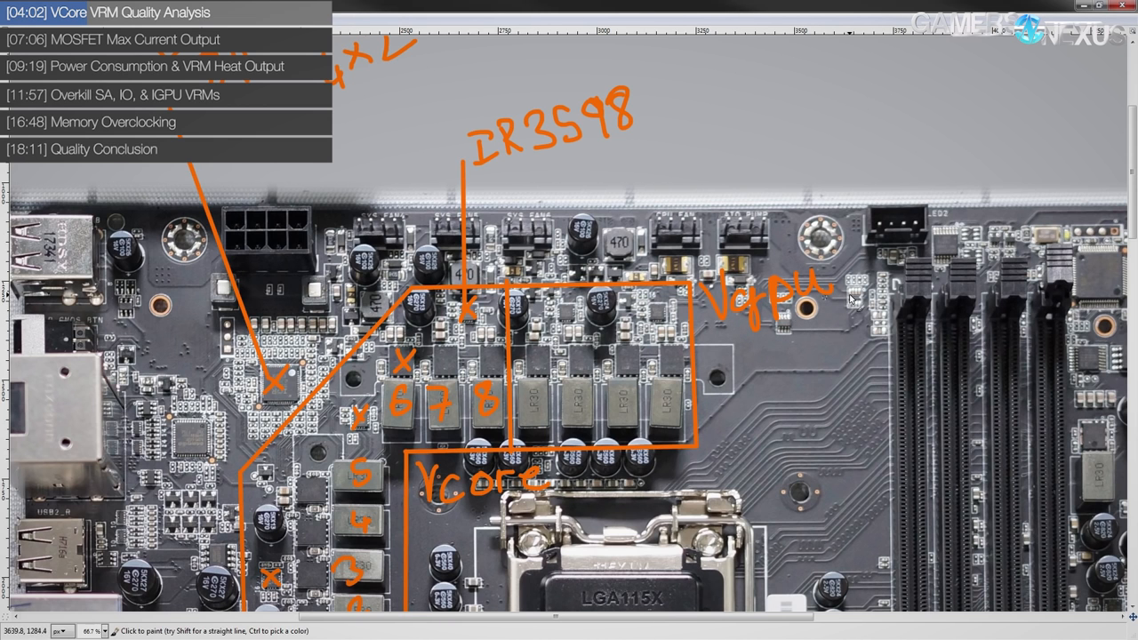
mouse_move(594, 359)
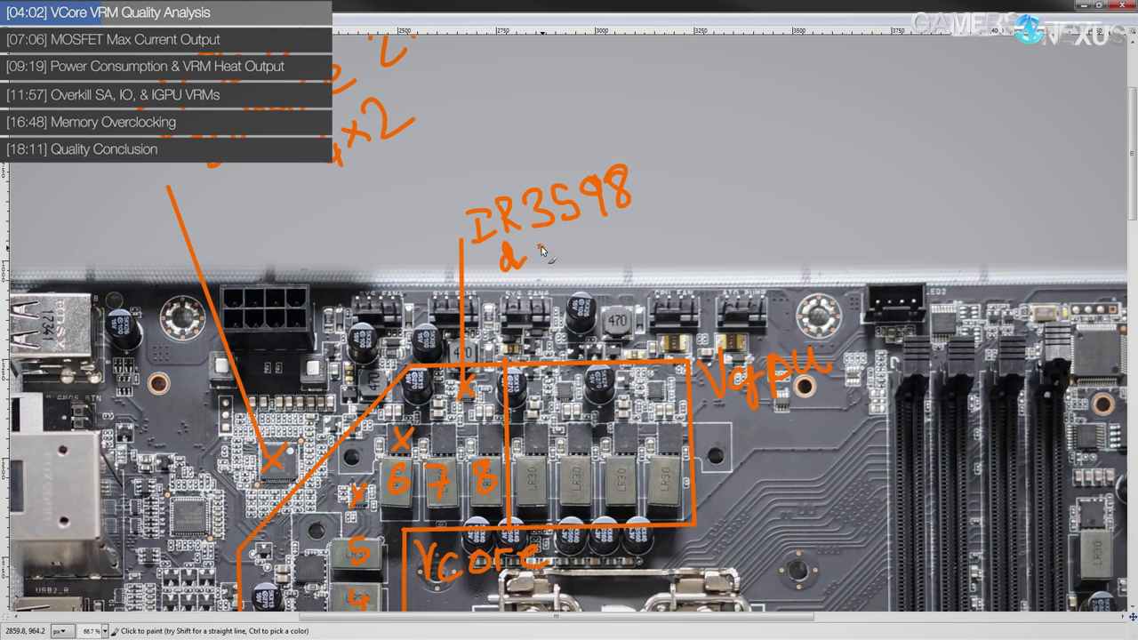
Handwrite 'doubler' in orange beneath the IR3598 chip note
left_click_drag(502, 258, 604, 249)
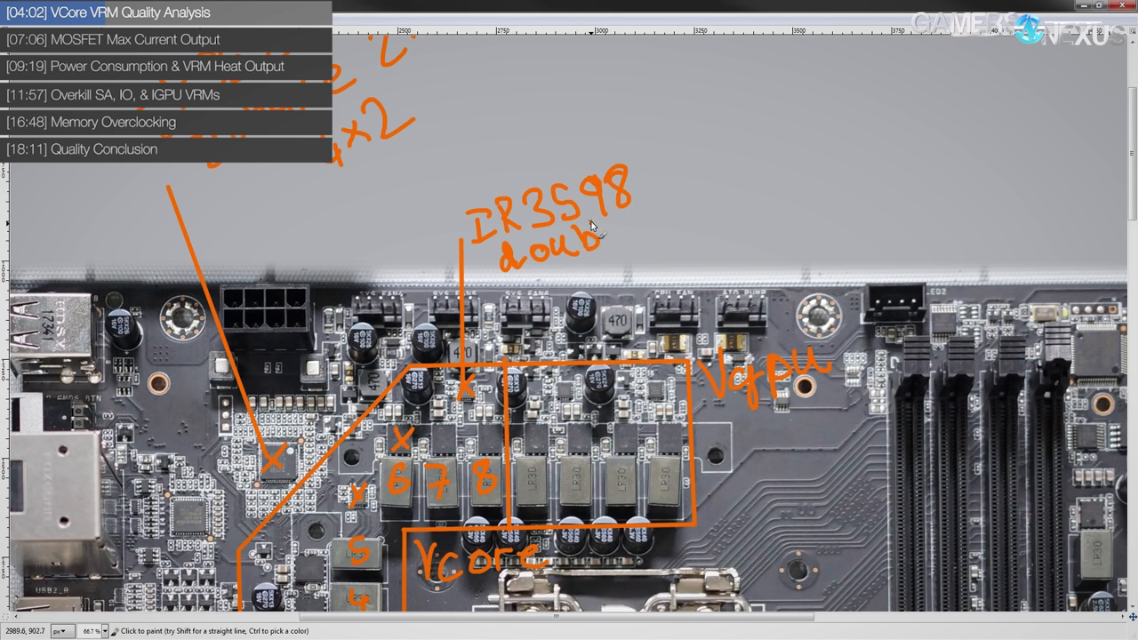
left_click_drag(614, 240, 658, 204)
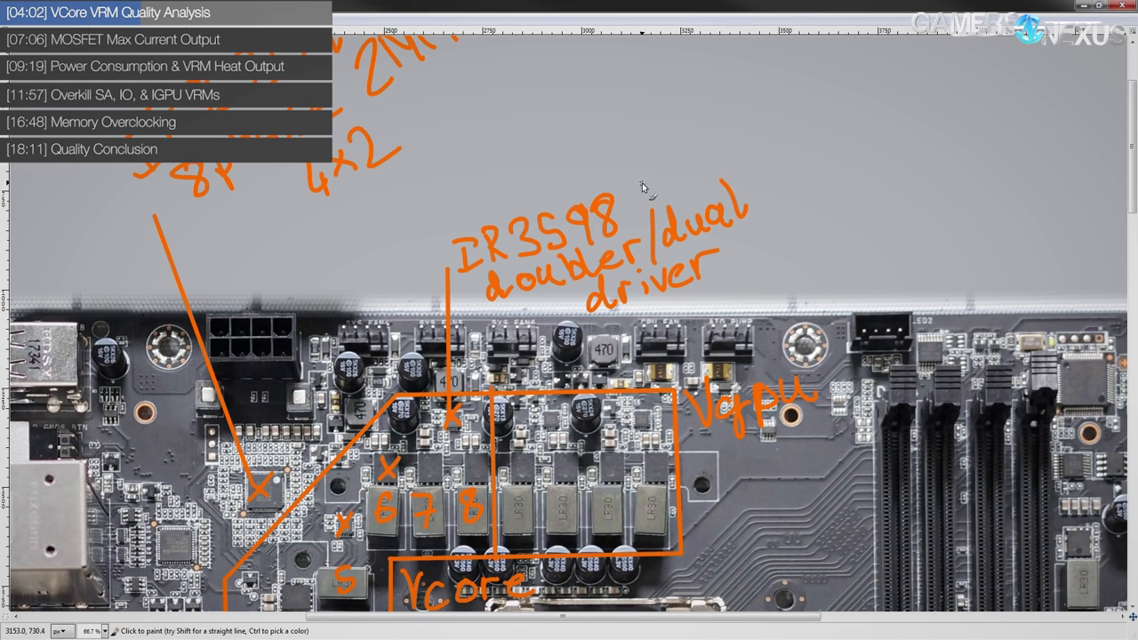
mouse_move(638, 177)
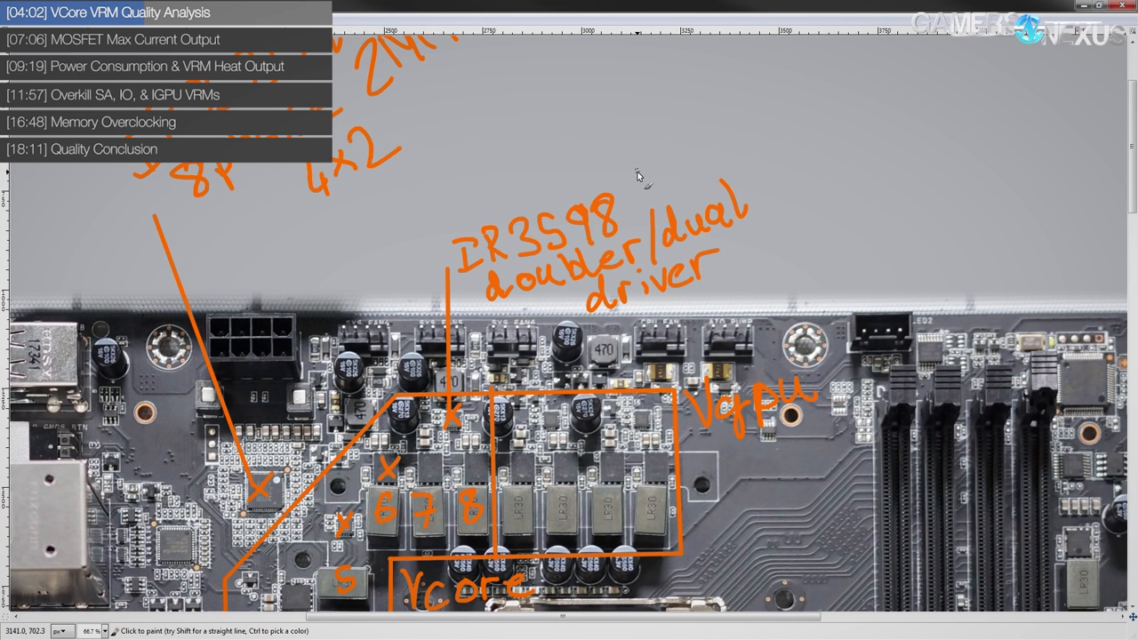
mouse_move(633, 171)
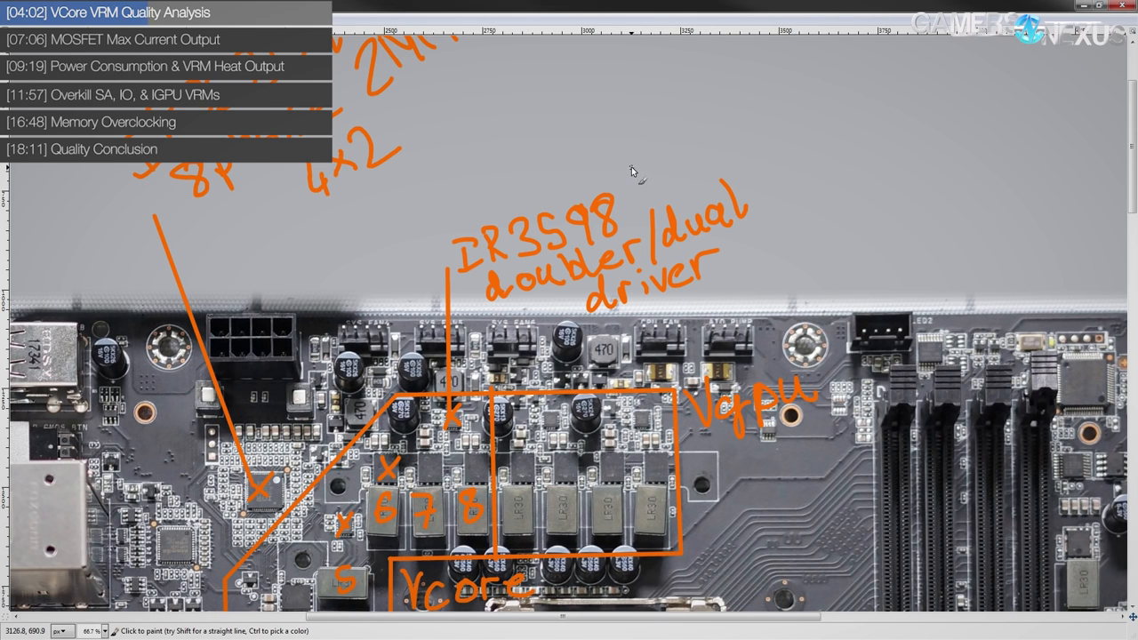
mouse_move(637, 162)
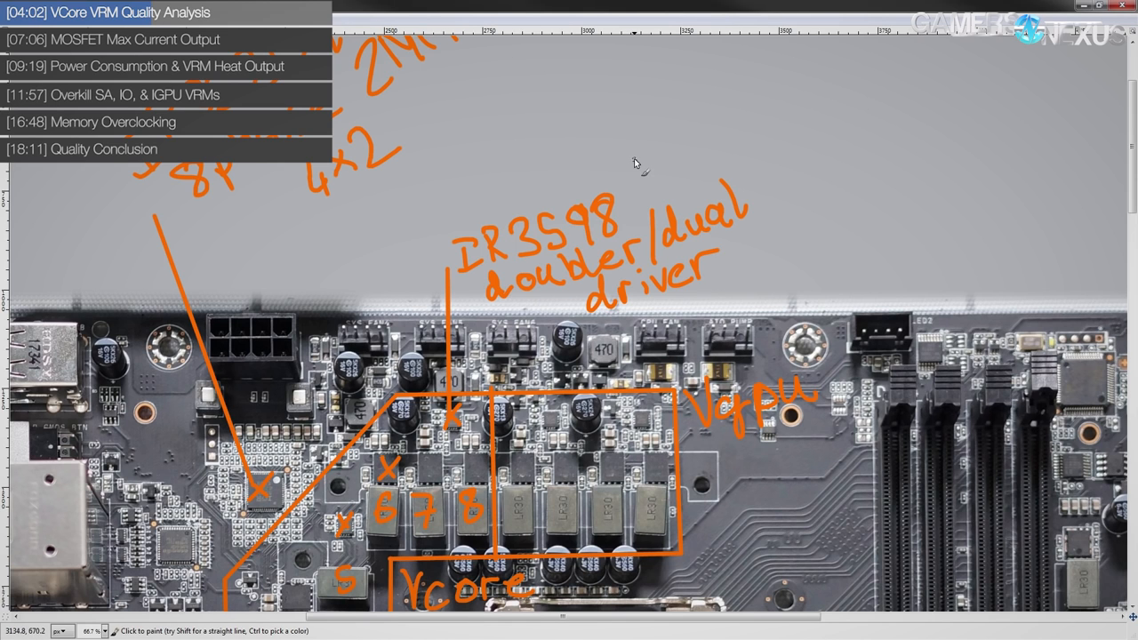
mouse_move(637, 158)
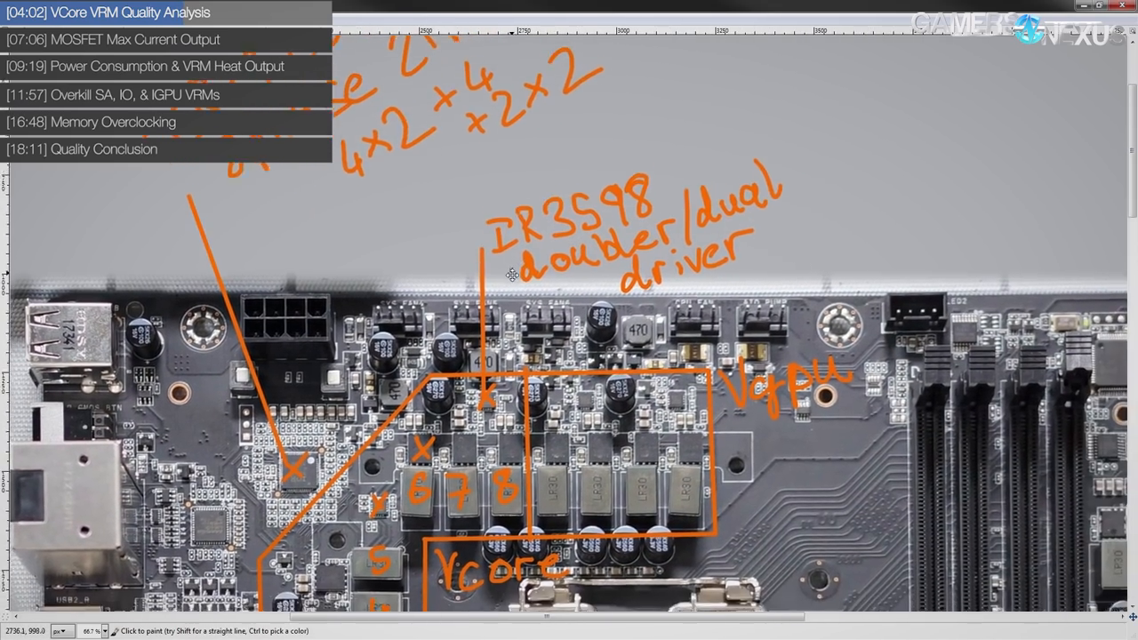
Scroll the view across the board to reach the component beside phase 5
scroll("down", 3)
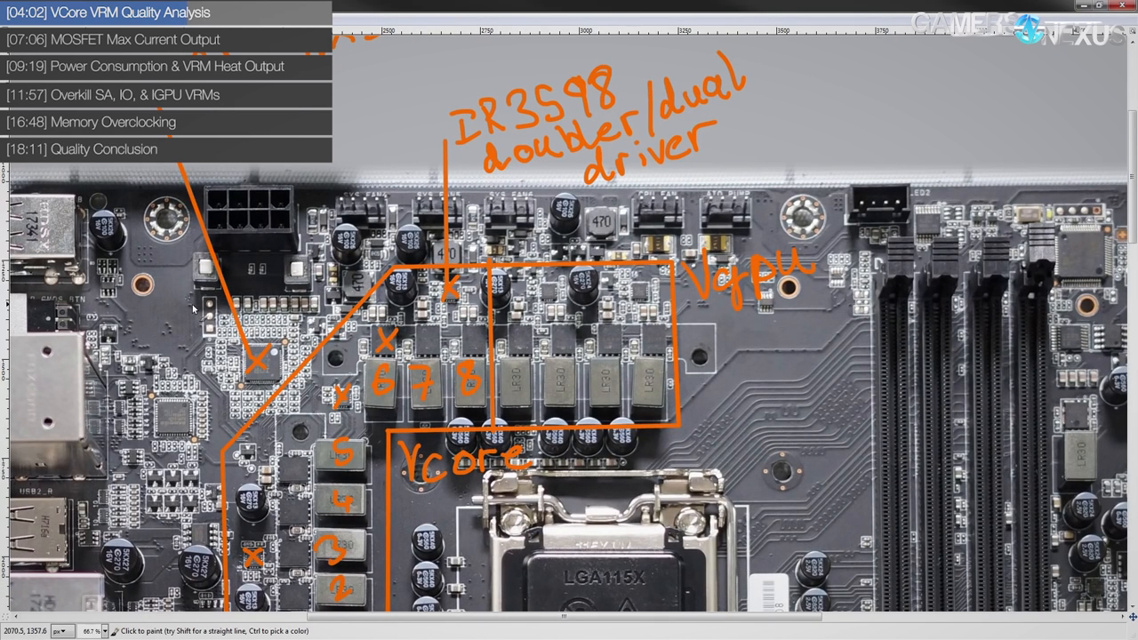
mouse_move(551, 233)
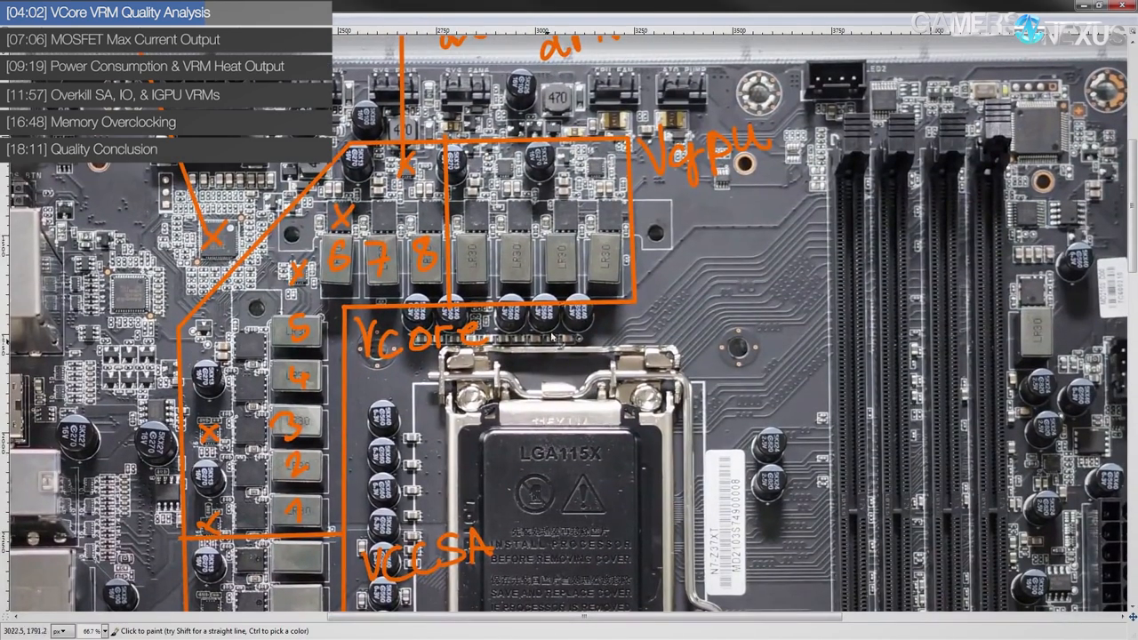
mouse_move(706, 217)
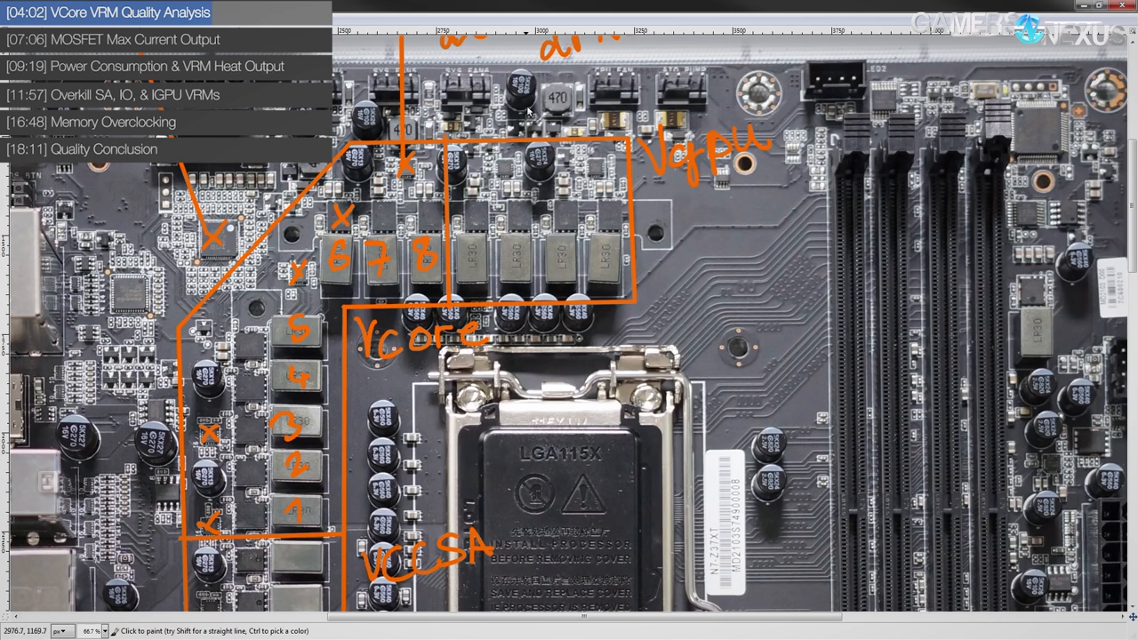
mouse_move(640, 153)
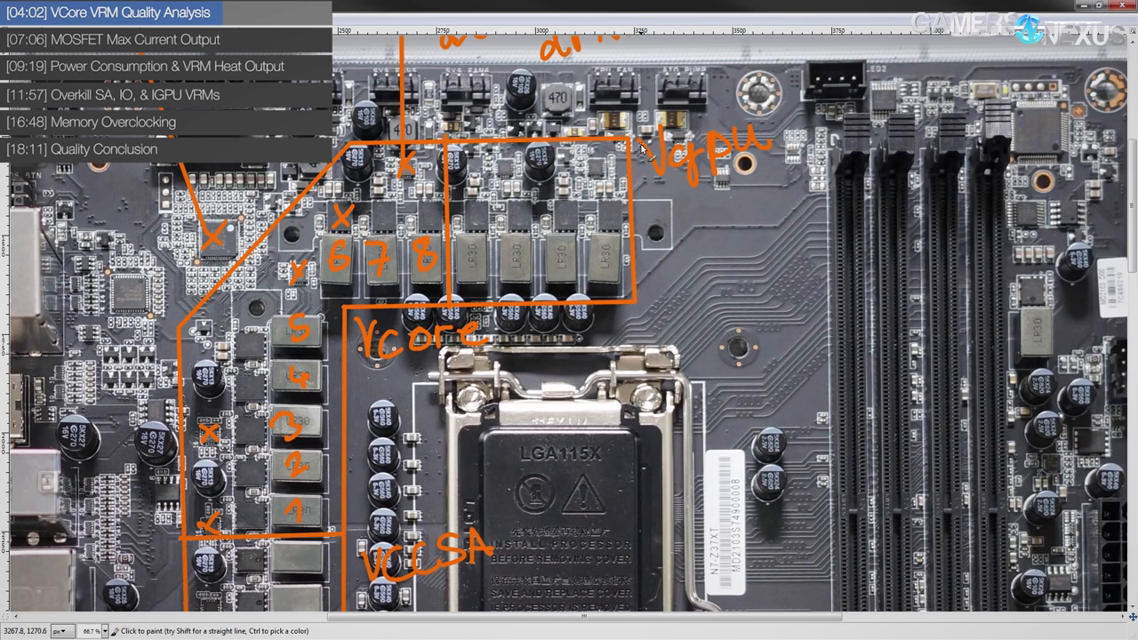
mouse_move(642, 147)
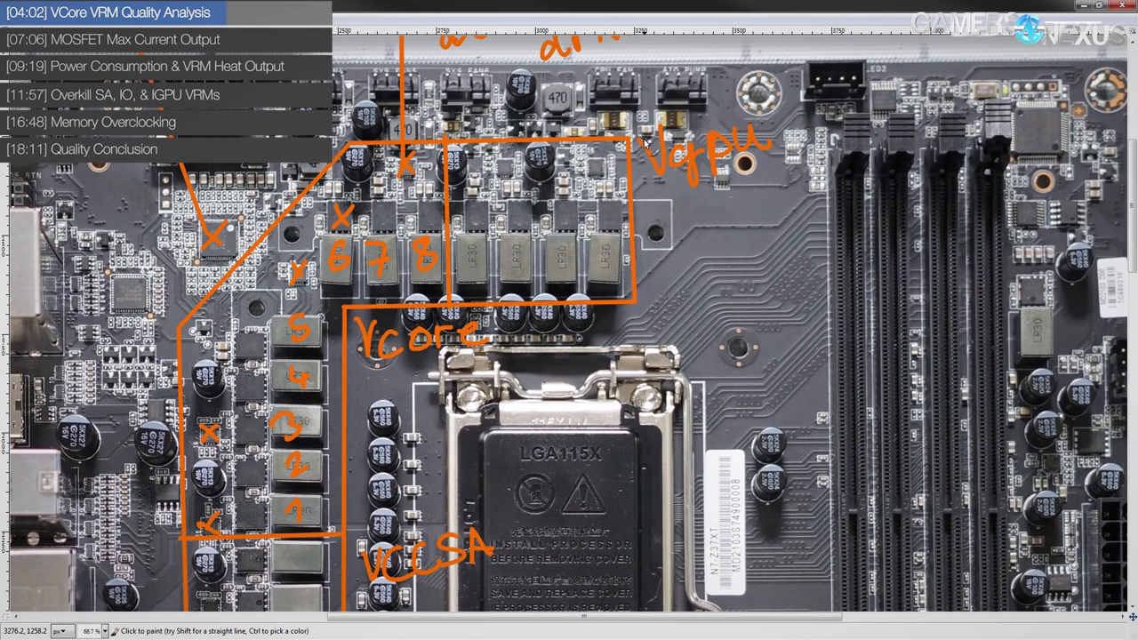
mouse_move(646, 150)
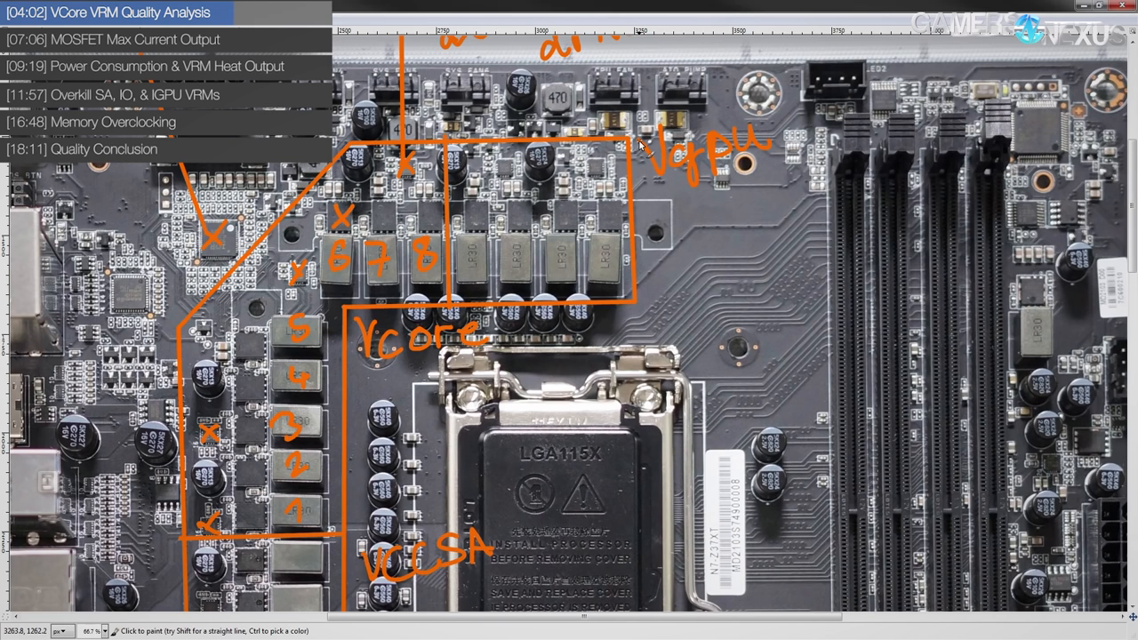
mouse_move(636, 140)
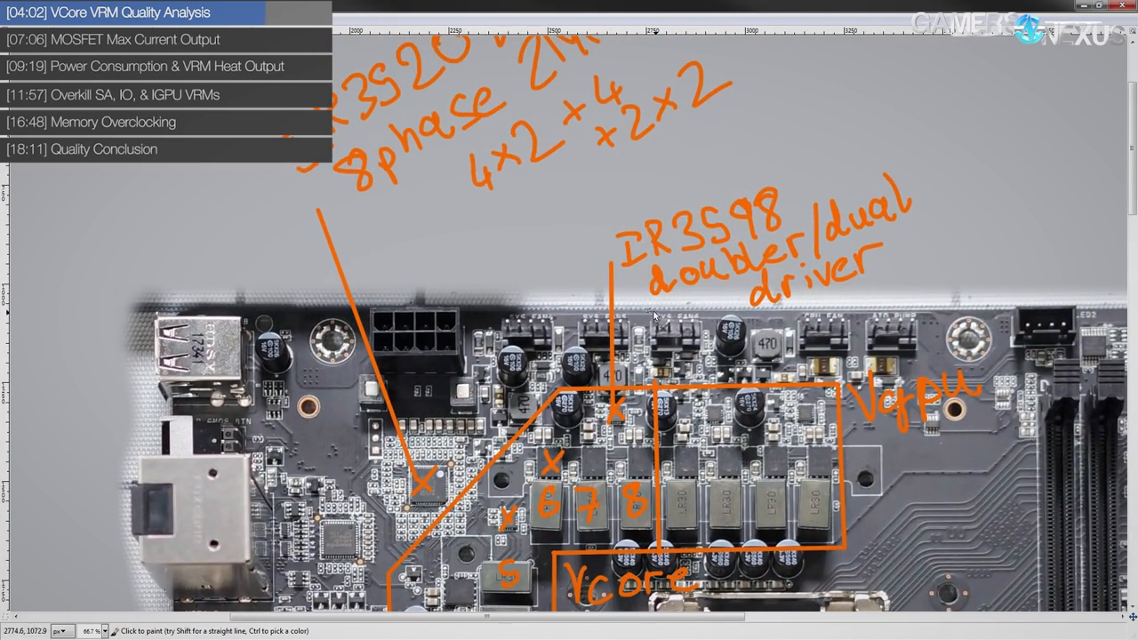
mouse_move(649, 142)
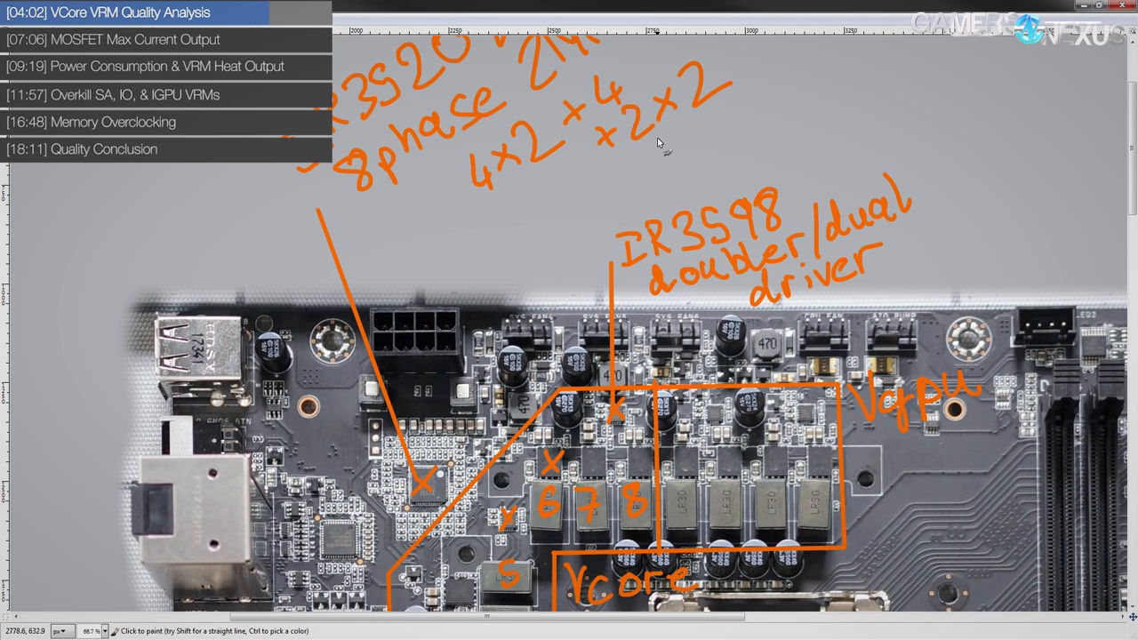
mouse_move(649, 102)
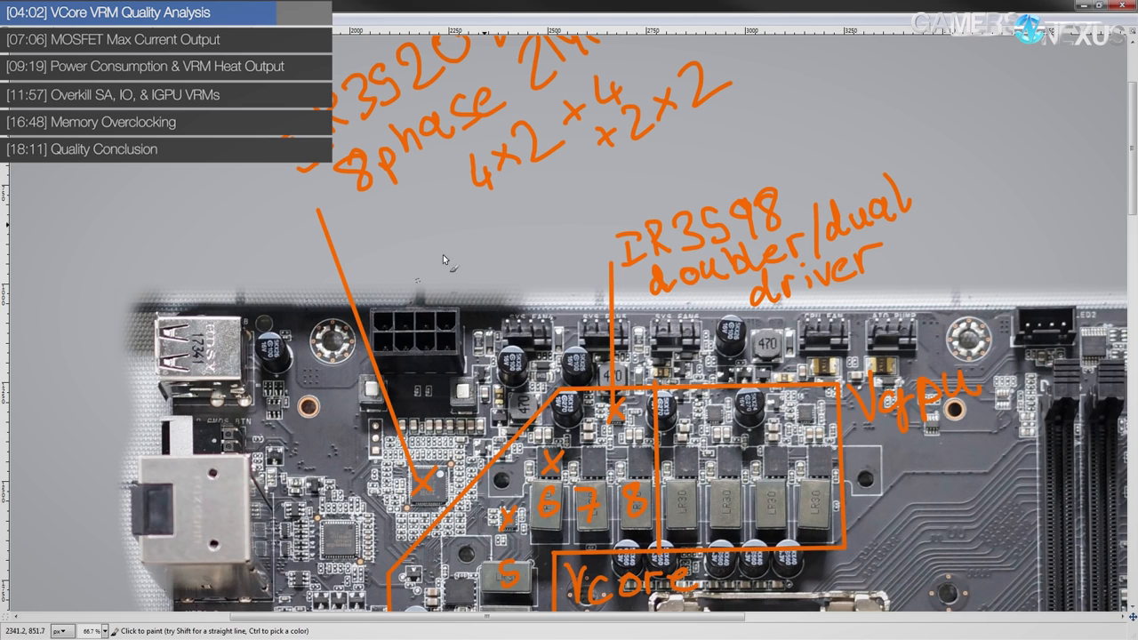
mouse_move(610, 176)
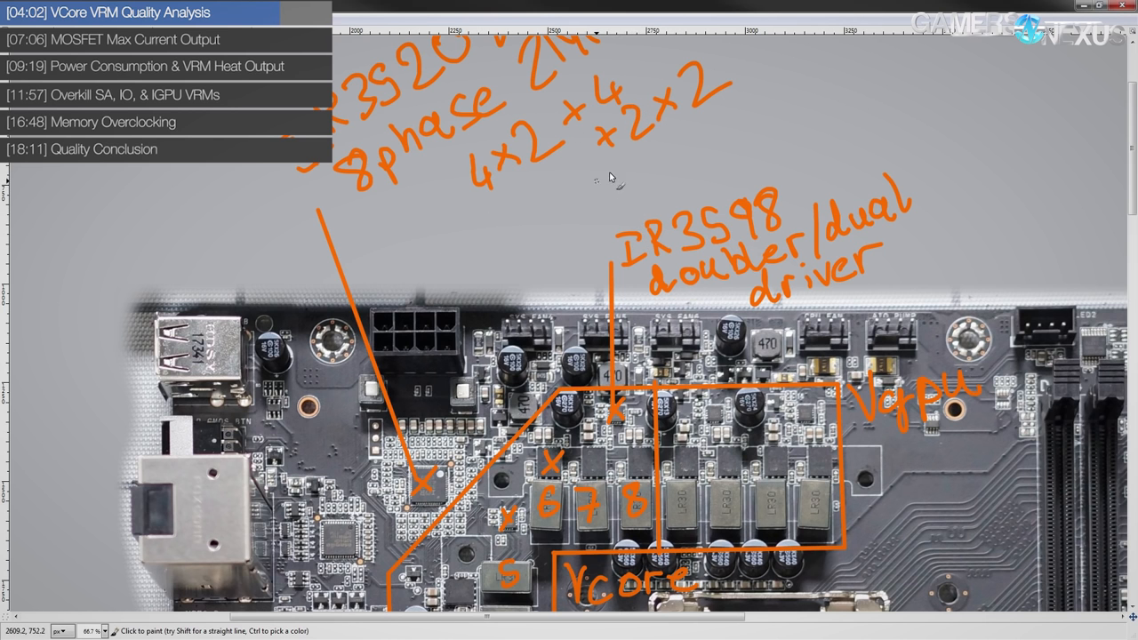
mouse_move(523, 136)
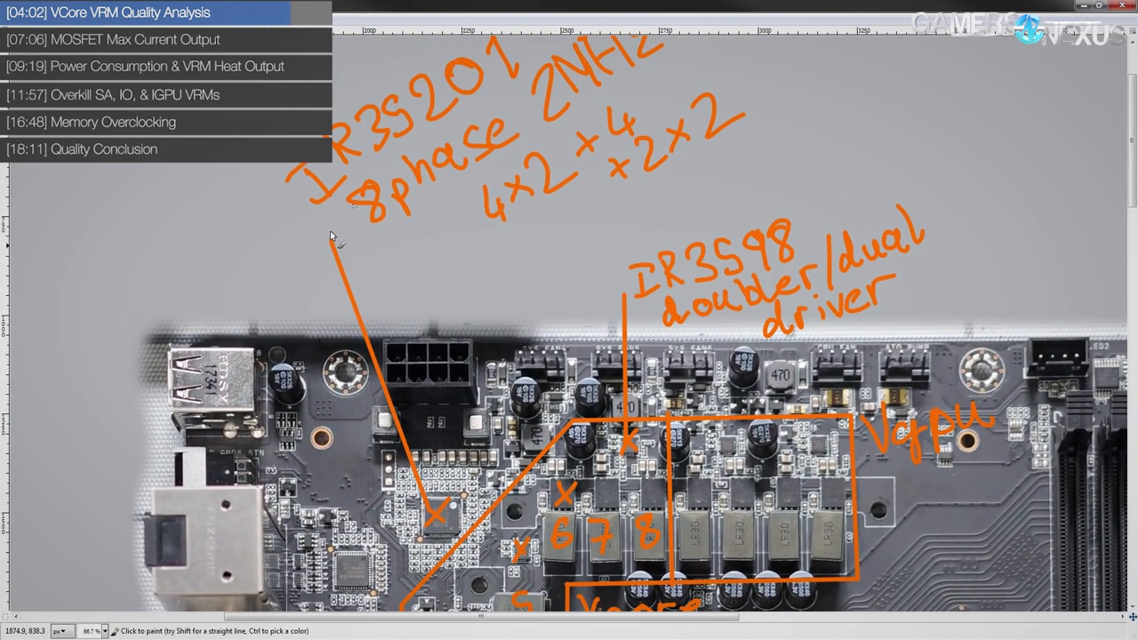
scroll("down", 3)
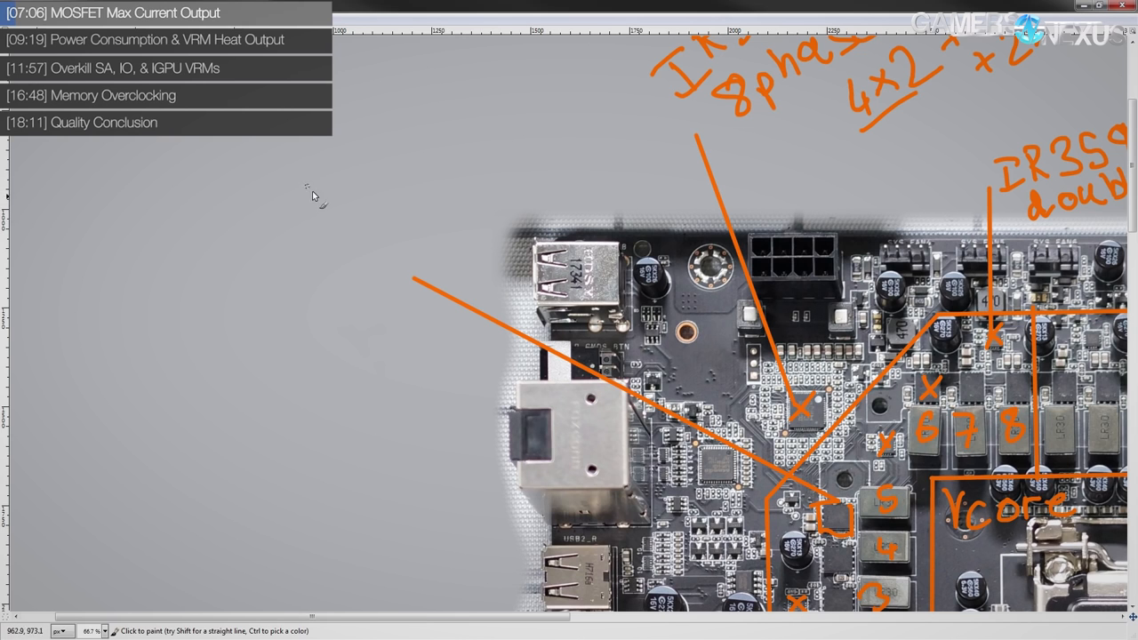
Handwrite the BSG0812ND 50A part label at the end of the left leader line
left_click_drag(334, 204, 374, 252)
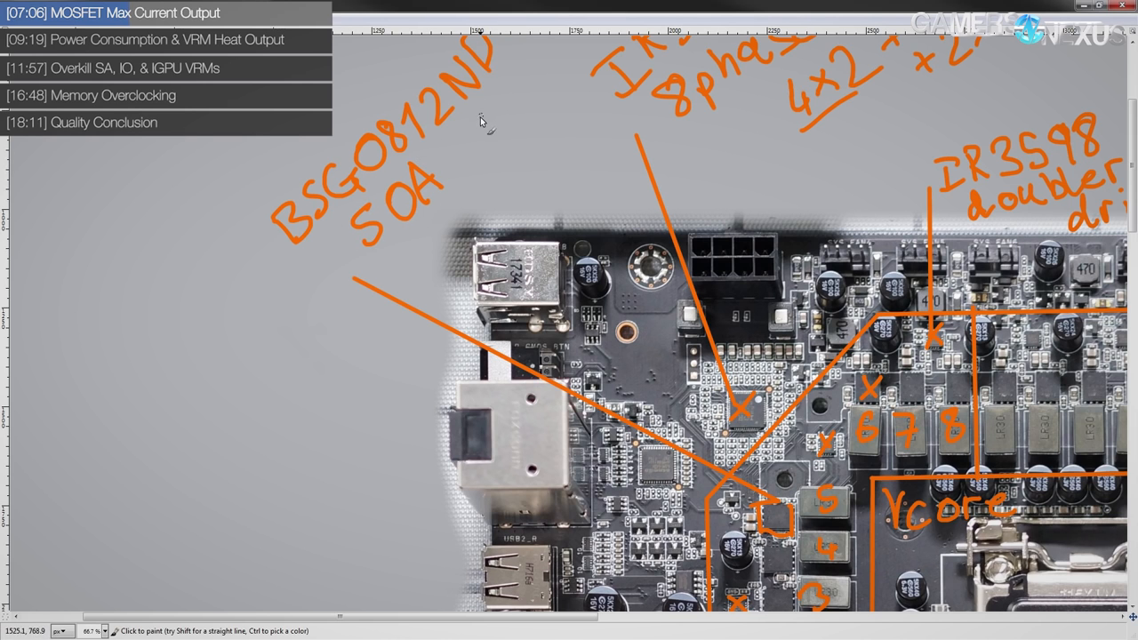
mouse_move(482, 129)
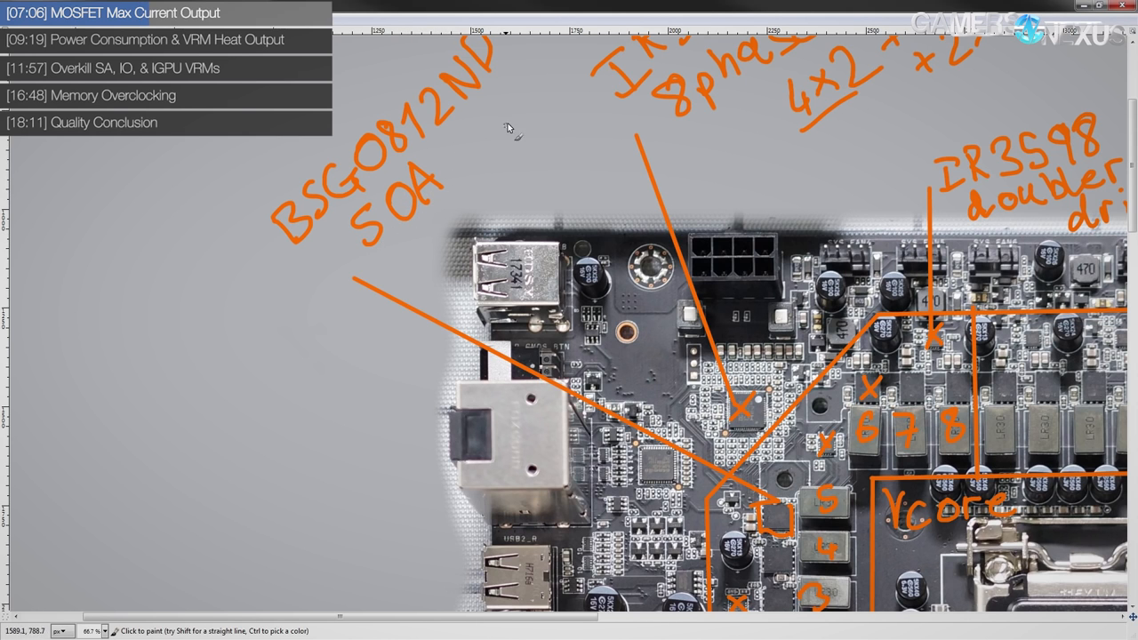
mouse_move(504, 135)
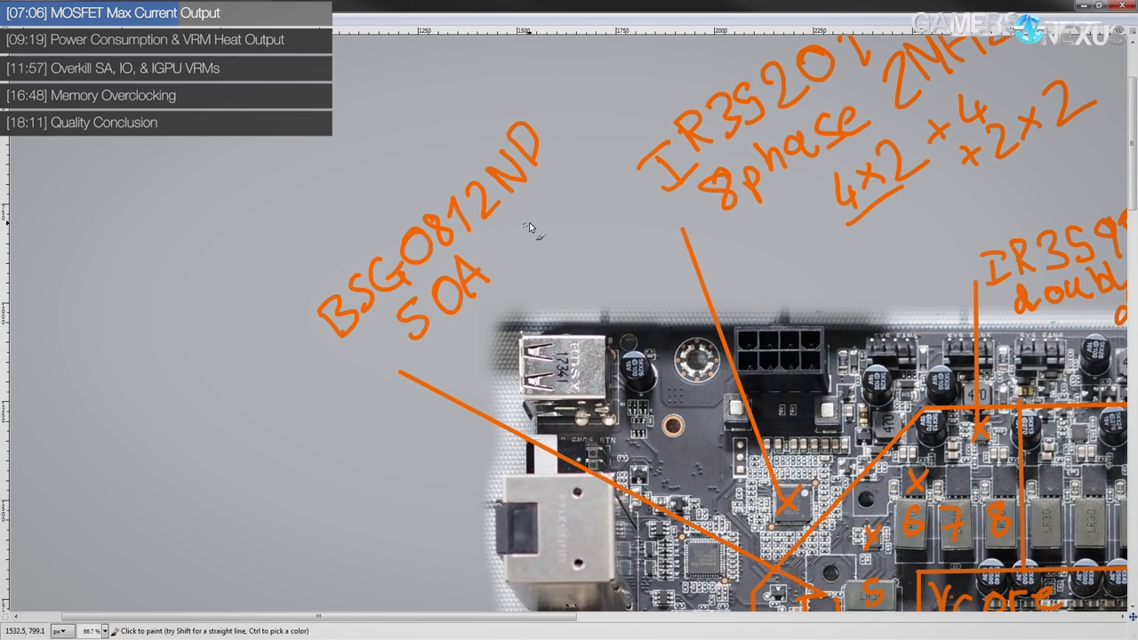
mouse_move(444, 290)
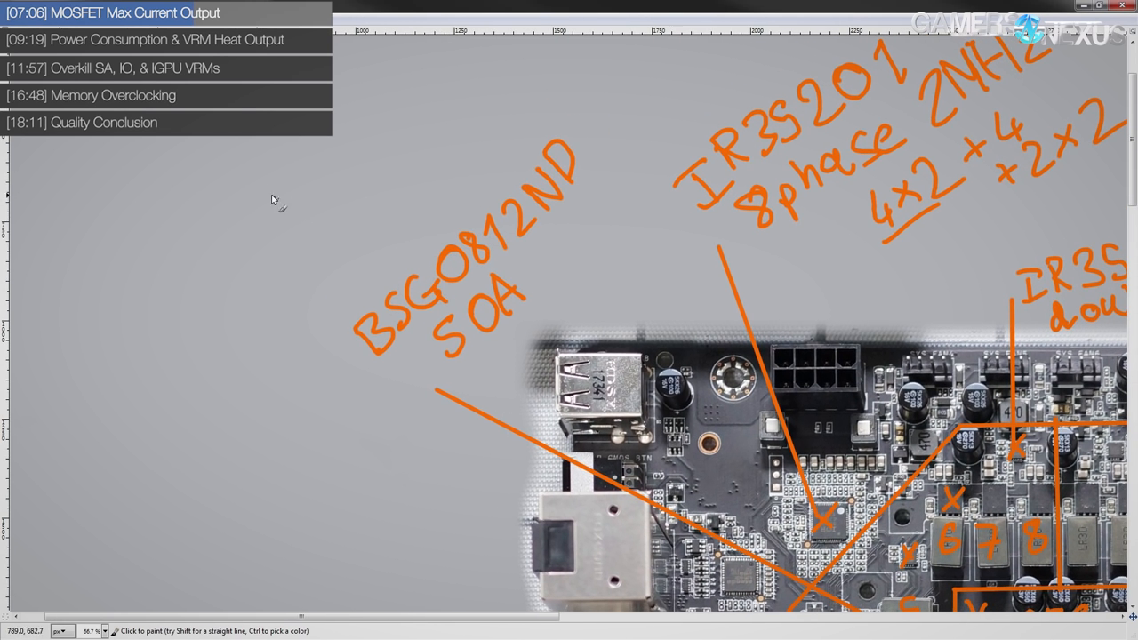
mouse_move(463, 200)
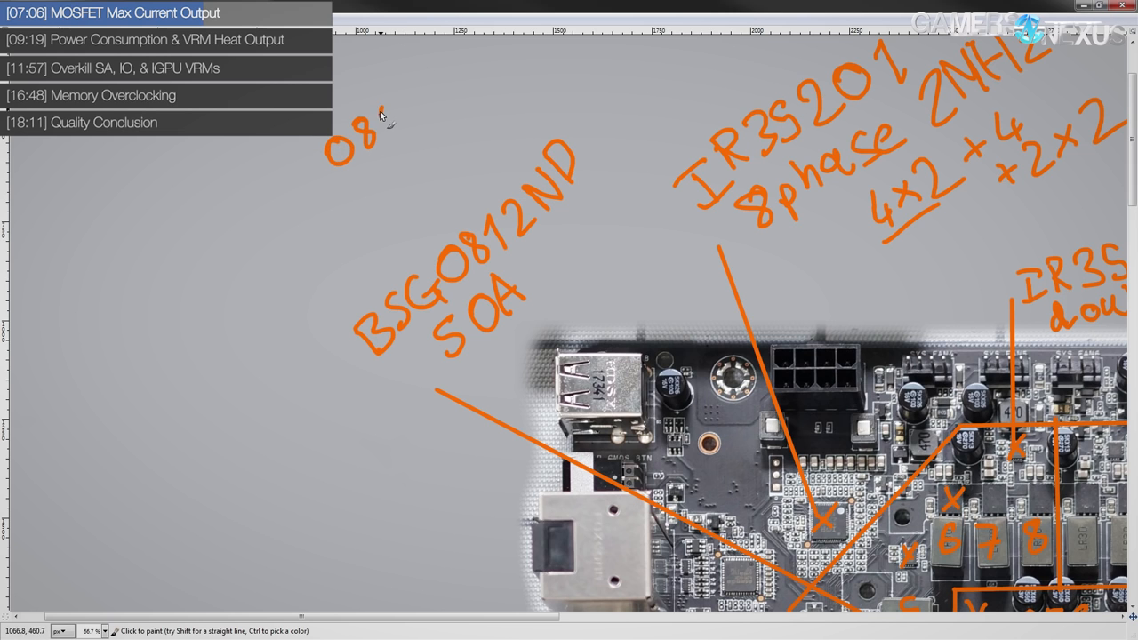
Write 0811 and 0813 above the BSG0812ND label and circle them in orange
left_click_drag(383, 115, 391, 186)
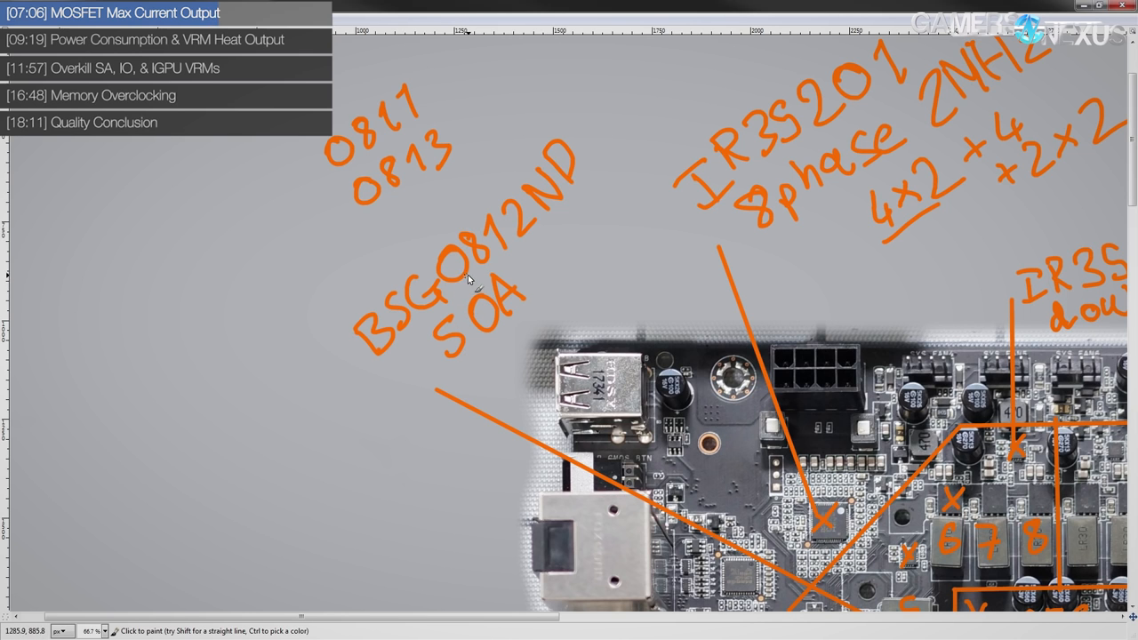
mouse_move(465, 274)
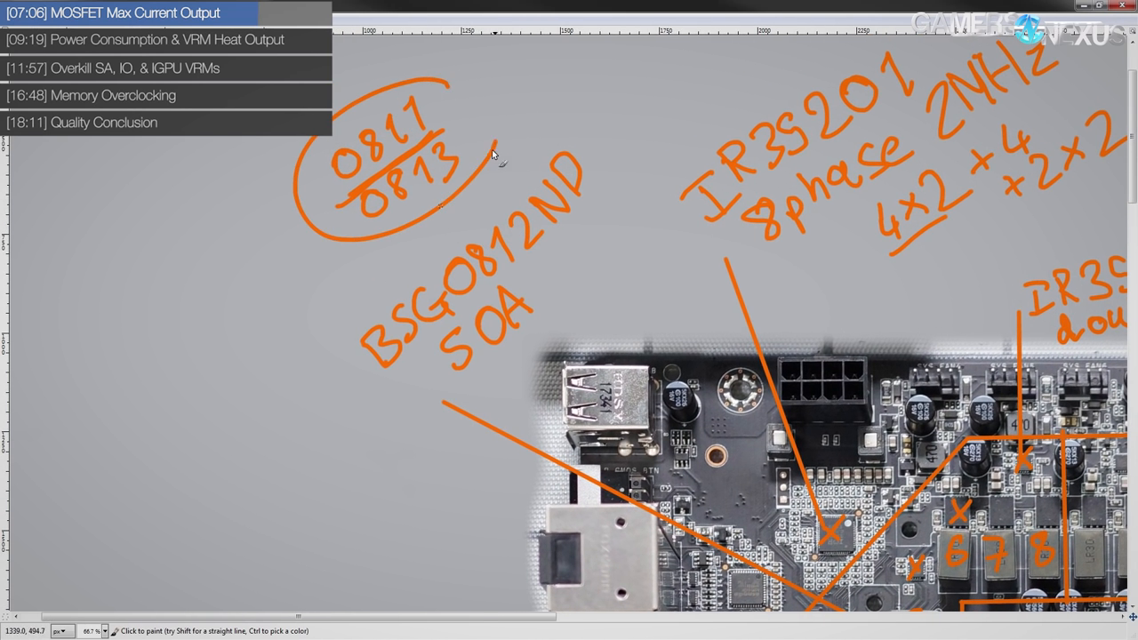
left_click_drag(494, 151, 391, 199)
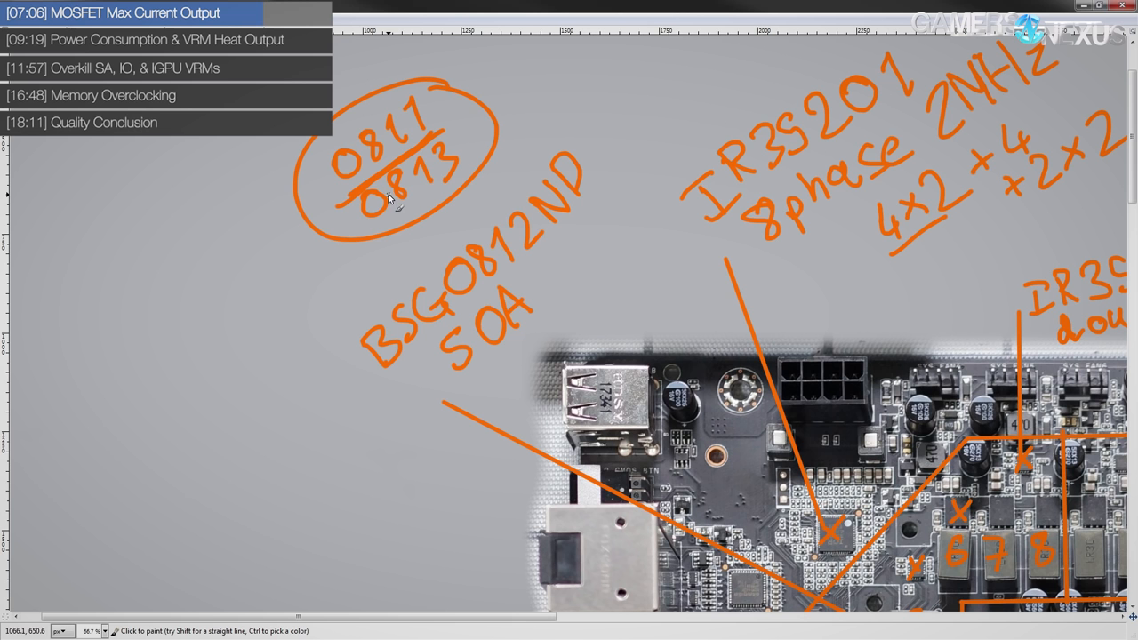
mouse_move(395, 190)
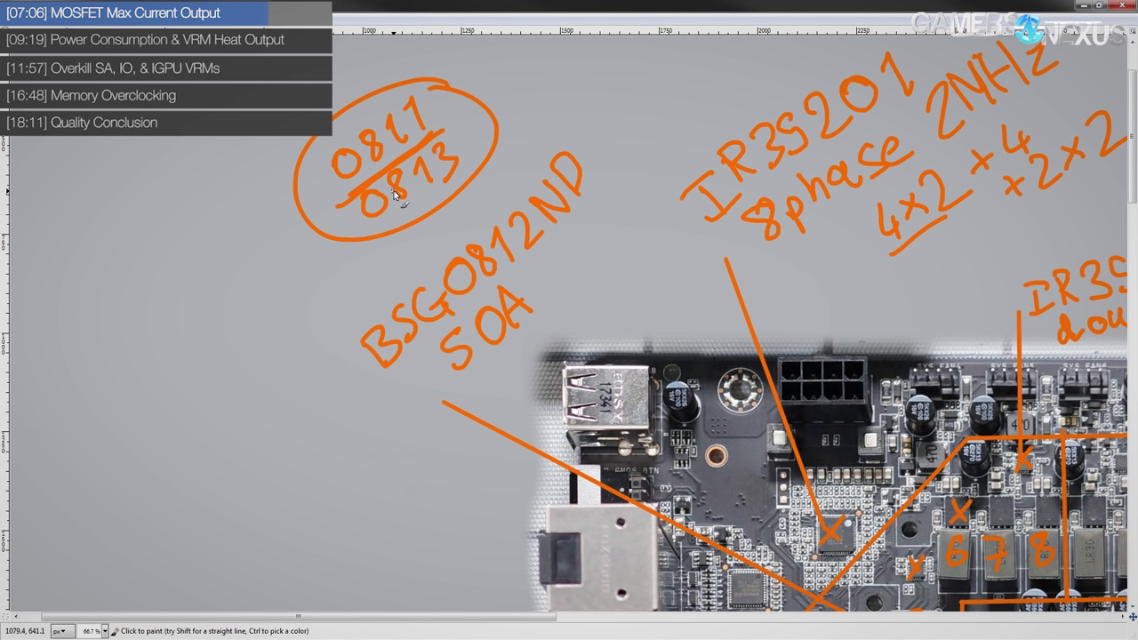
scroll("down", 3)
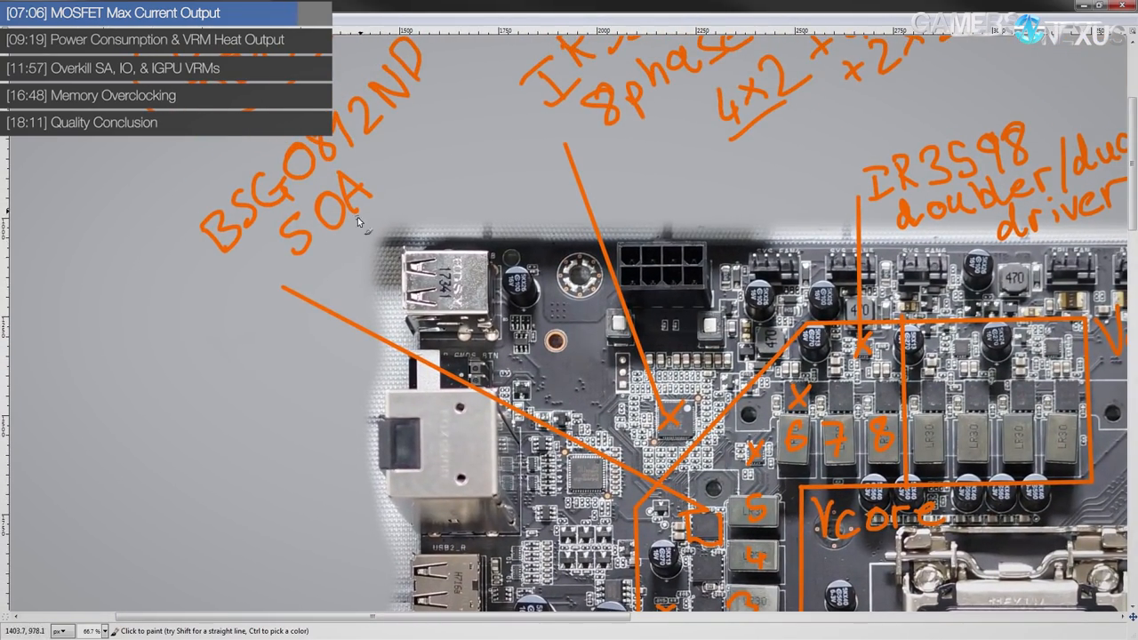
mouse_move(324, 270)
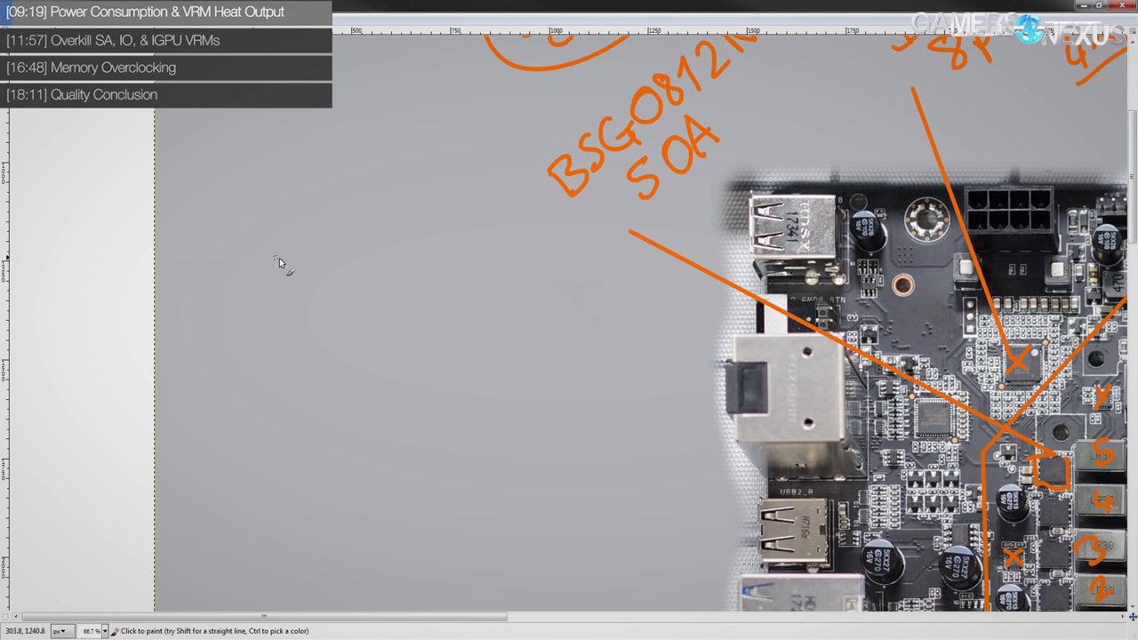
Handwrite 5.1GHz 1.42V over 200W 140A in orange left of the board
left_click_drag(303, 252, 285, 293)
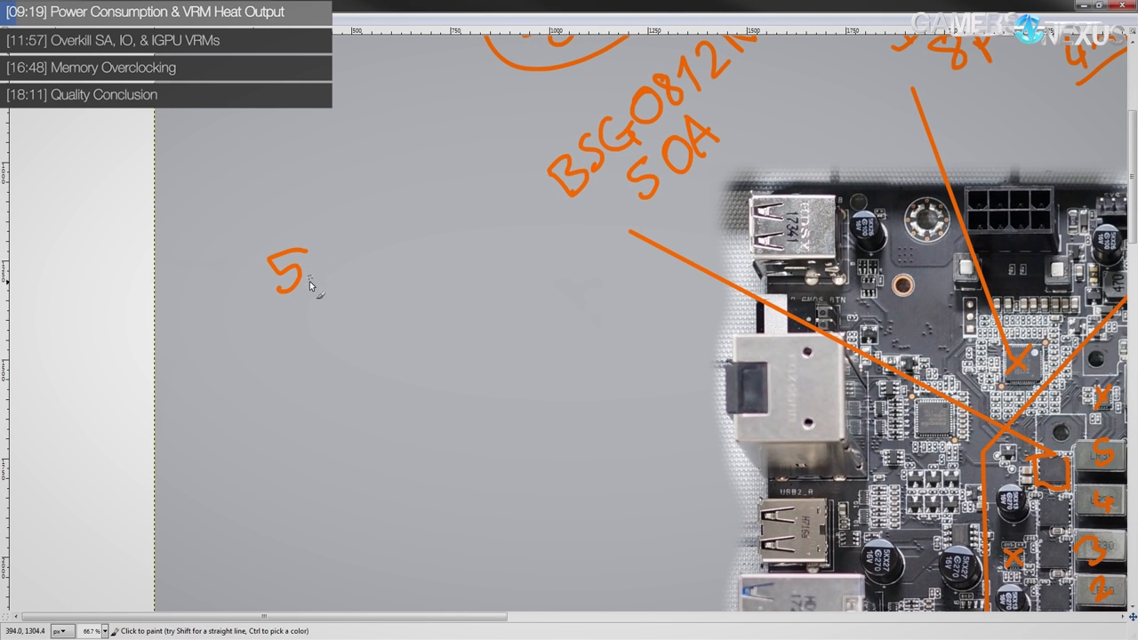
left_click_drag(305, 270, 377, 267)
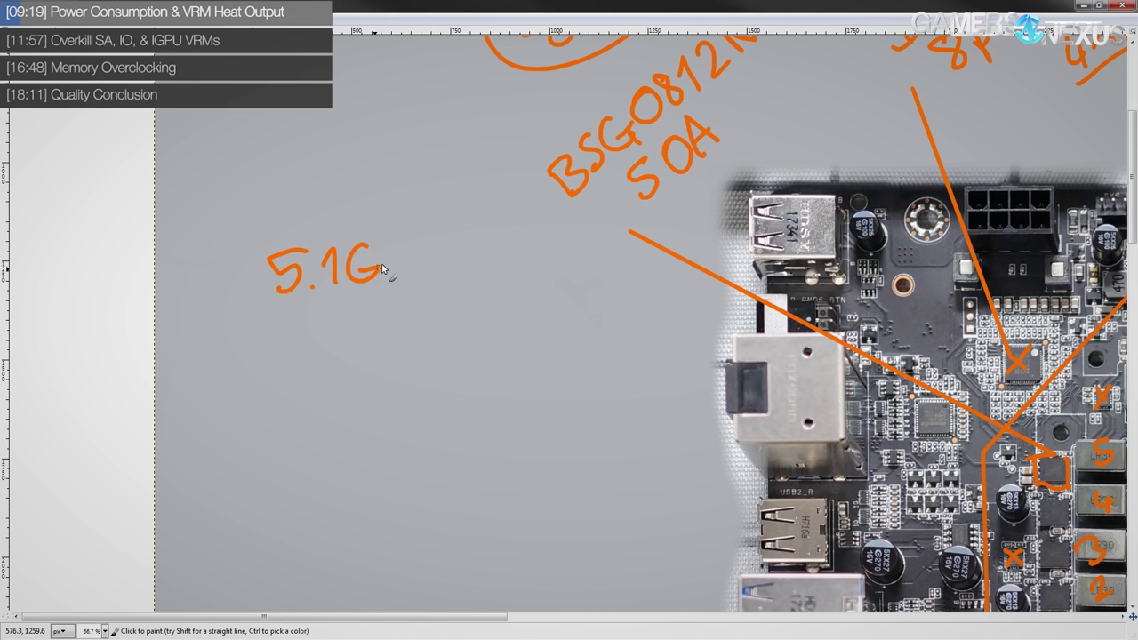
left_click_drag(374, 267, 435, 266)
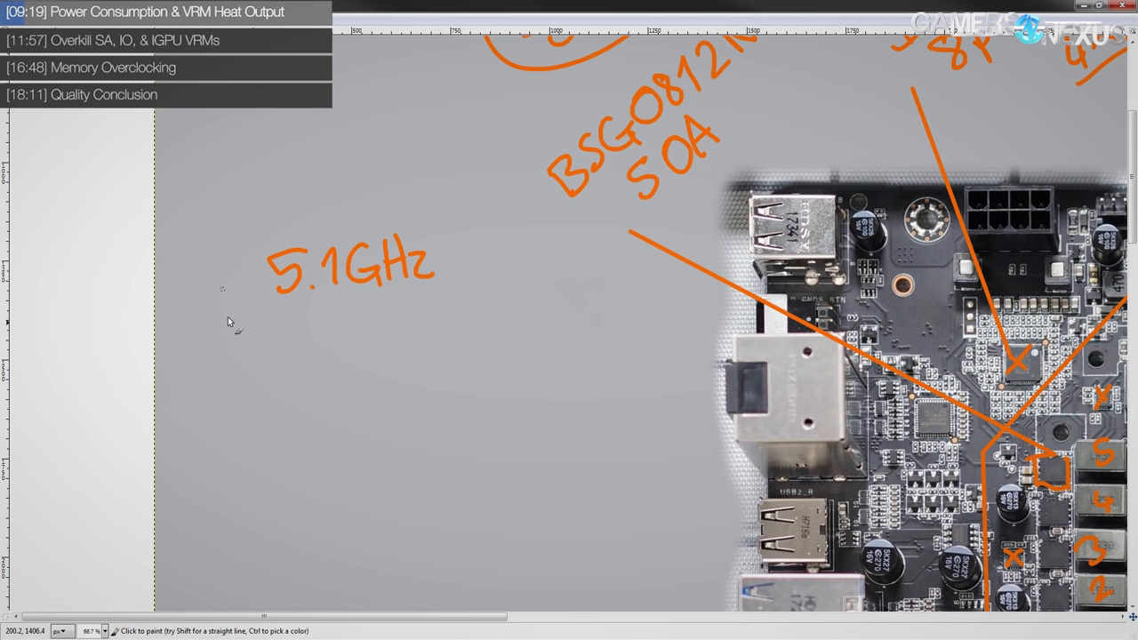
left_click_drag(466, 240, 512, 270)
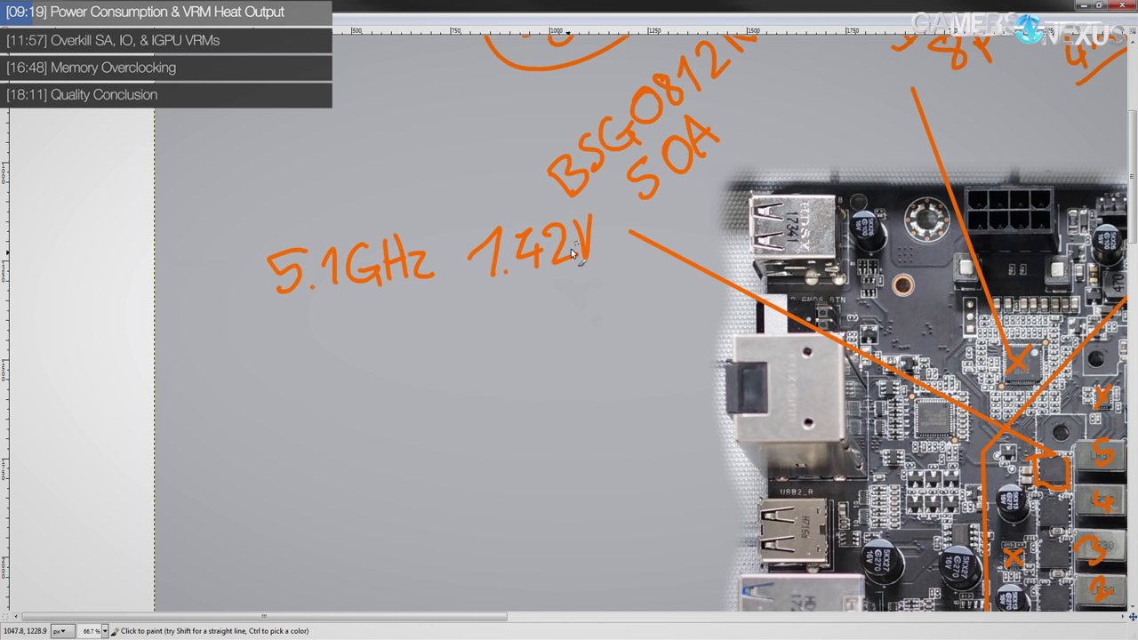
left_click_drag(302, 329, 334, 356)
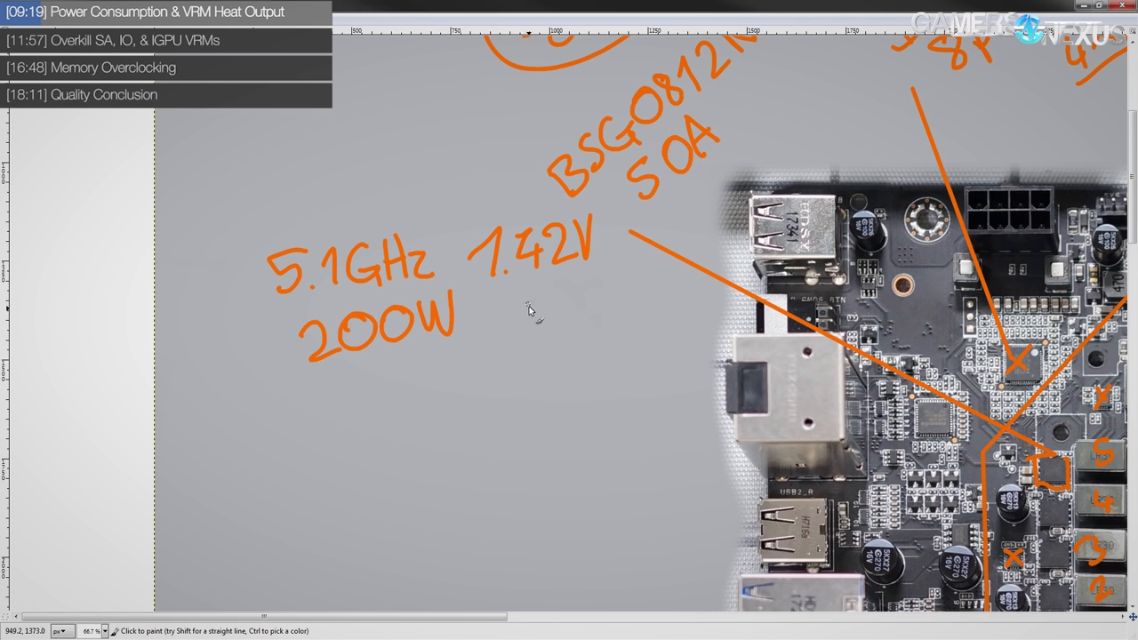
left_click_drag(495, 317, 542, 320)
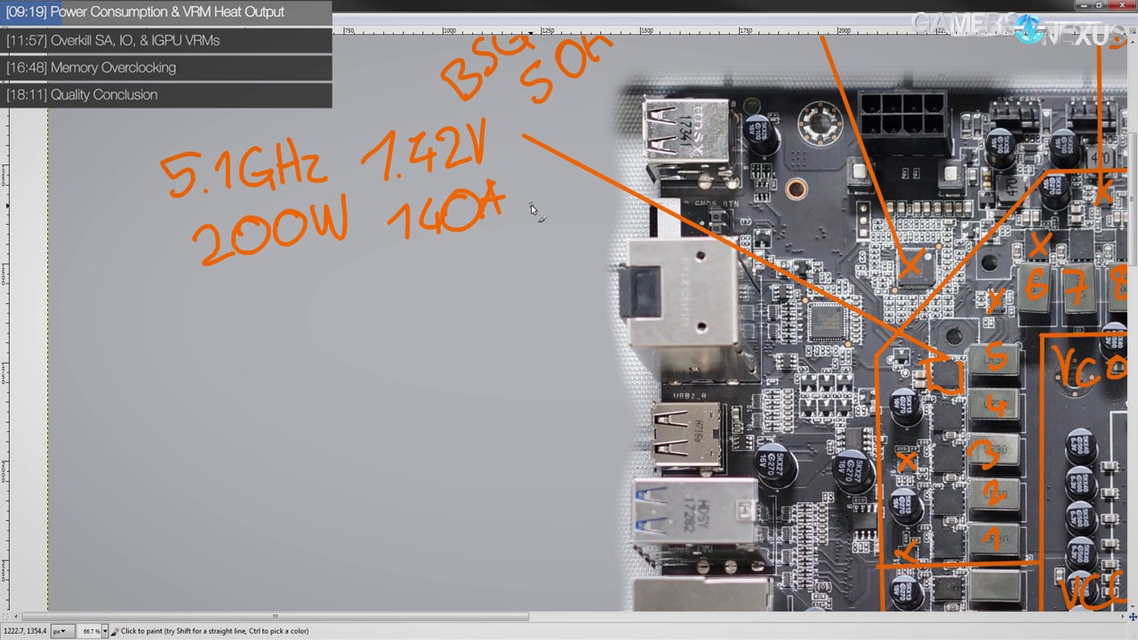
Write ~12W after the 140A figure in the overclock note
left_click_drag(519, 199, 583, 205)
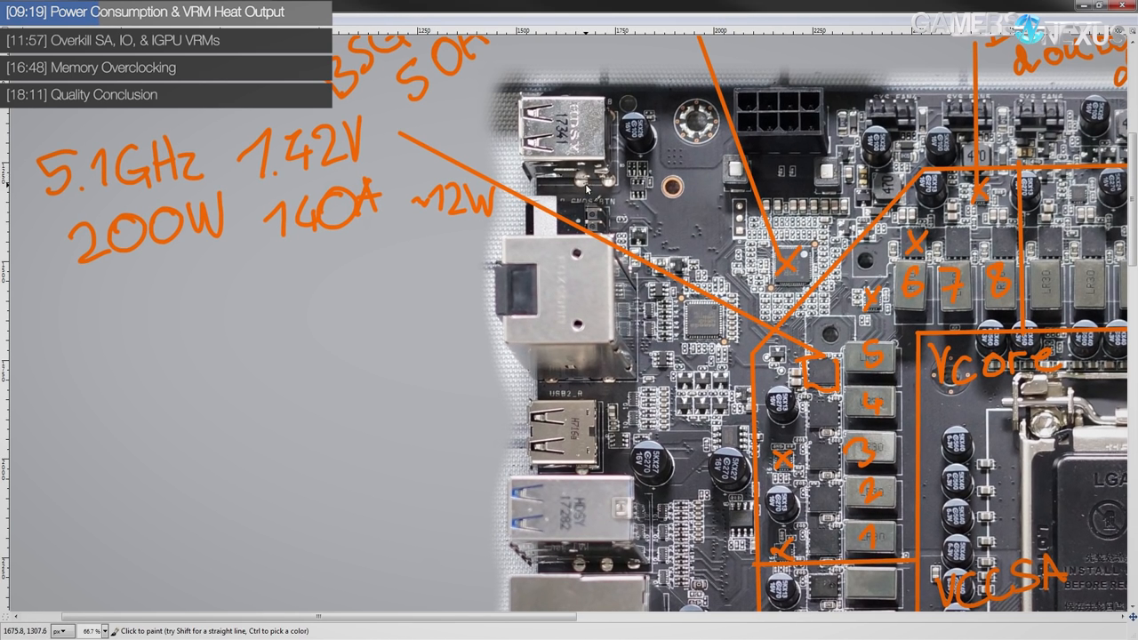
mouse_move(309, 221)
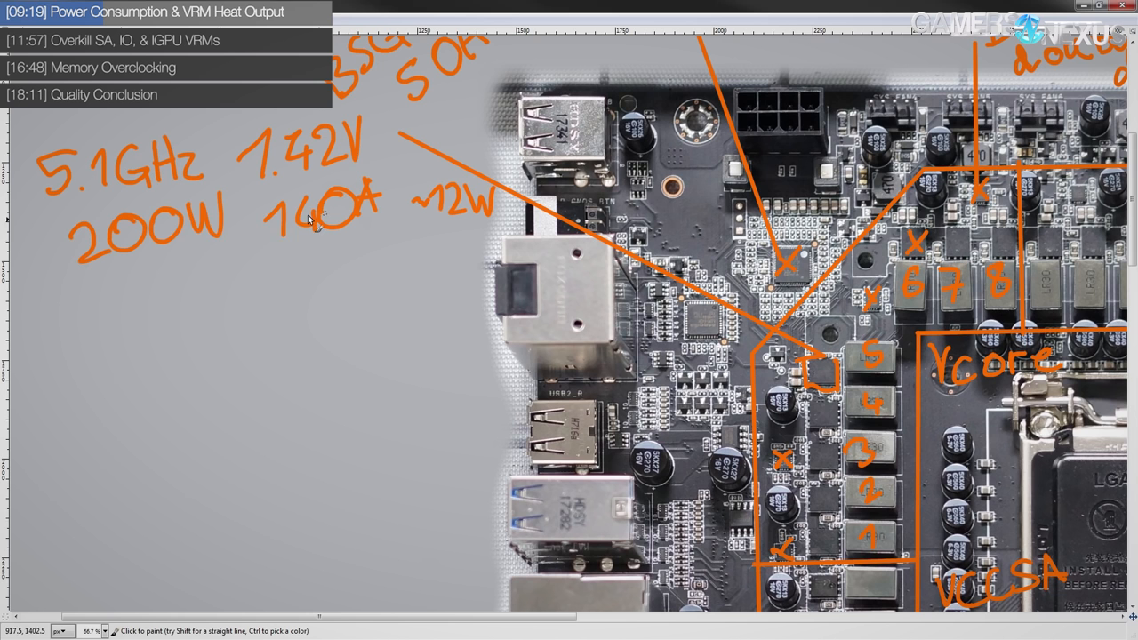
mouse_move(195, 240)
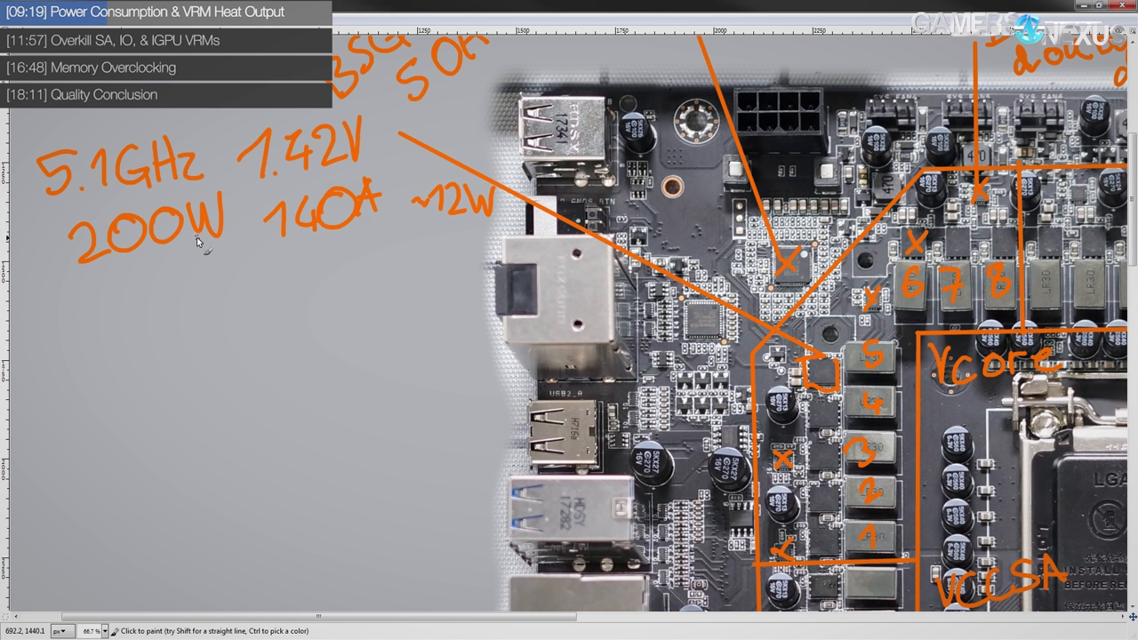
mouse_move(346, 293)
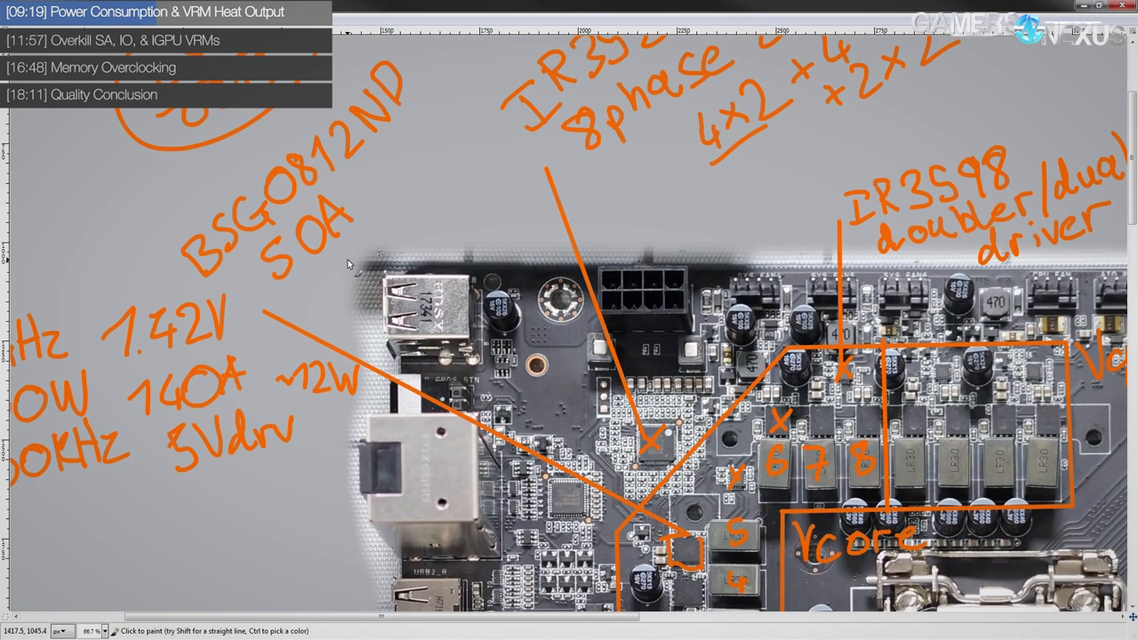
mouse_move(441, 110)
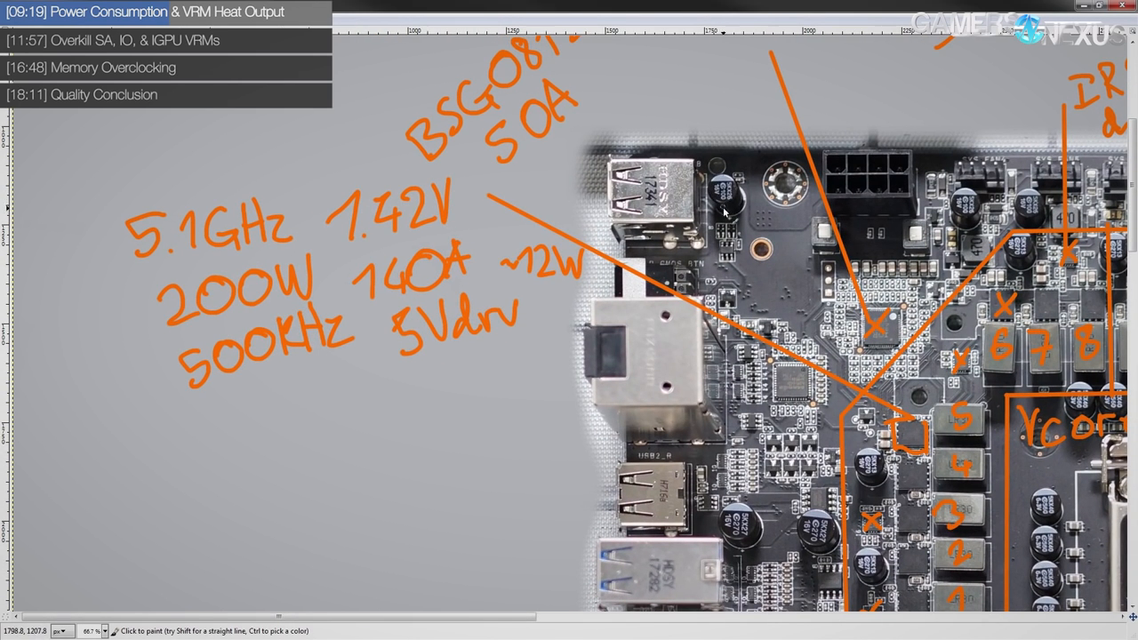
Handwrite 4.8GHz 1.3 over 155W 120A ~7.5W beneath the first overclock notes
left_click_drag(374, 302, 534, 365)
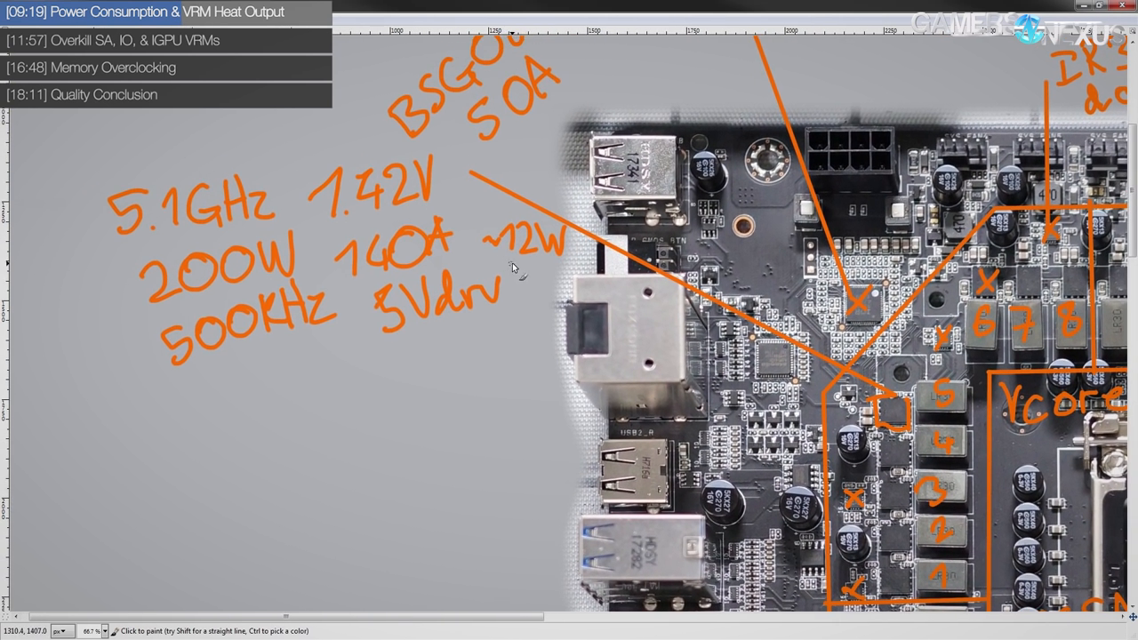
mouse_move(519, 265)
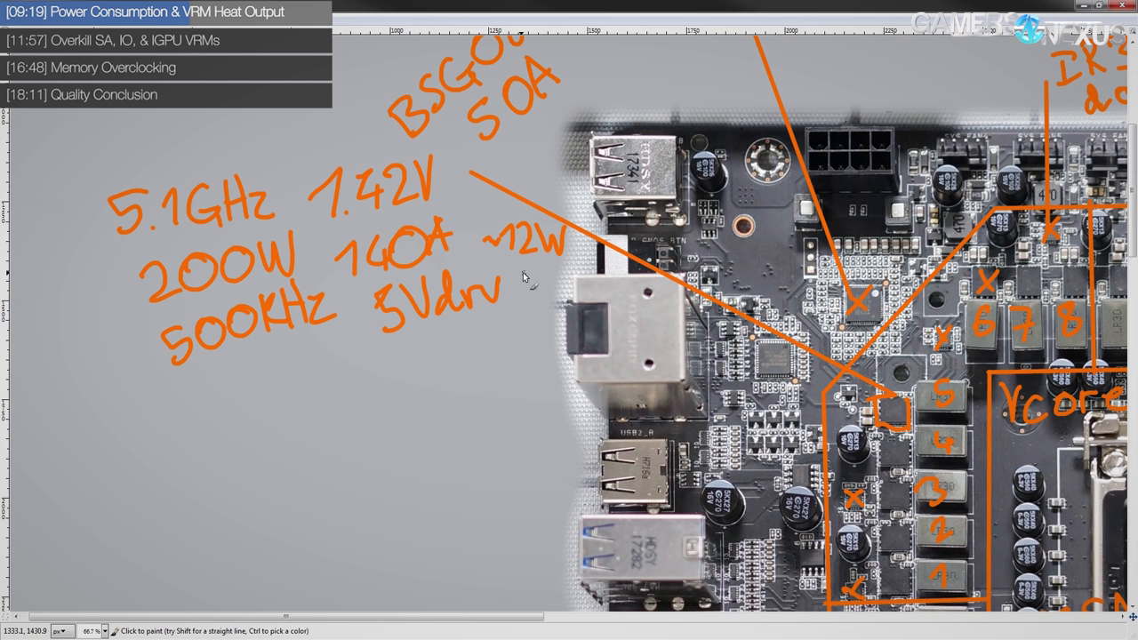
mouse_move(421, 199)
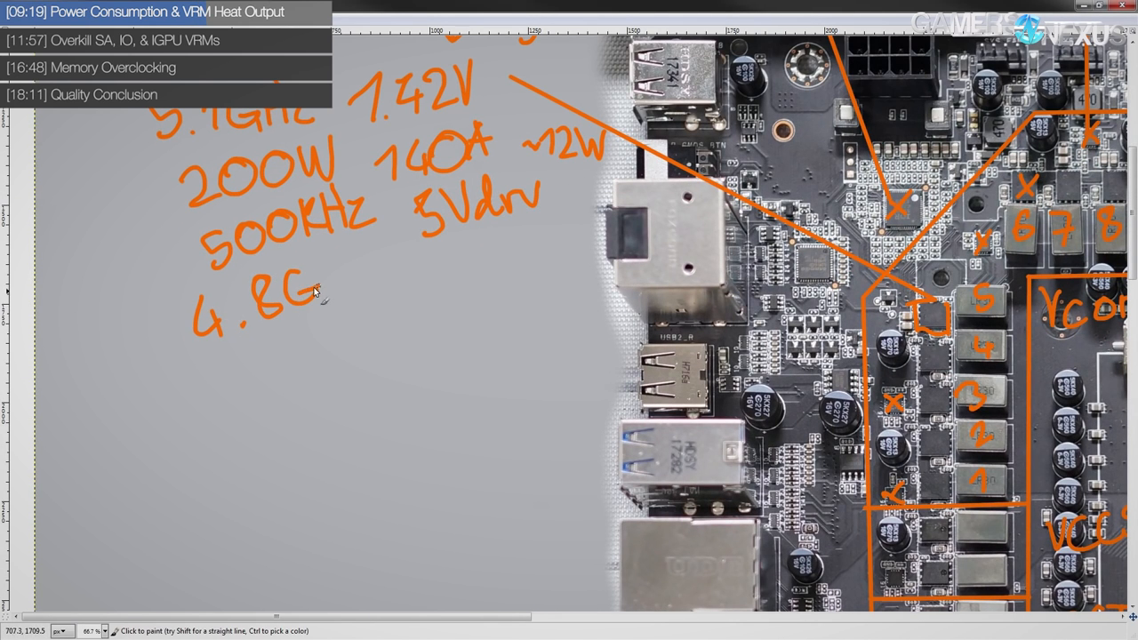
mouse_move(338, 292)
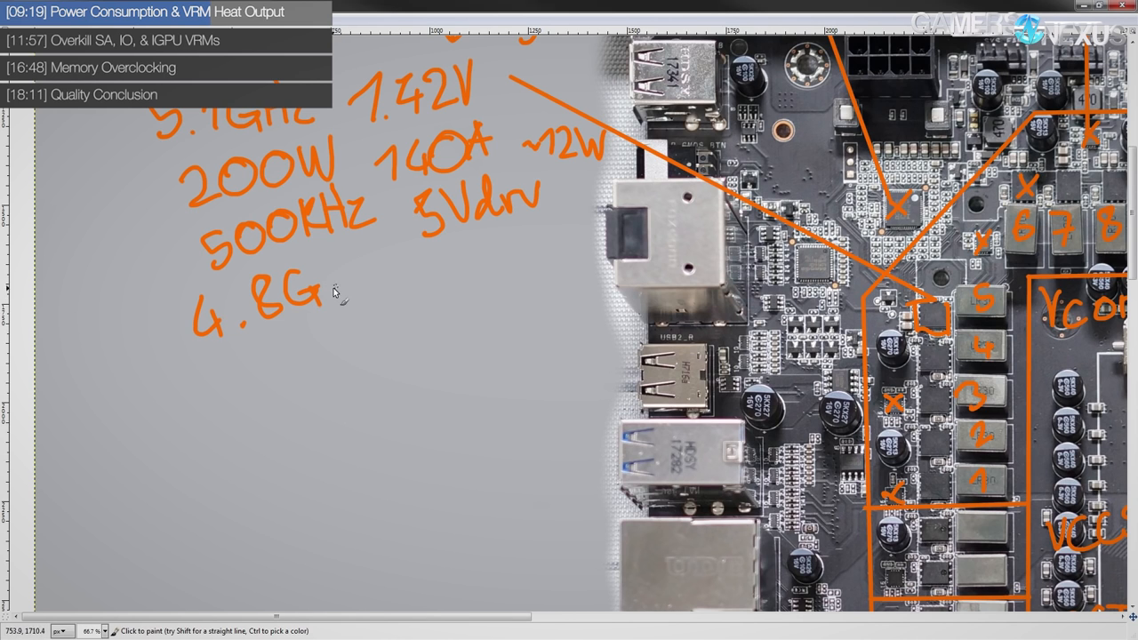
left_click_drag(321, 294, 391, 284)
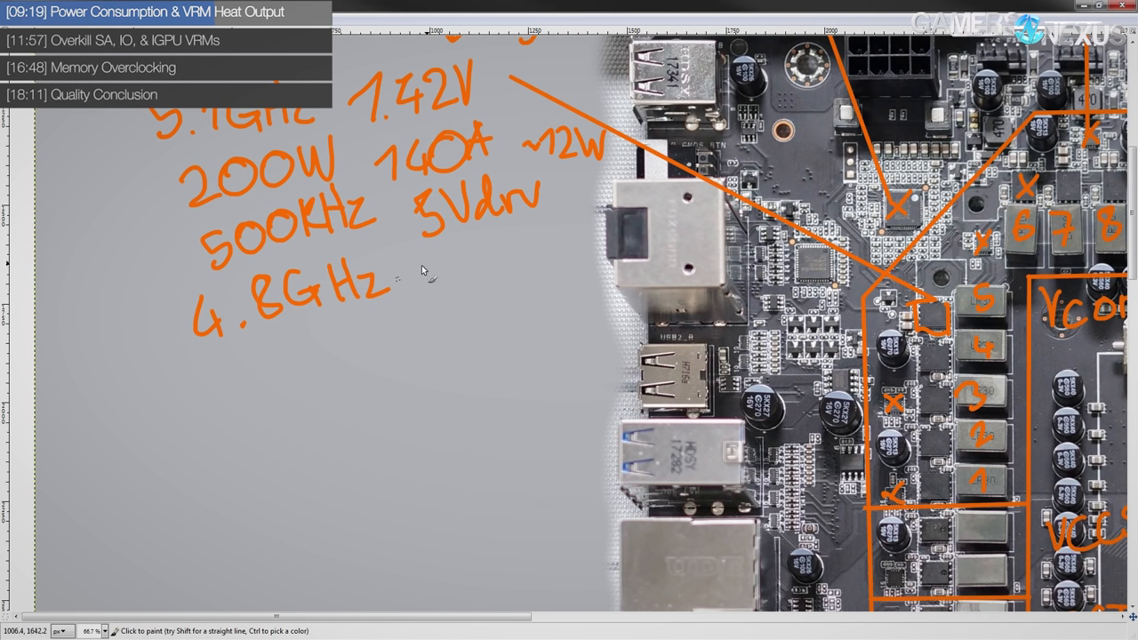
left_click_drag(436, 249, 489, 276)
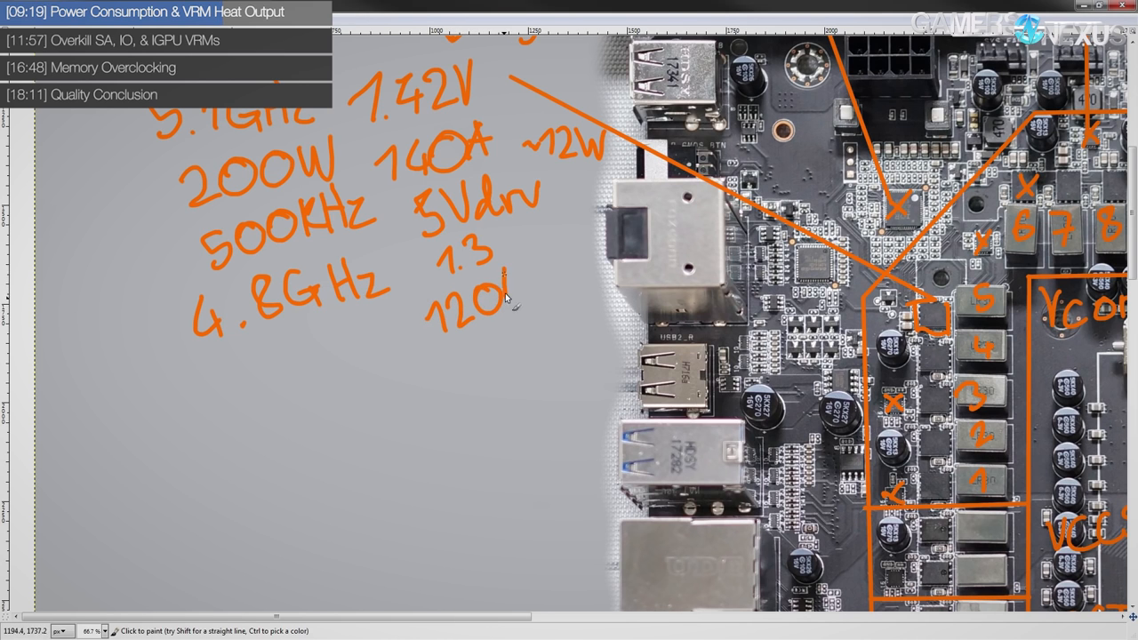
left_click_drag(435, 312, 311, 373)
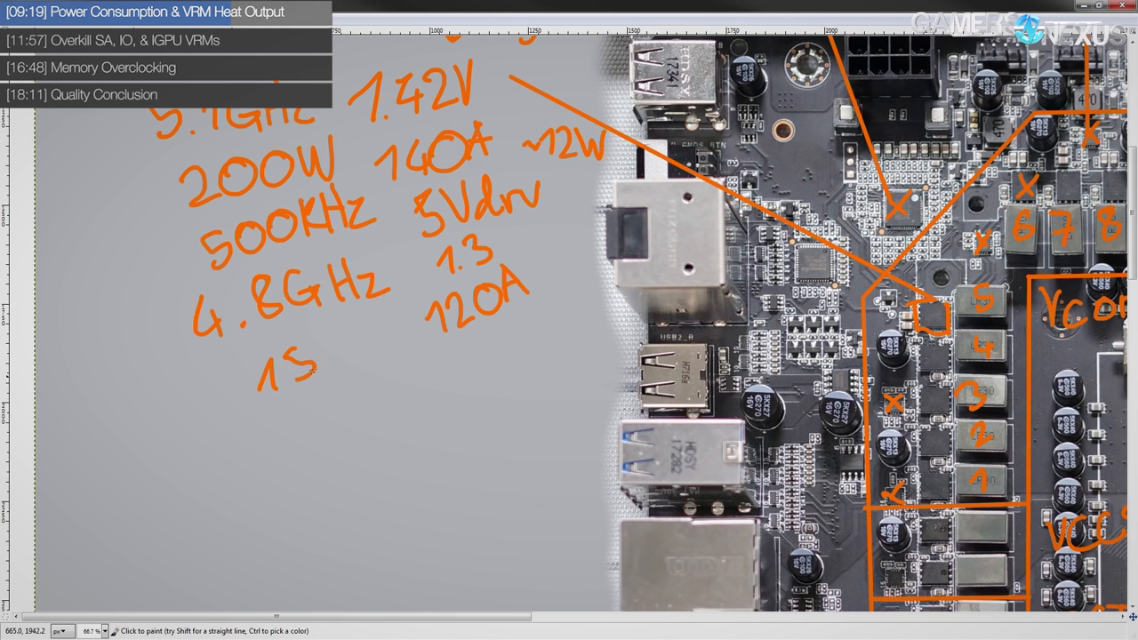
left_click_drag(311, 355, 373, 355)
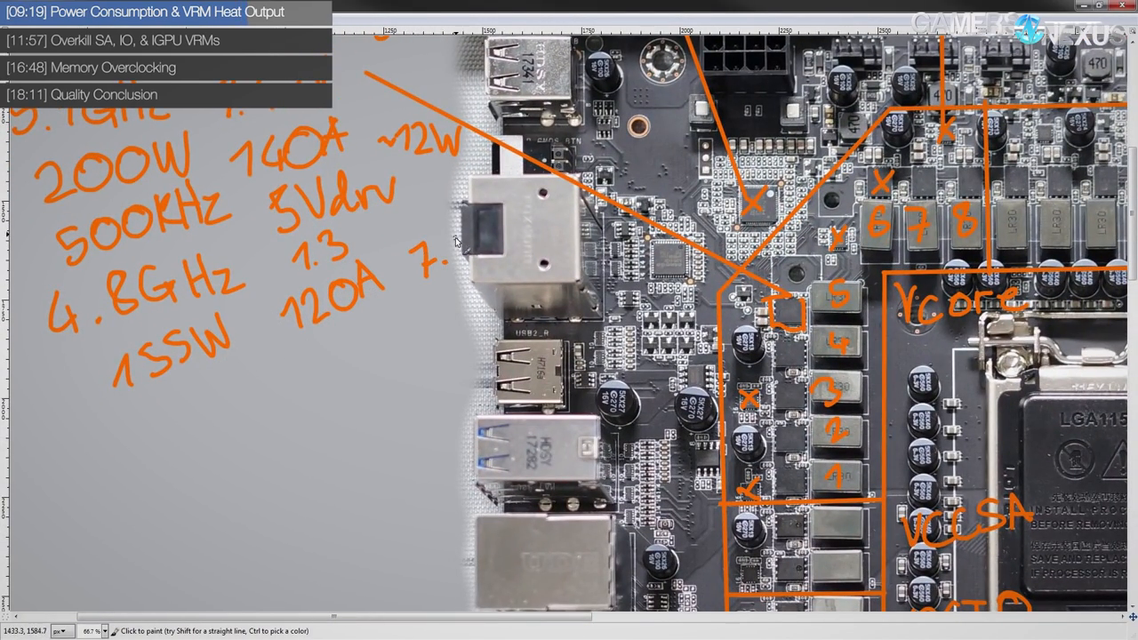
left_click_drag(436, 258, 481, 249)
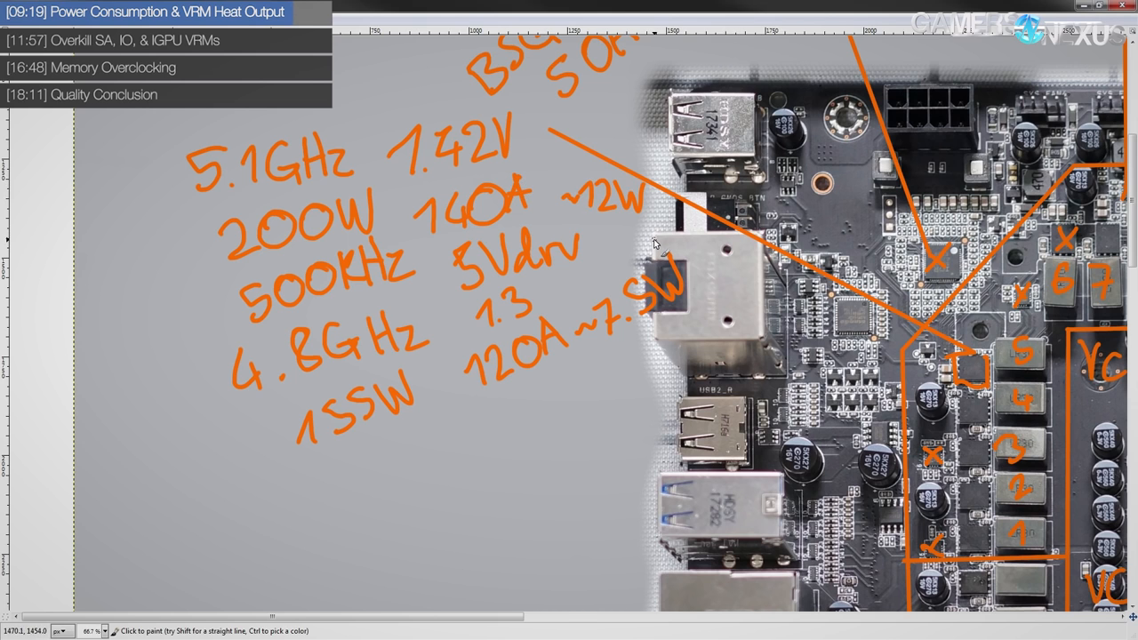
mouse_move(546, 177)
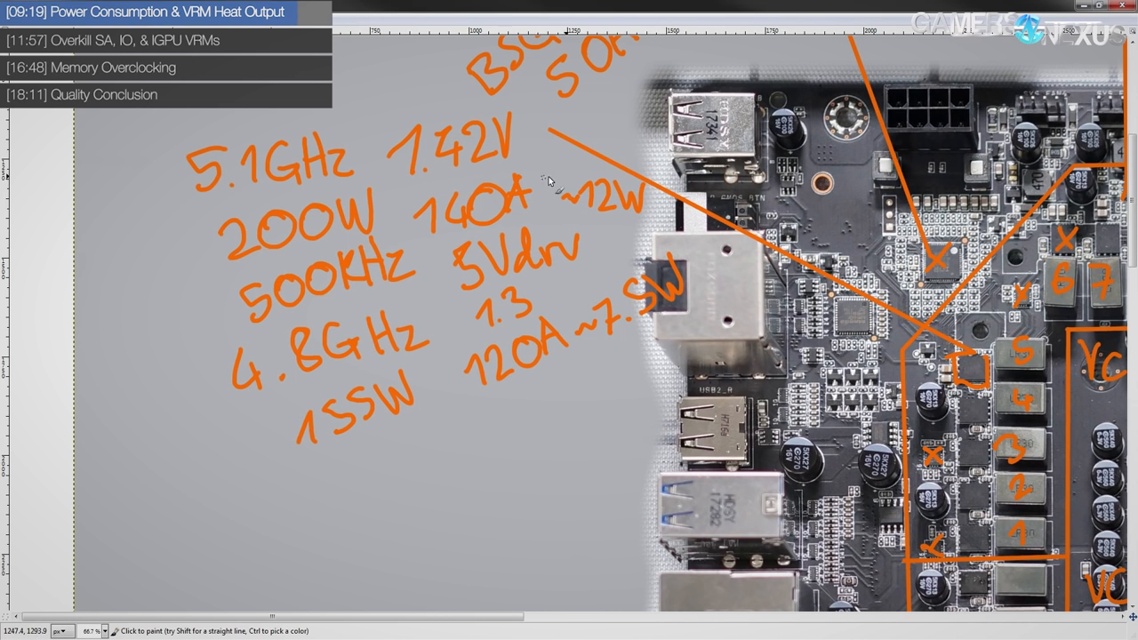
mouse_move(452, 235)
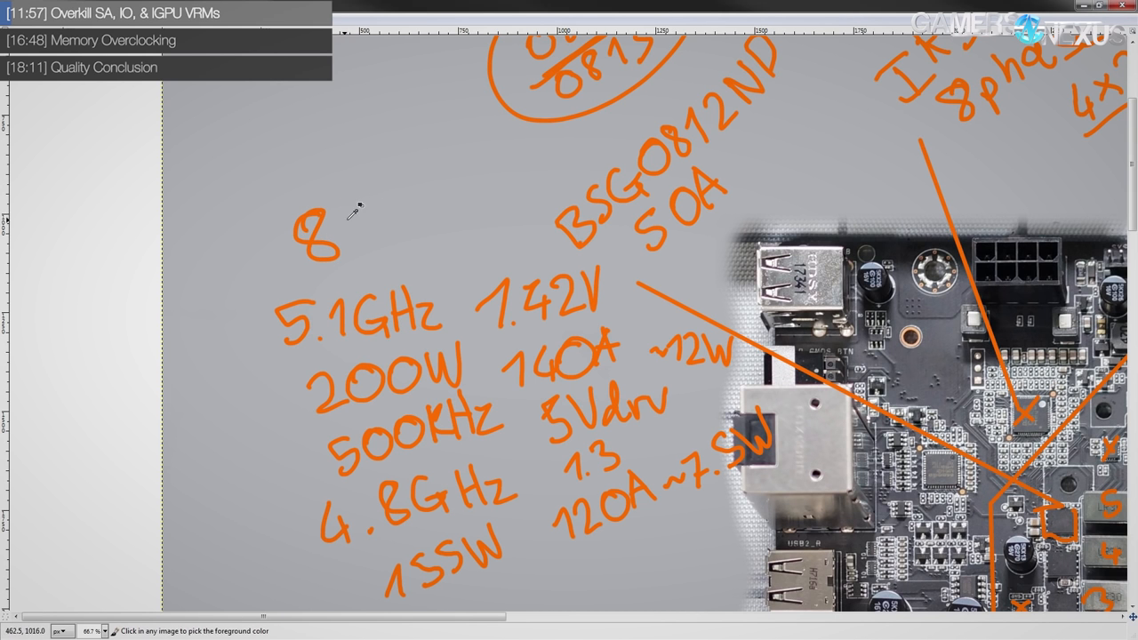
Write an 8 above the overclock figures and start the note beside the Vgpu label
left_click_drag(346, 223, 445, 204)
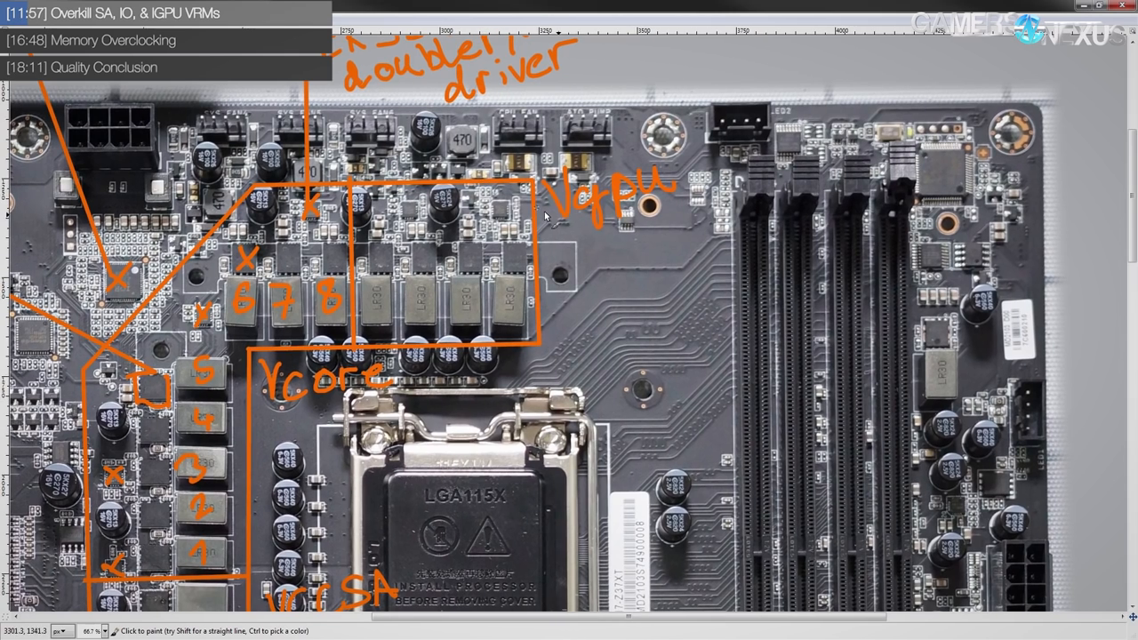
mouse_move(594, 256)
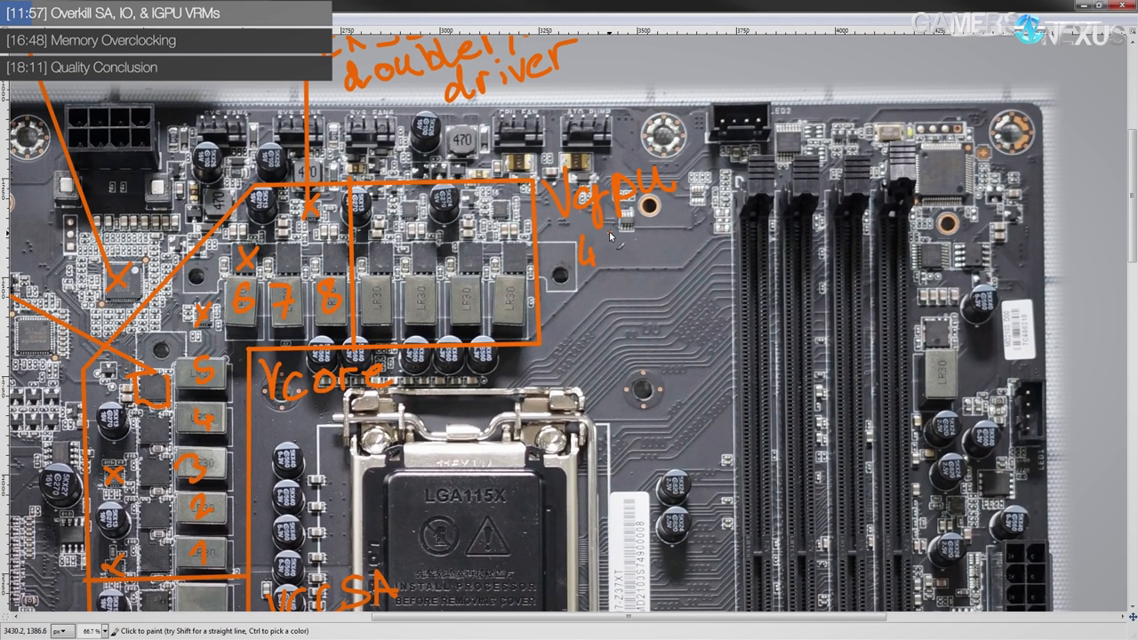
type("SA")
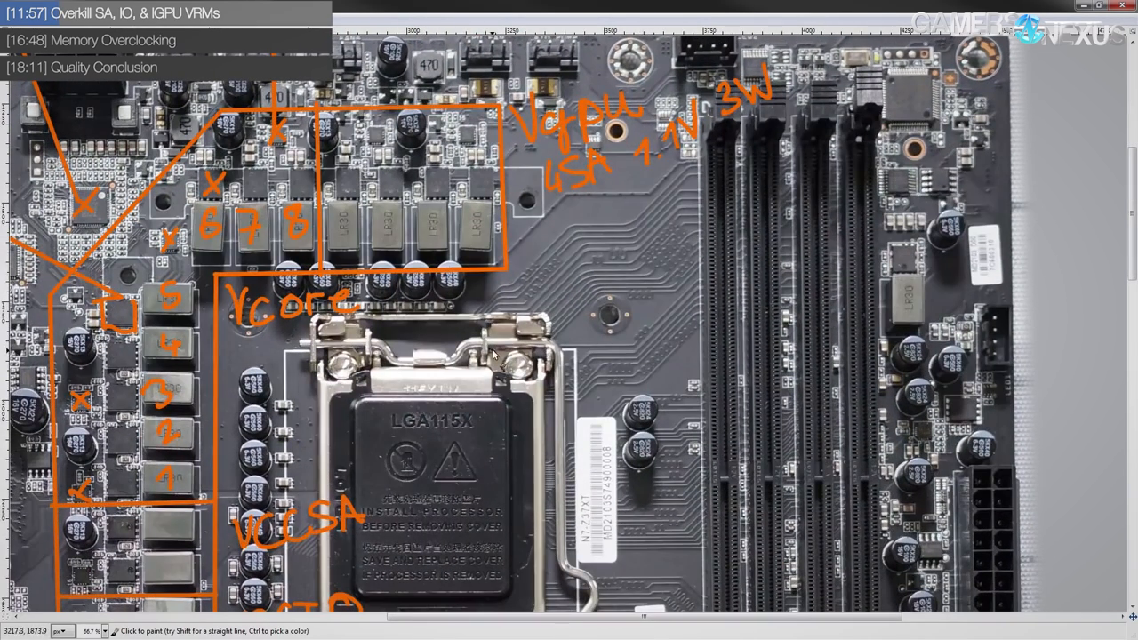
mouse_move(371, 254)
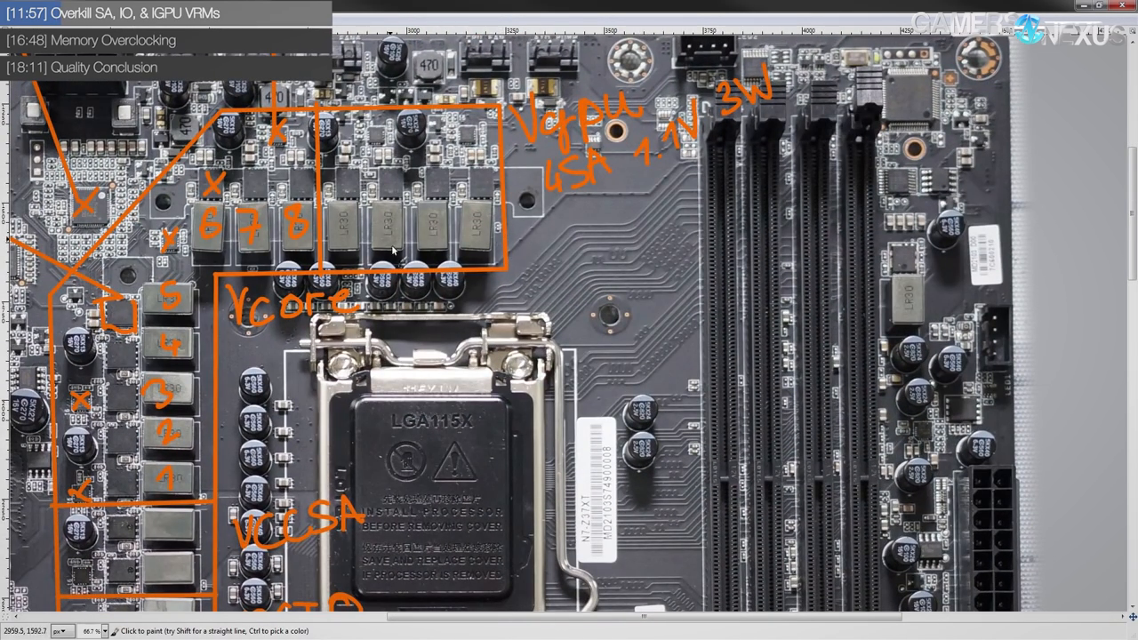
mouse_move(420, 156)
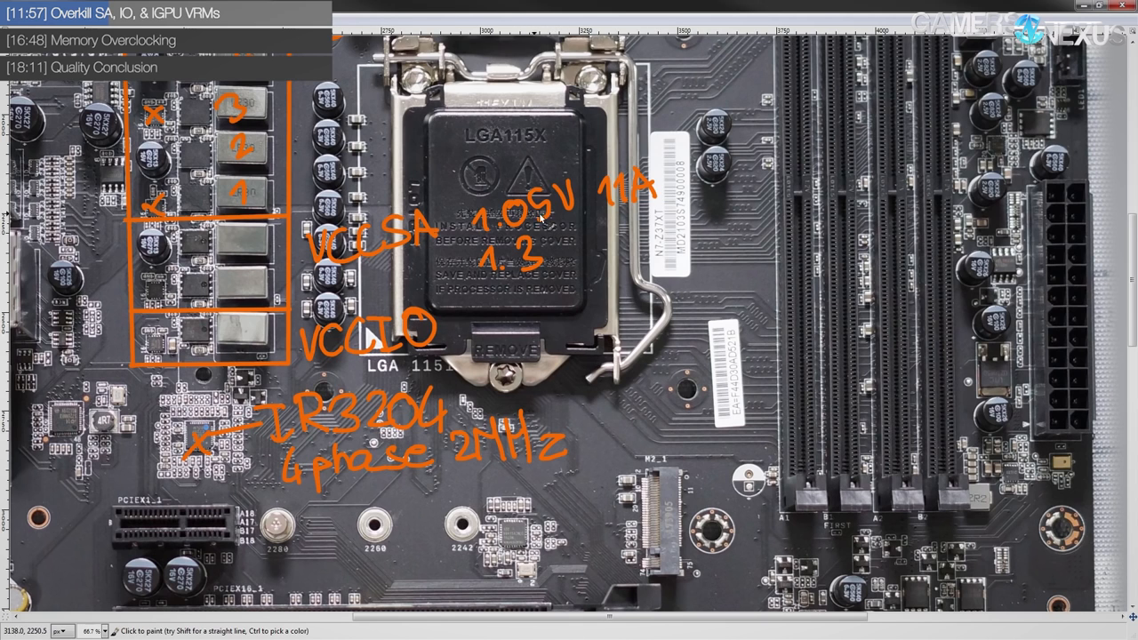
mouse_move(439, 160)
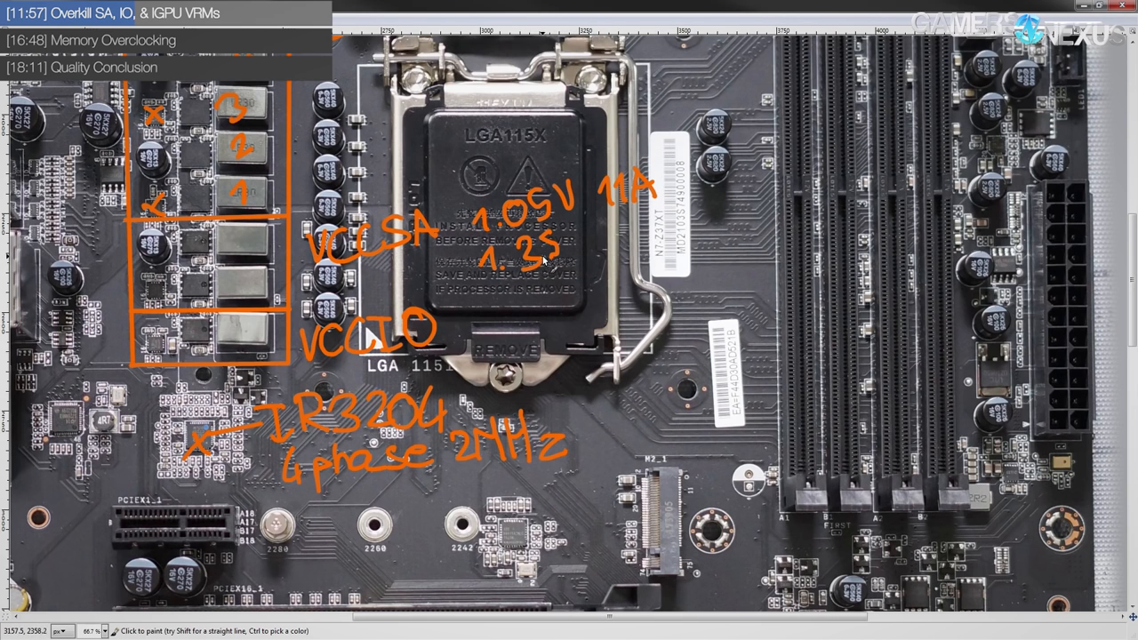
mouse_move(565, 306)
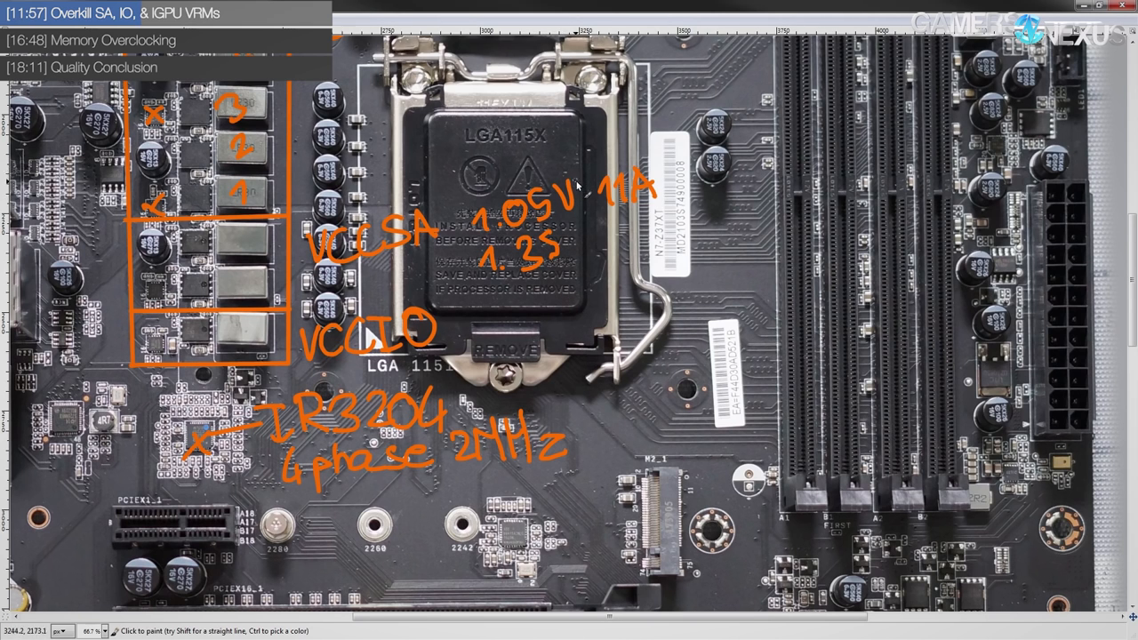
mouse_move(667, 160)
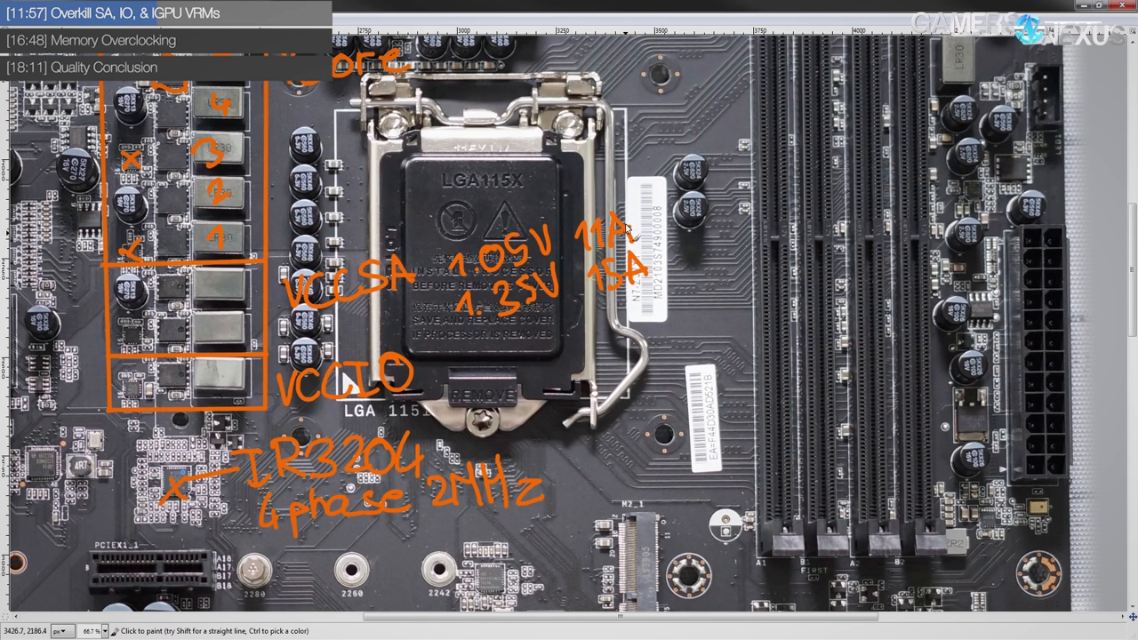
mouse_move(667, 217)
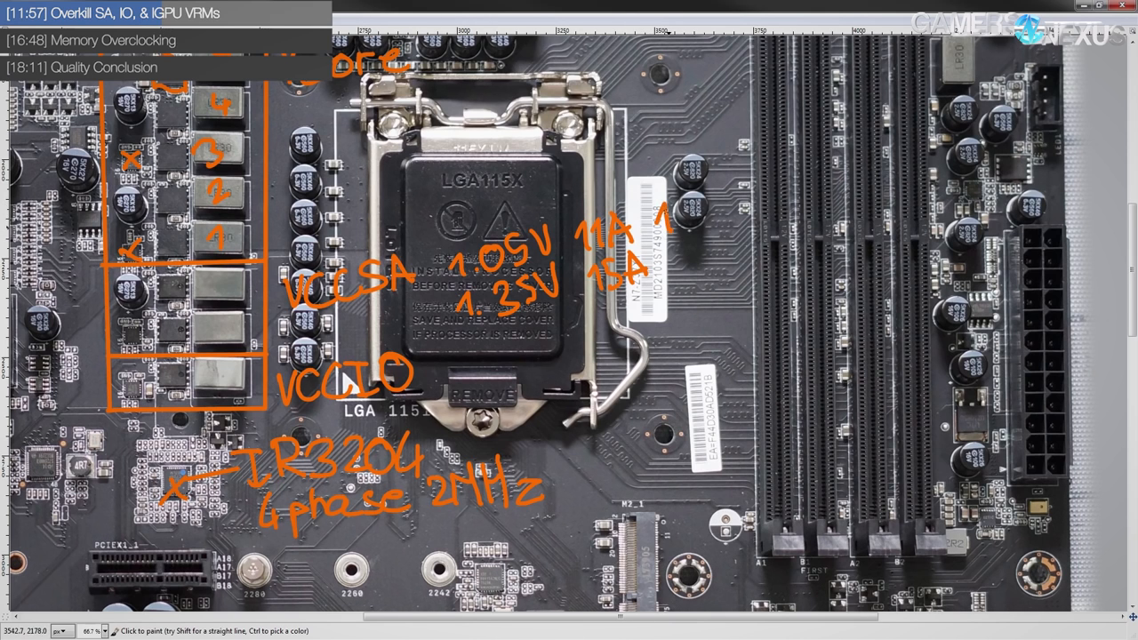
Handwrite the 2.3W wattage figure beside the VCCSA current values
left_click_drag(649, 222, 702, 222)
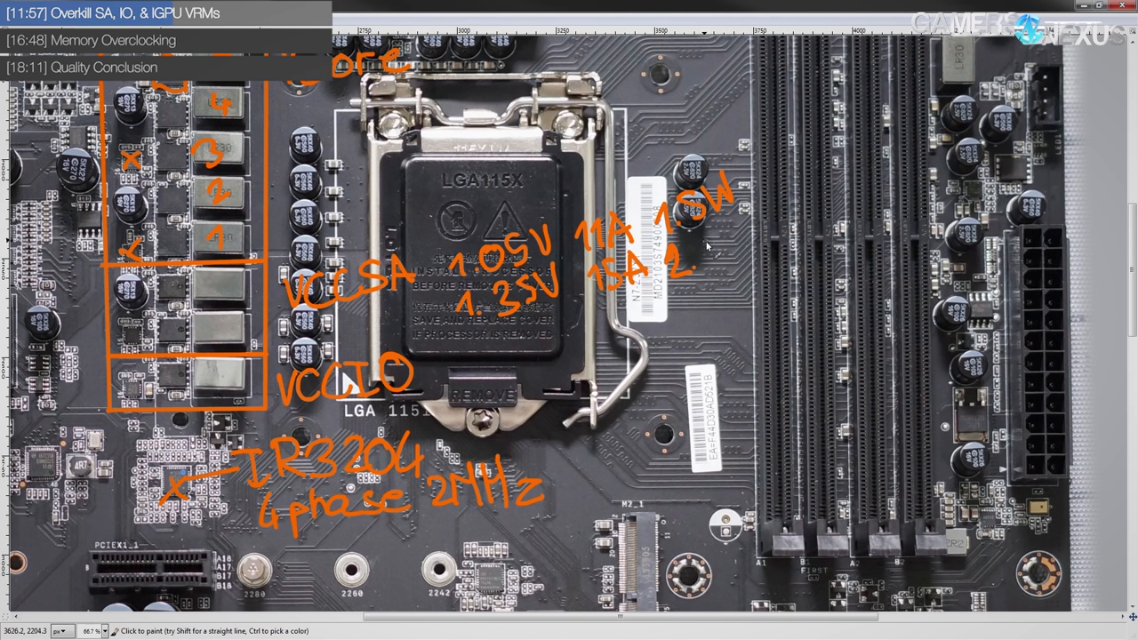
type("2.3W")
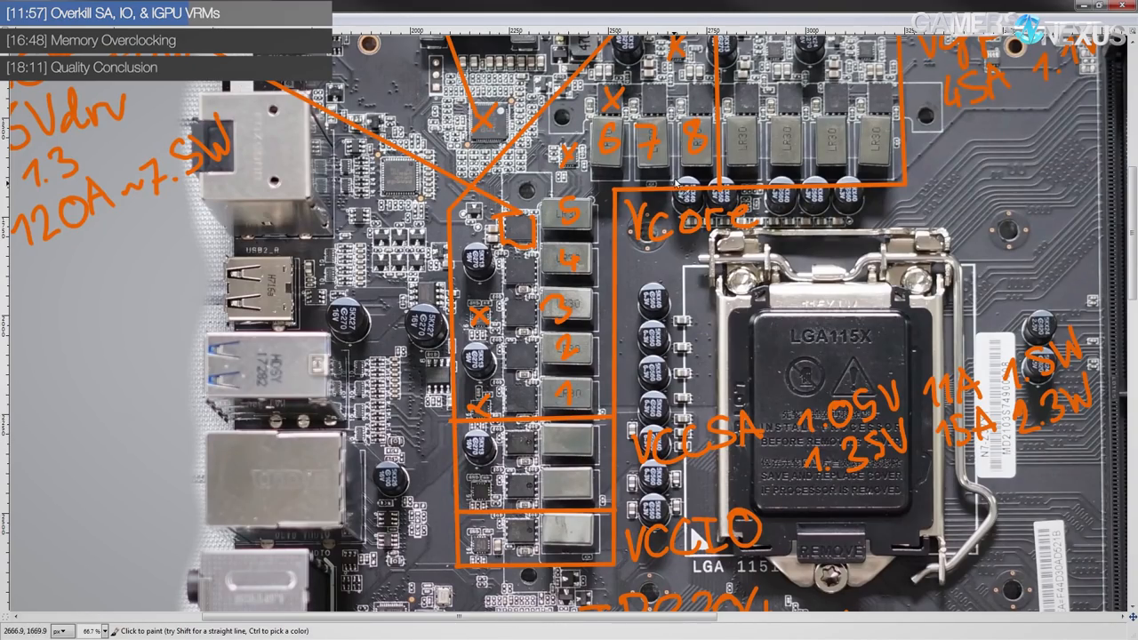
Handwrite the VCCIO lines 0.95V 6A 1W and 1.35V 9A 1.5W under the VCCSA notes
scroll("down", 3)
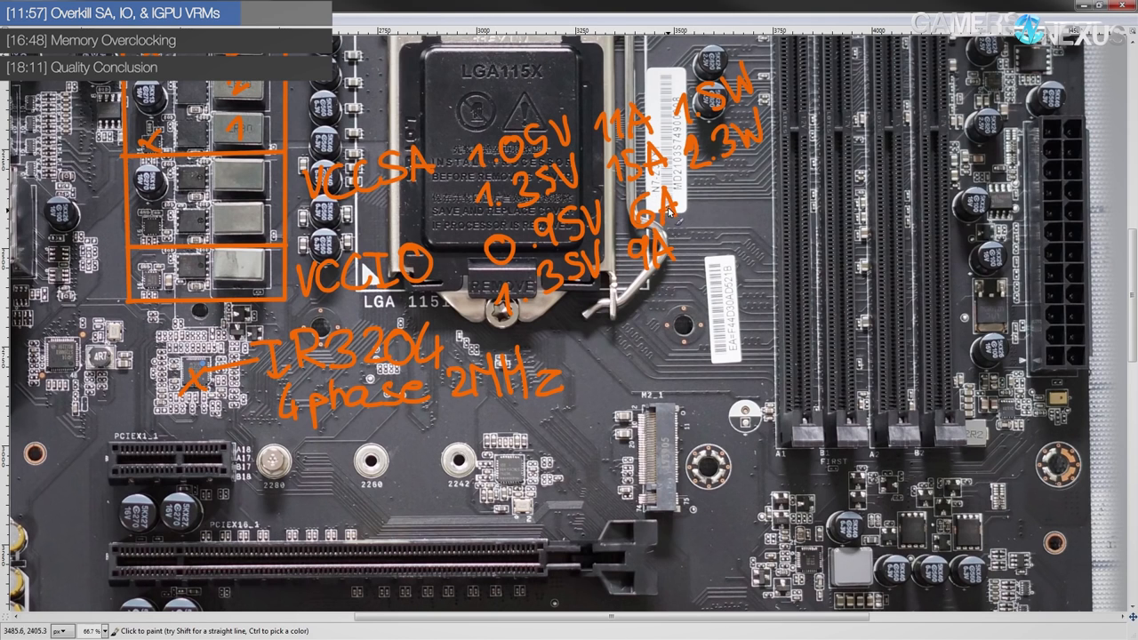
left_click_drag(703, 186, 729, 187)
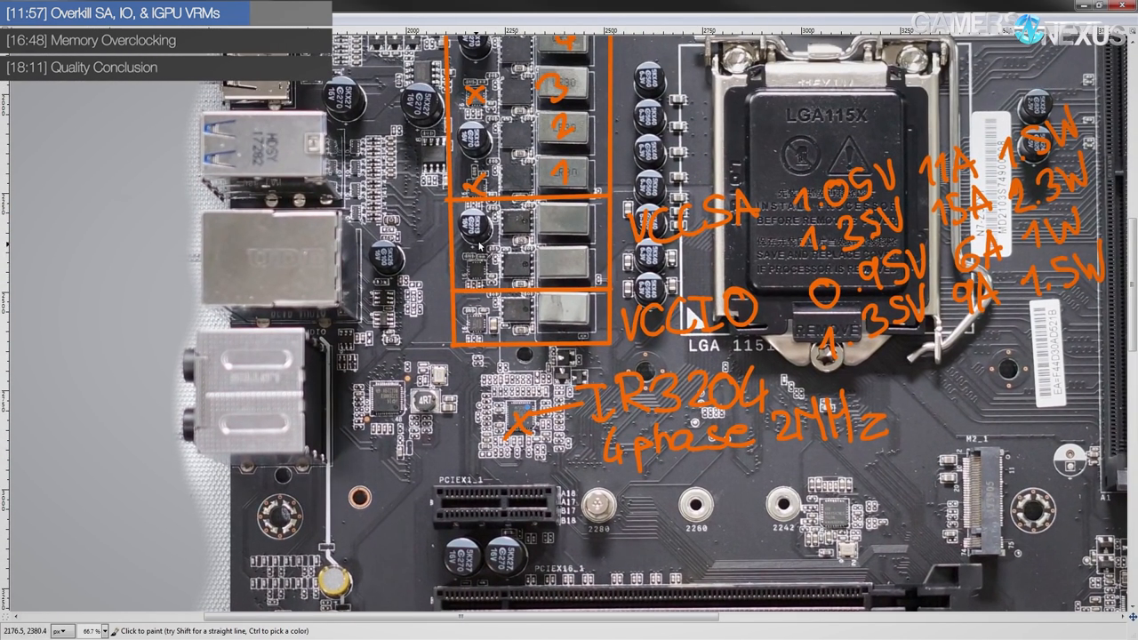
mouse_move(509, 309)
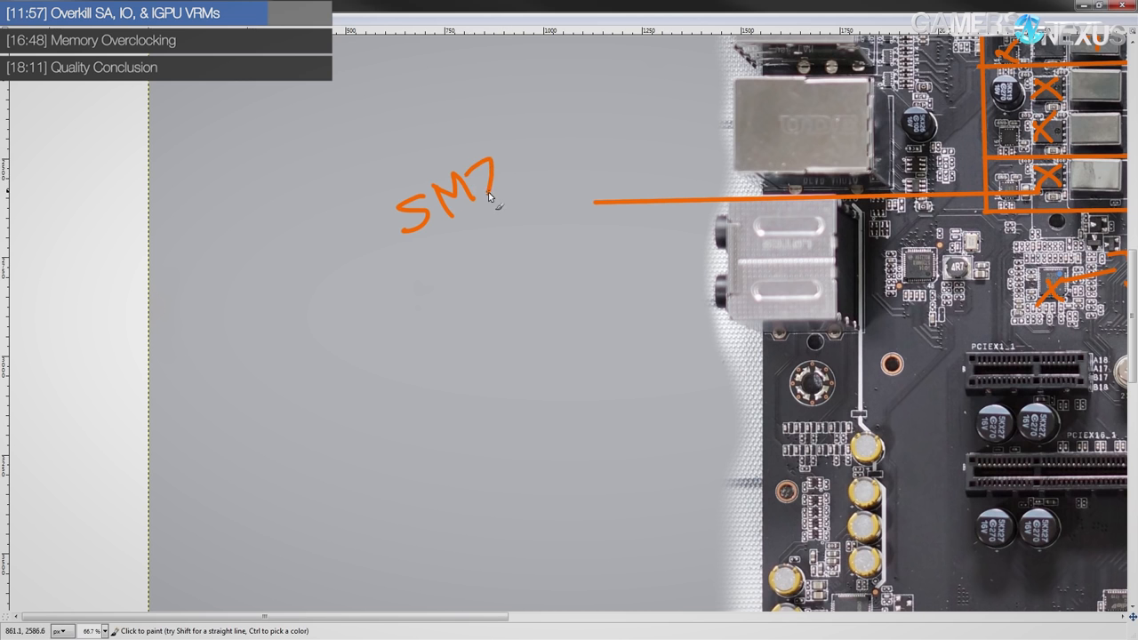
Write SM7340 in orange in the grey margin with a line to the chip
left_click_drag(498, 187, 587, 160)
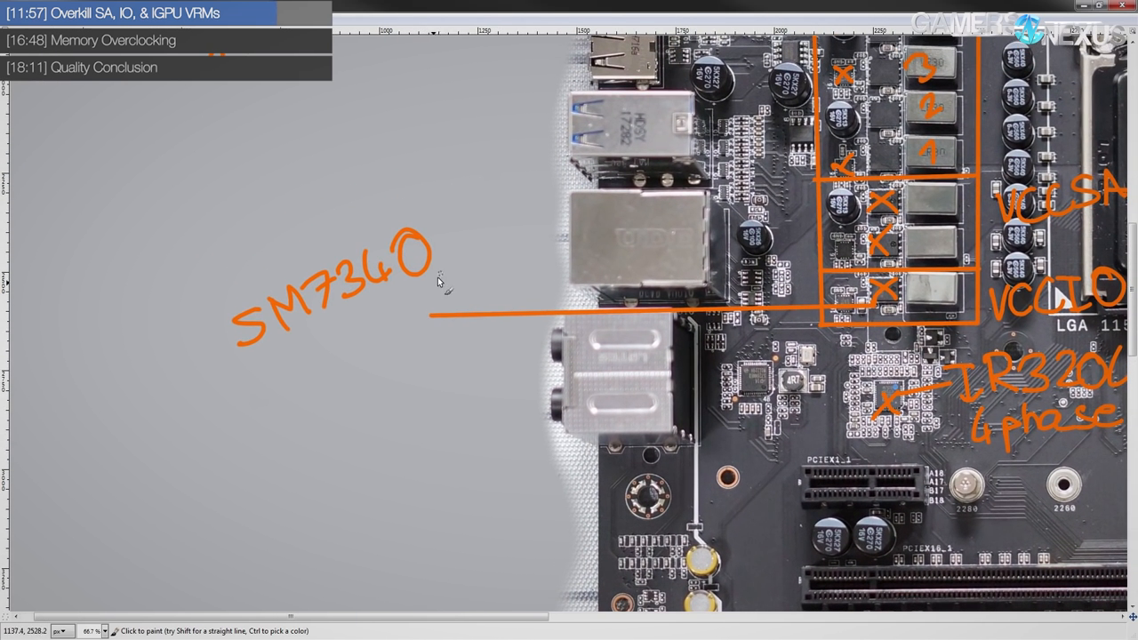
mouse_move(307, 355)
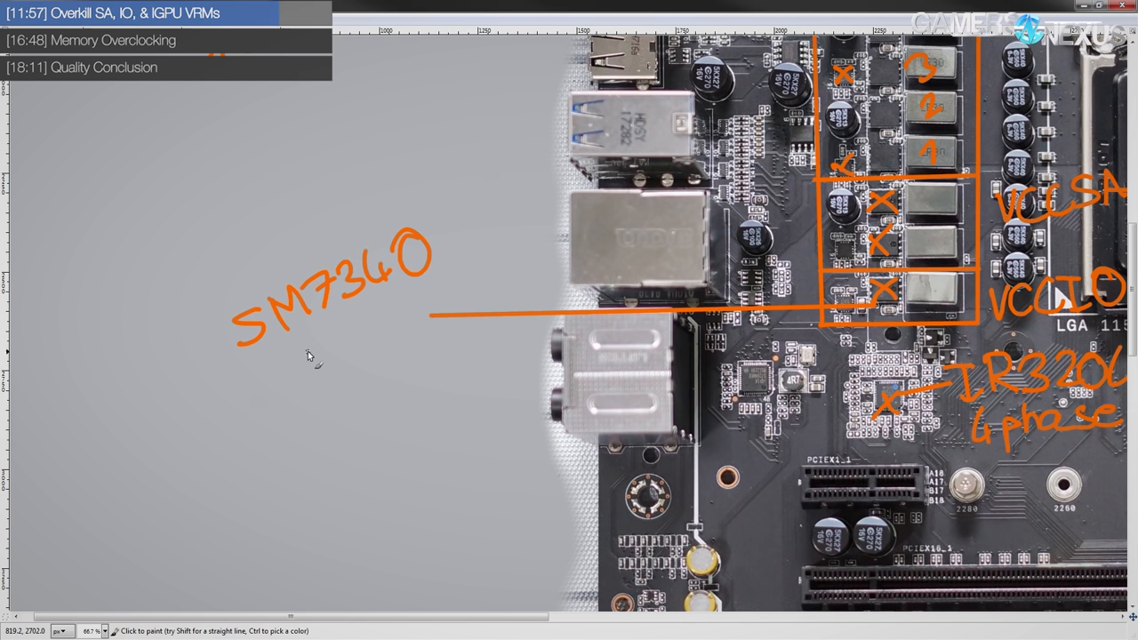
mouse_move(297, 345)
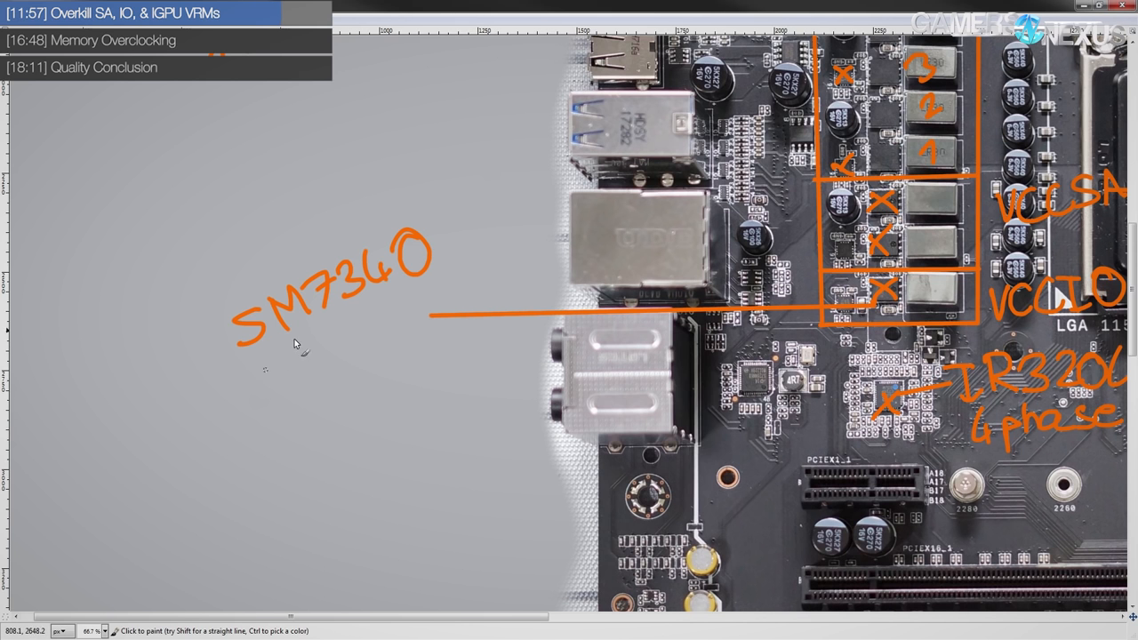
mouse_move(384, 271)
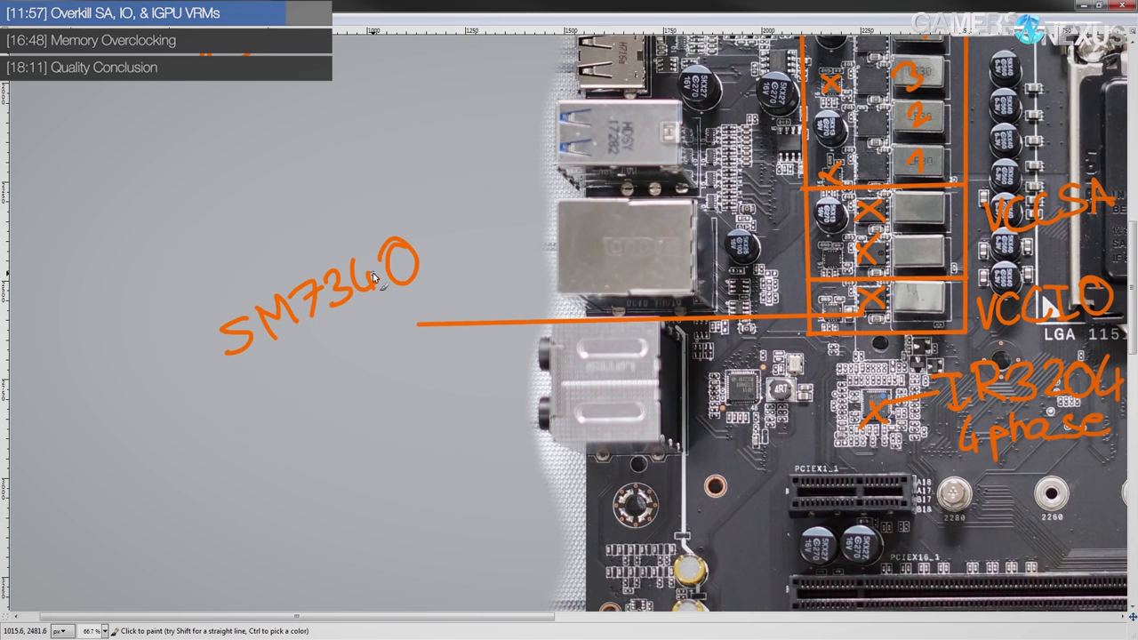
mouse_move(287, 365)
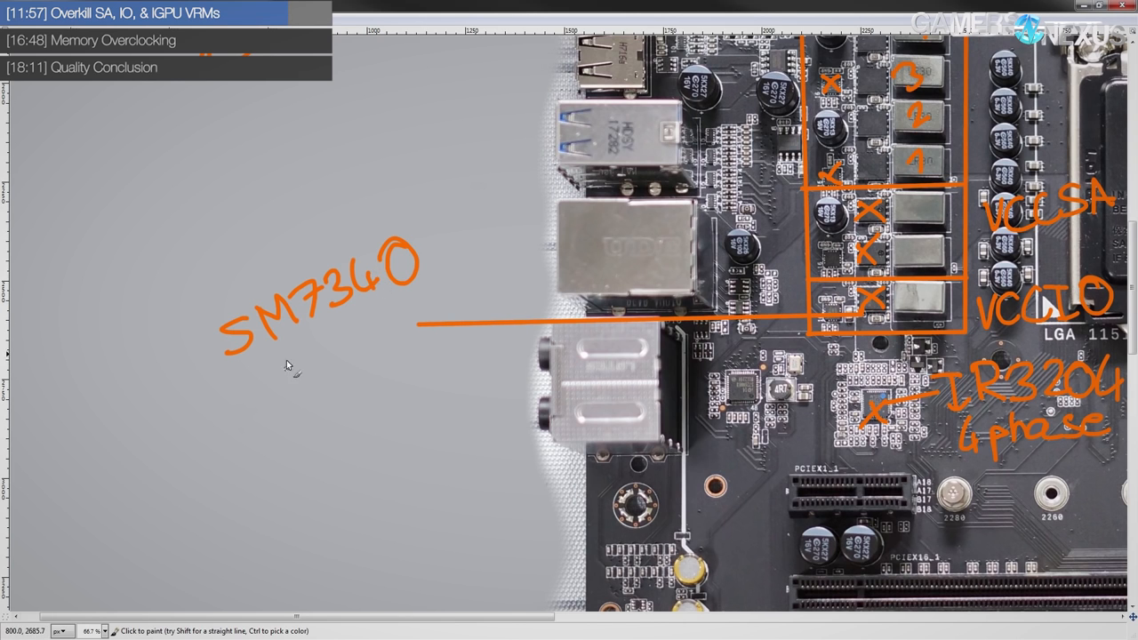
mouse_move(429, 249)
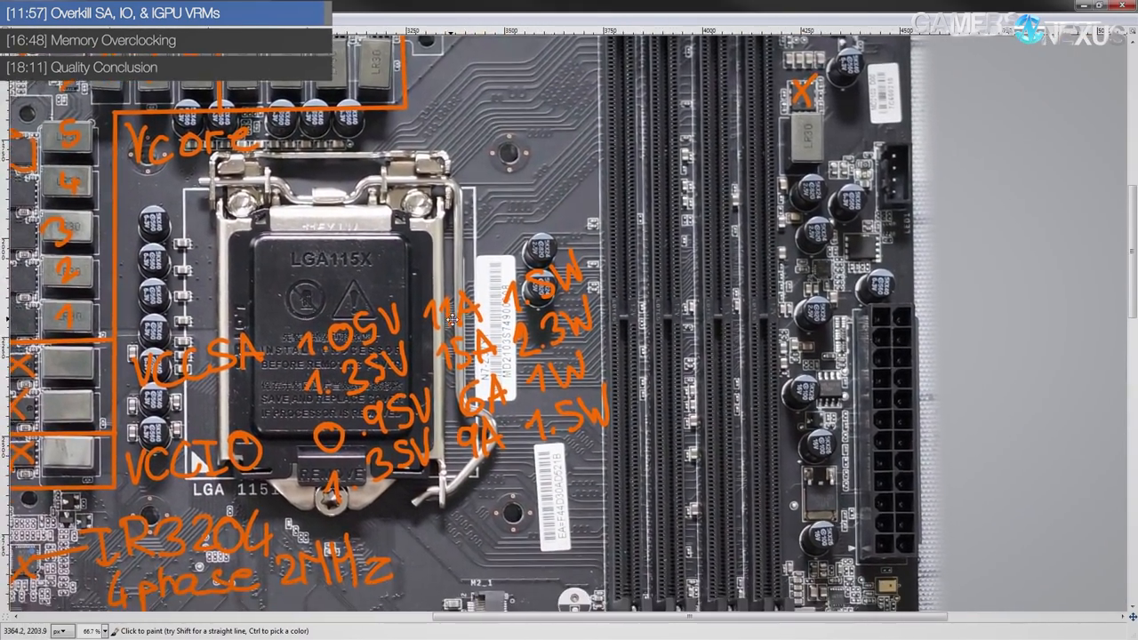
scroll("down", 3)
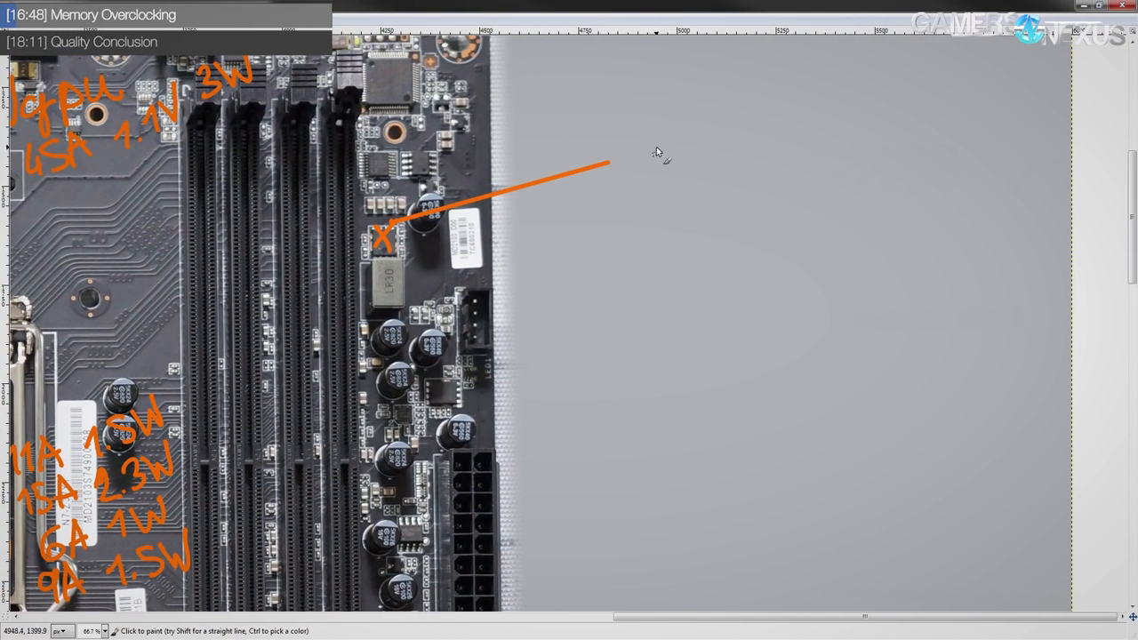
Write the memory power note 4stick 1.35V 8W 6A 1W right of the DIMM slots
left_click_drag(644, 164, 715, 156)
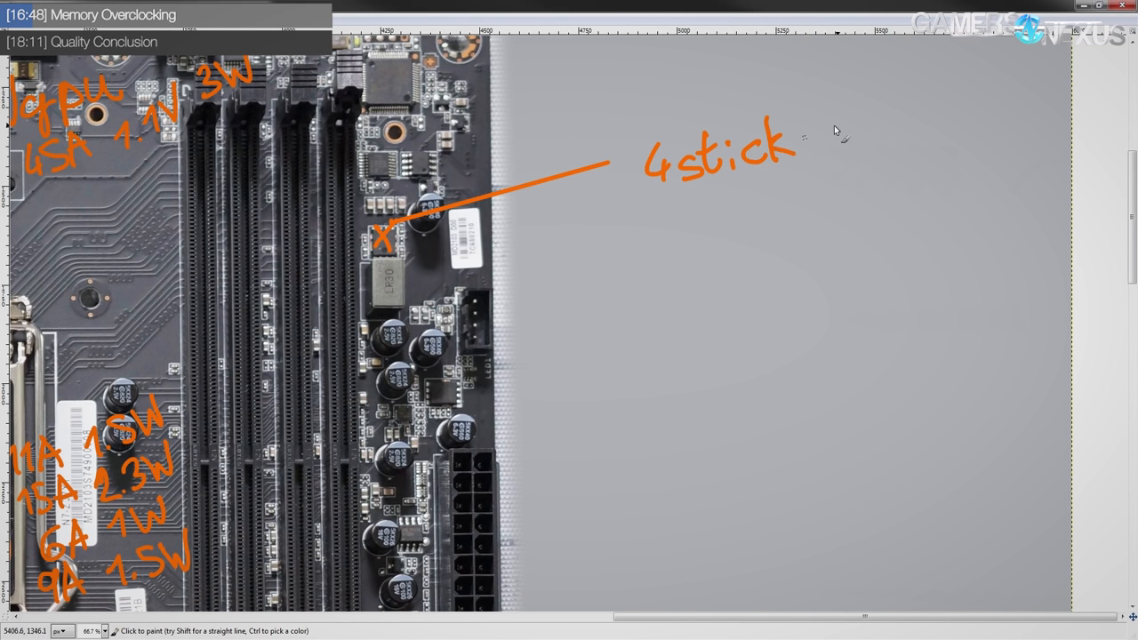
left_click_drag(845, 134, 928, 124)
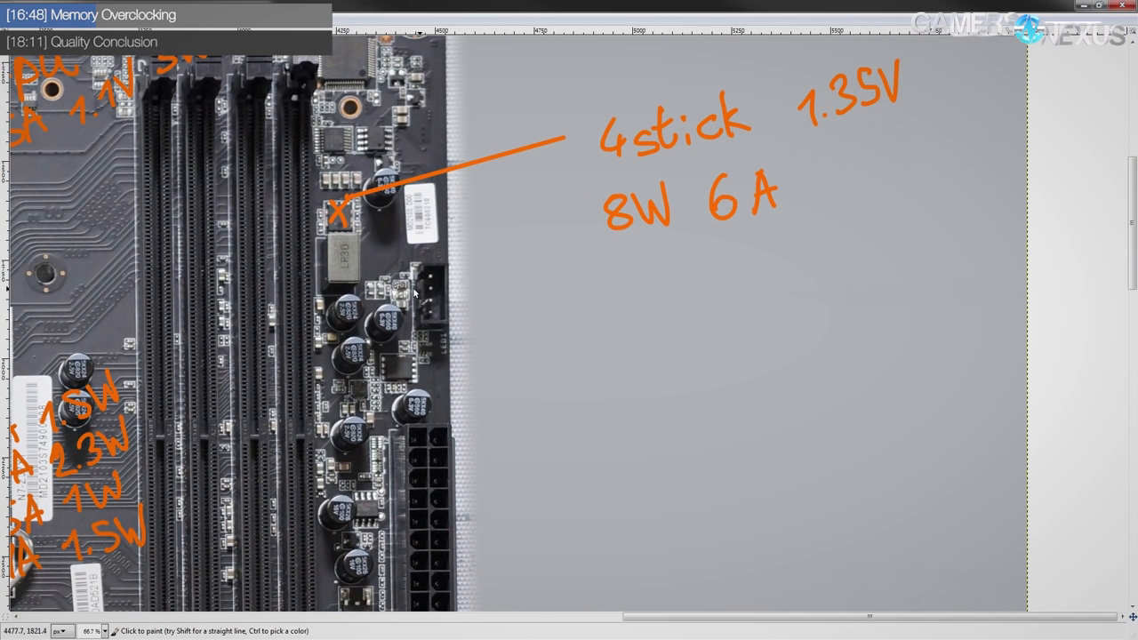
left_click_drag(827, 186, 857, 174)
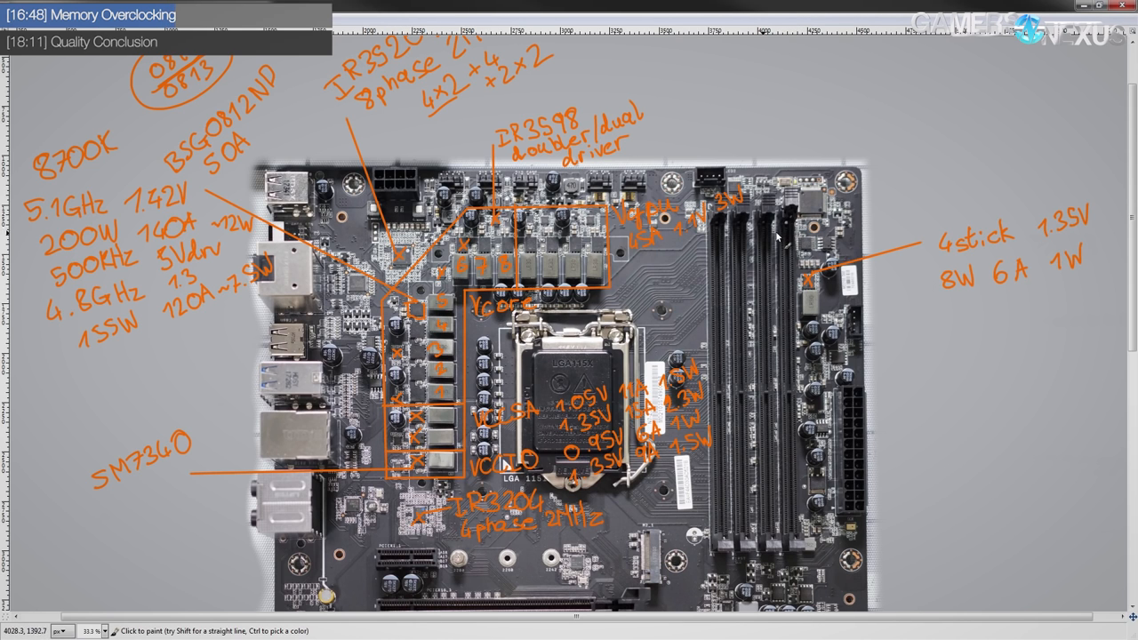
mouse_move(537, 169)
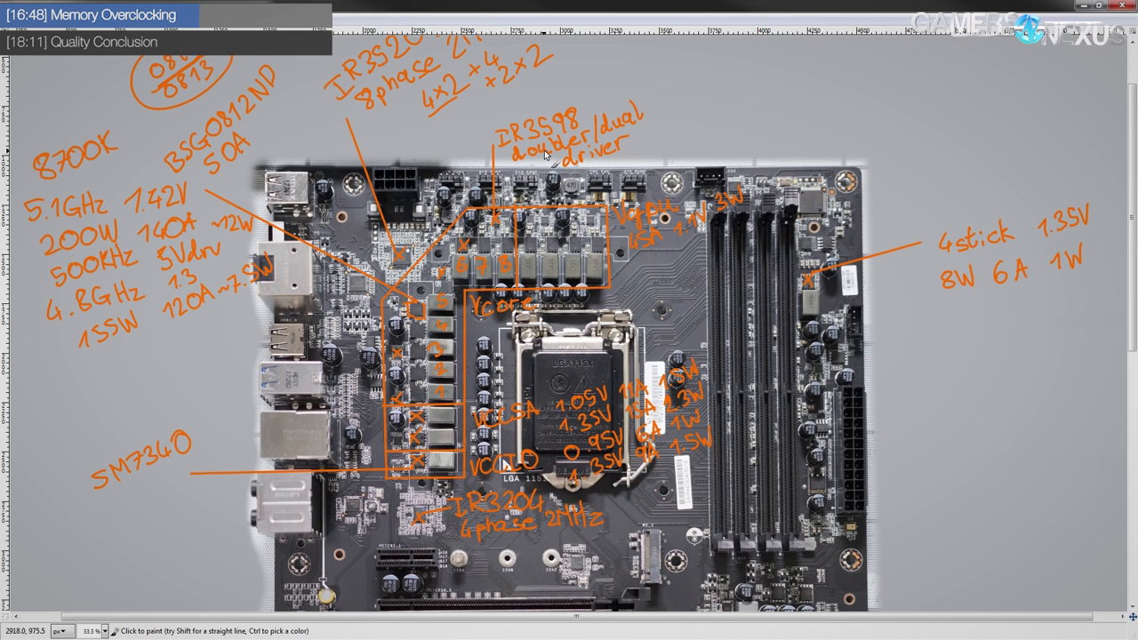
mouse_move(537, 150)
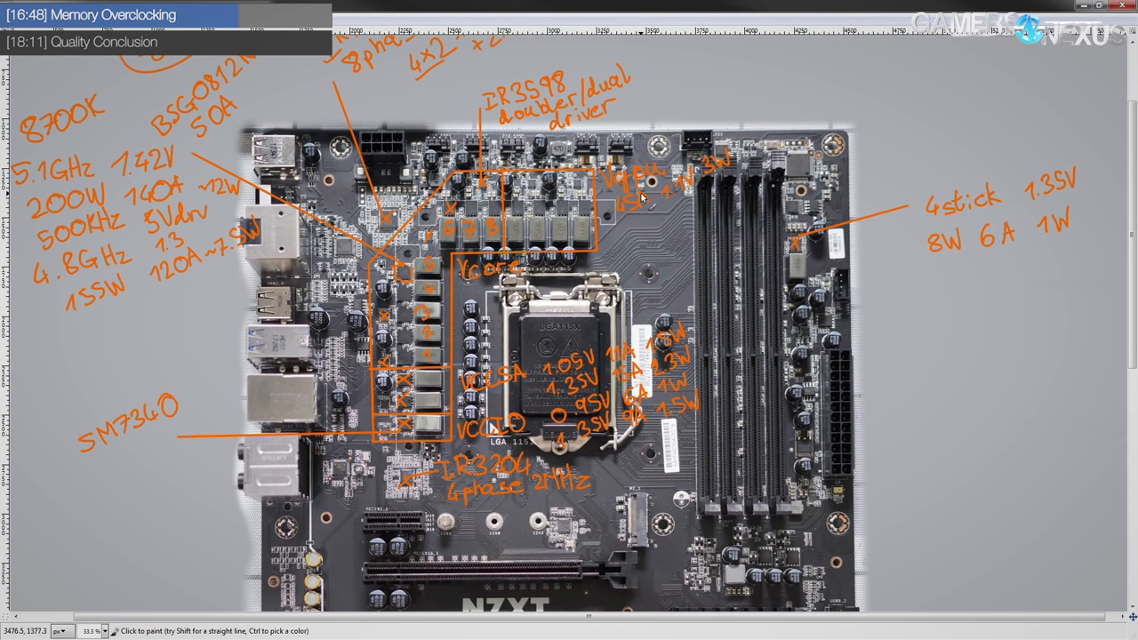
mouse_move(525, 334)
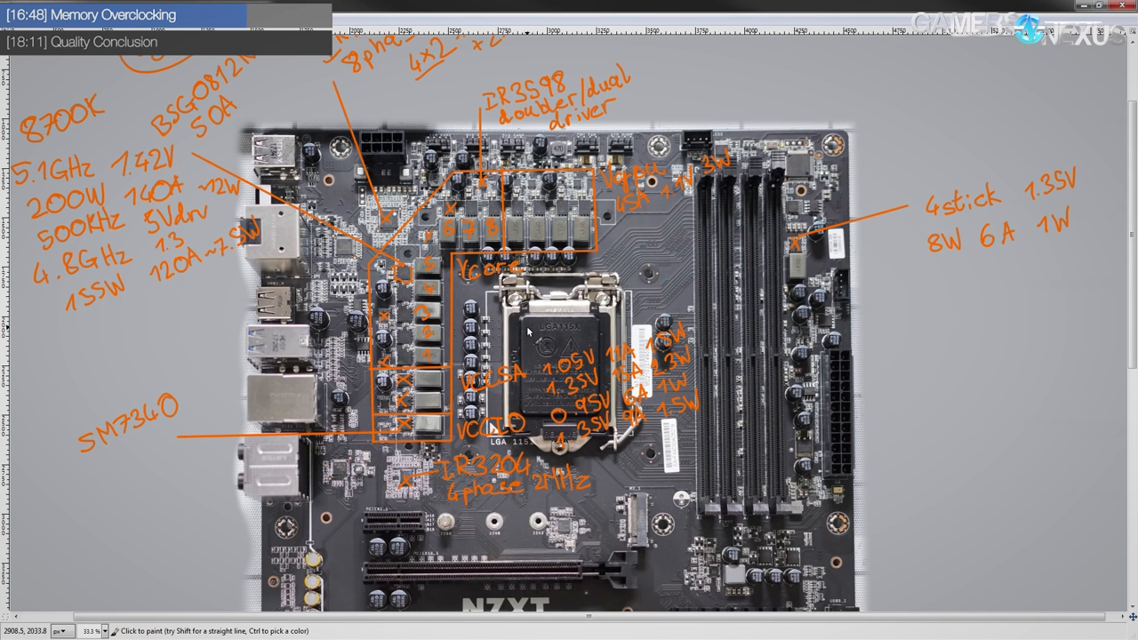
mouse_move(683, 89)
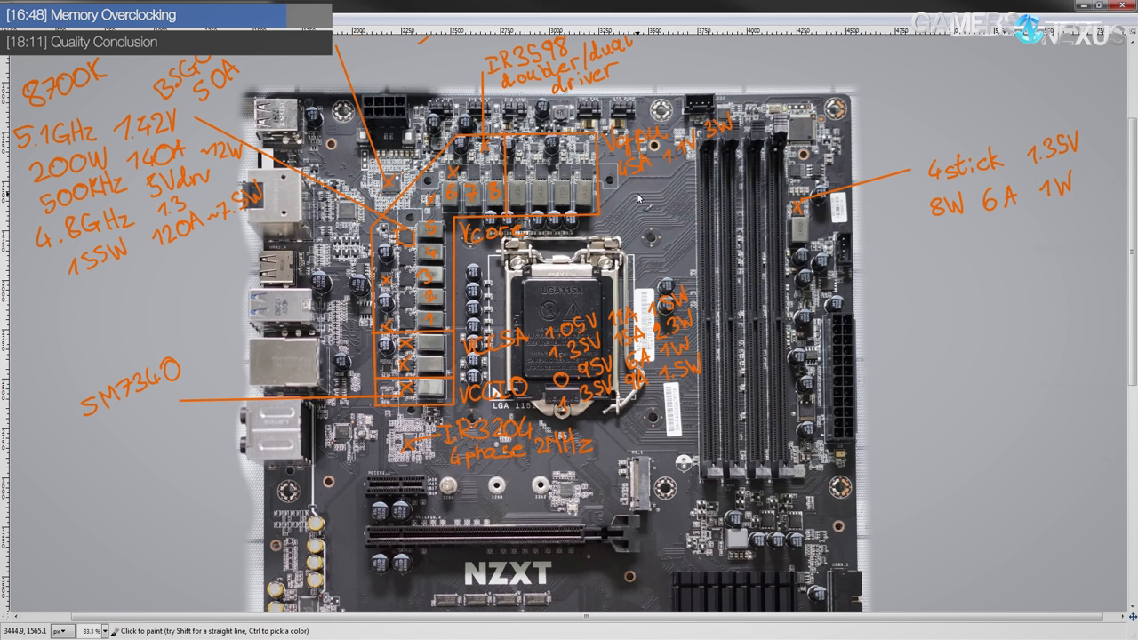
mouse_move(580, 160)
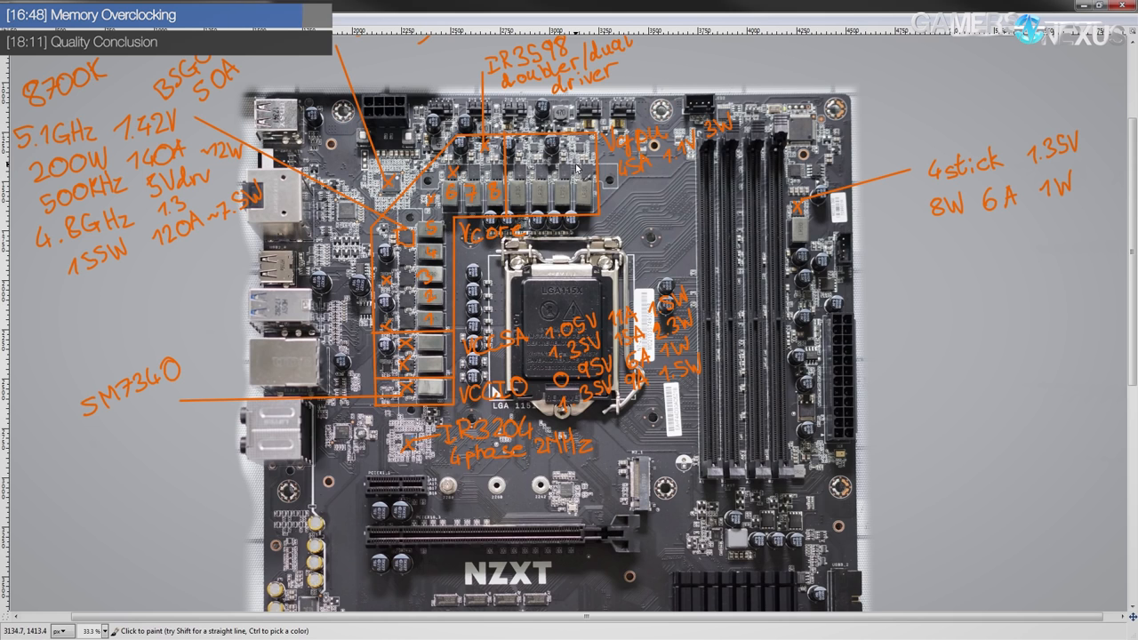
mouse_move(576, 168)
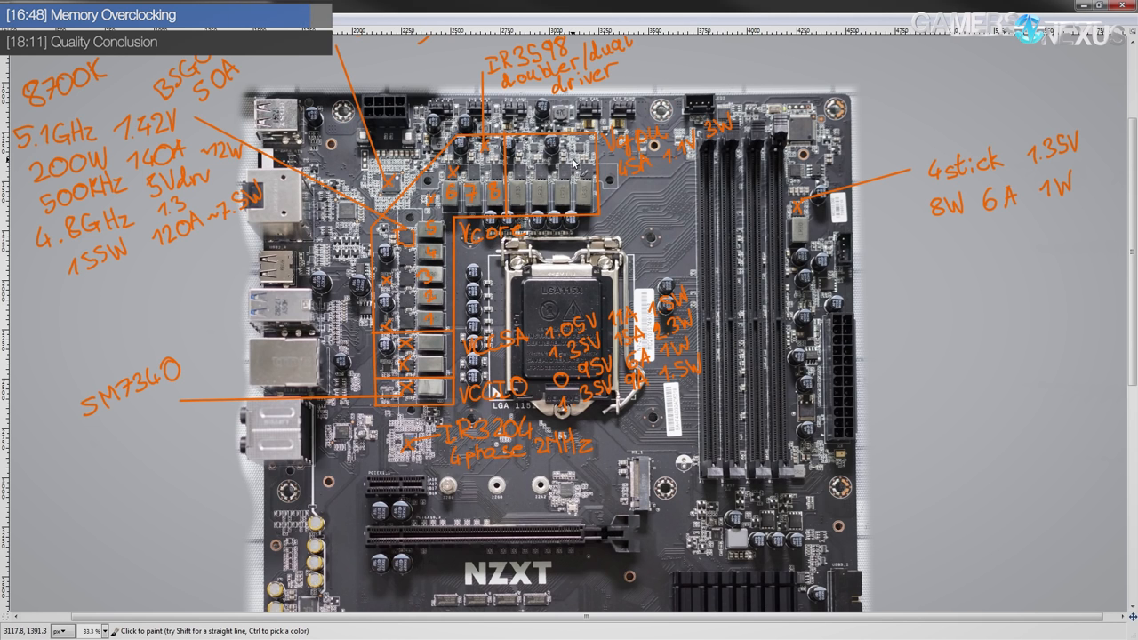
mouse_move(576, 164)
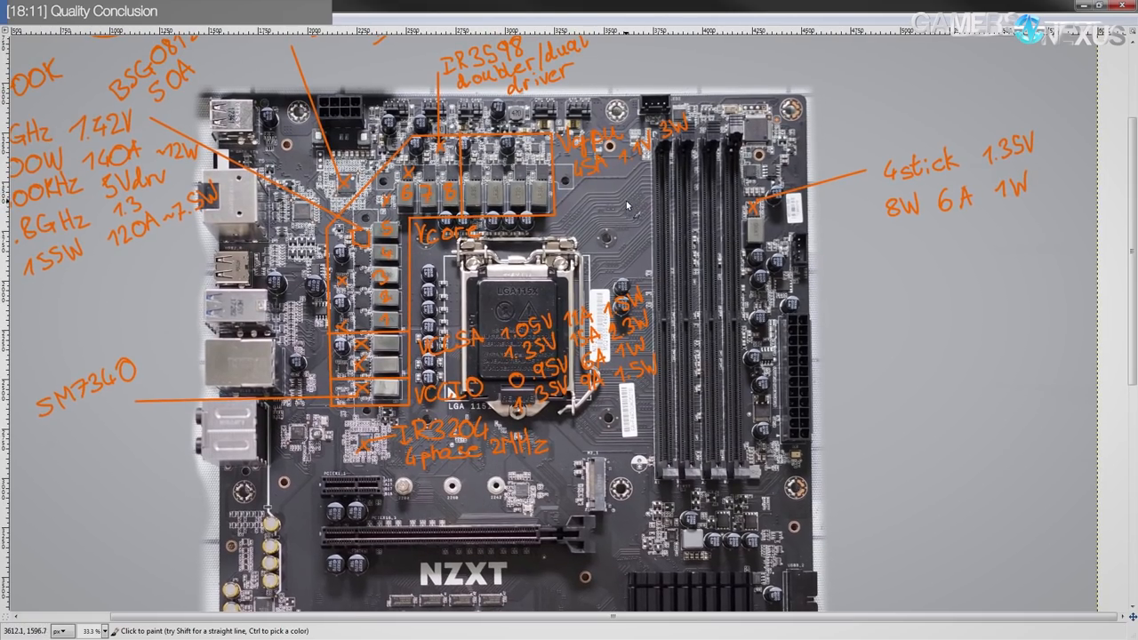
mouse_move(601, 188)
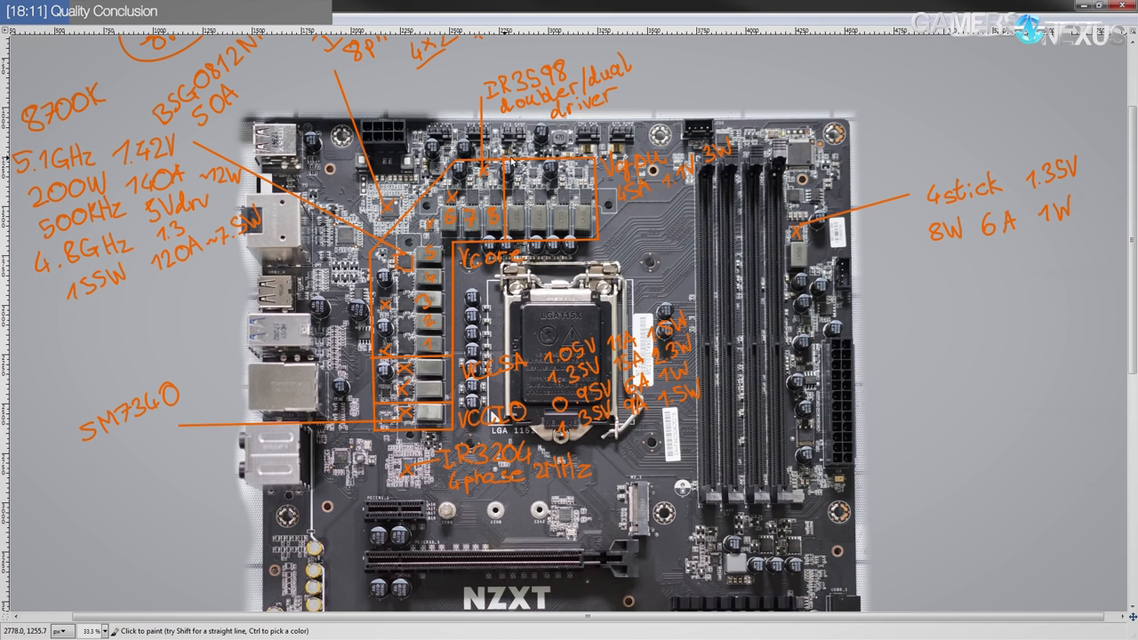
mouse_move(566, 110)
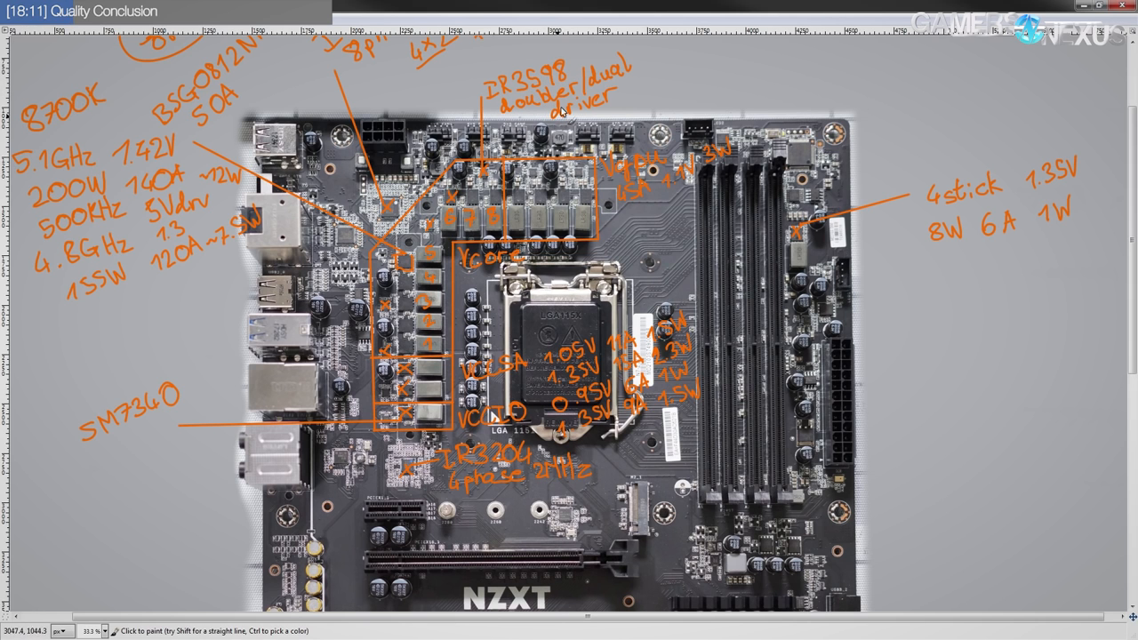
mouse_move(478, 121)
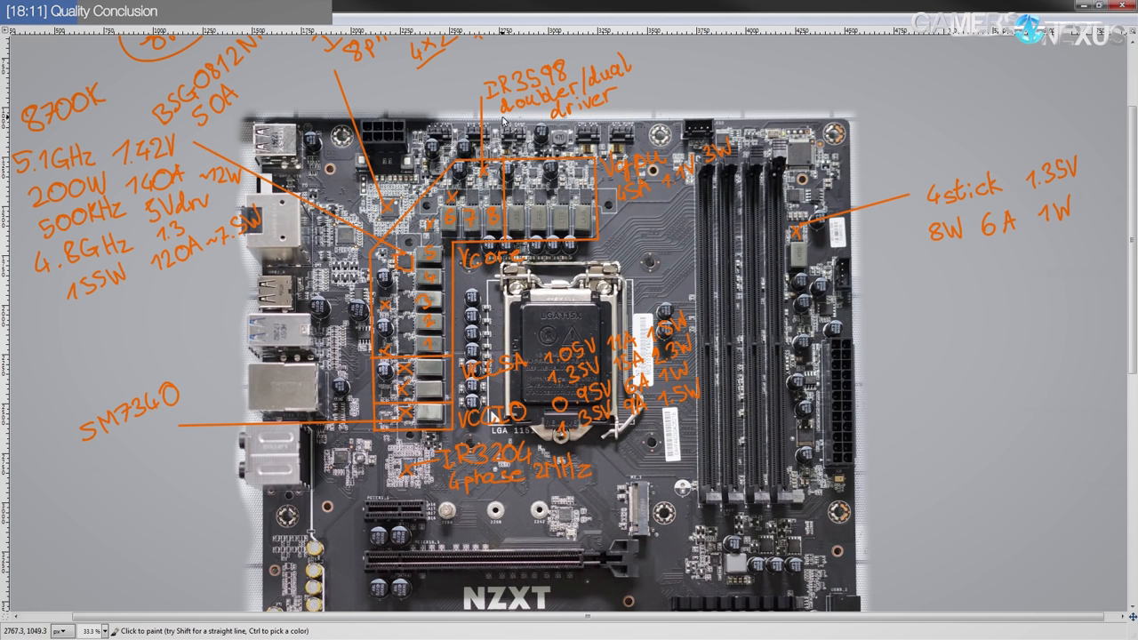
mouse_move(501, 124)
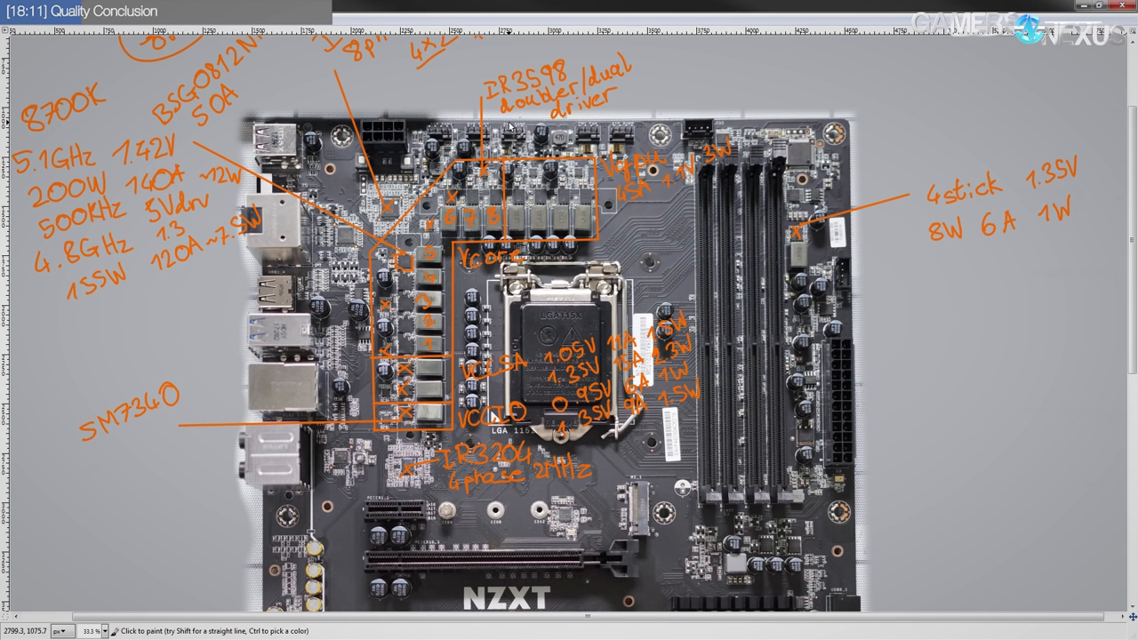
mouse_move(480, 121)
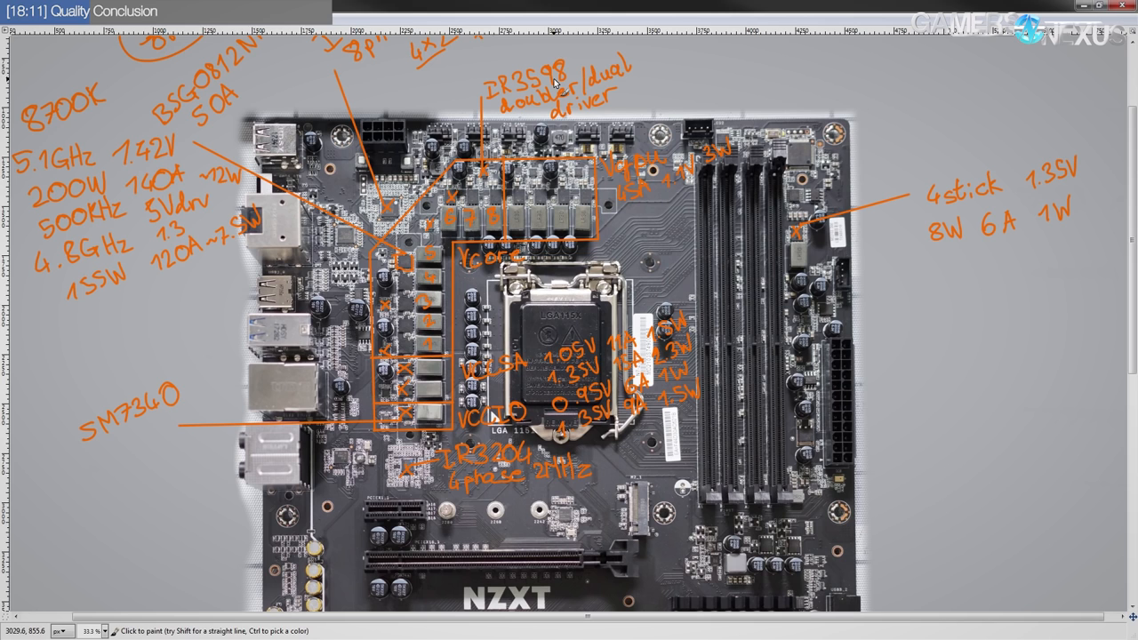
mouse_move(343, 380)
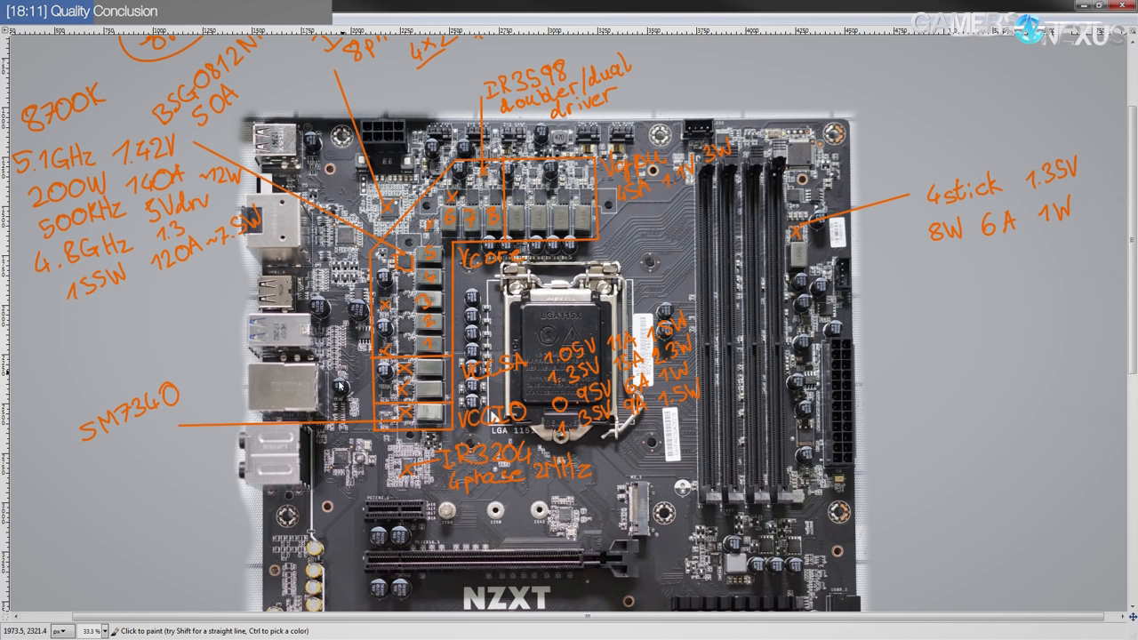
mouse_move(583, 214)
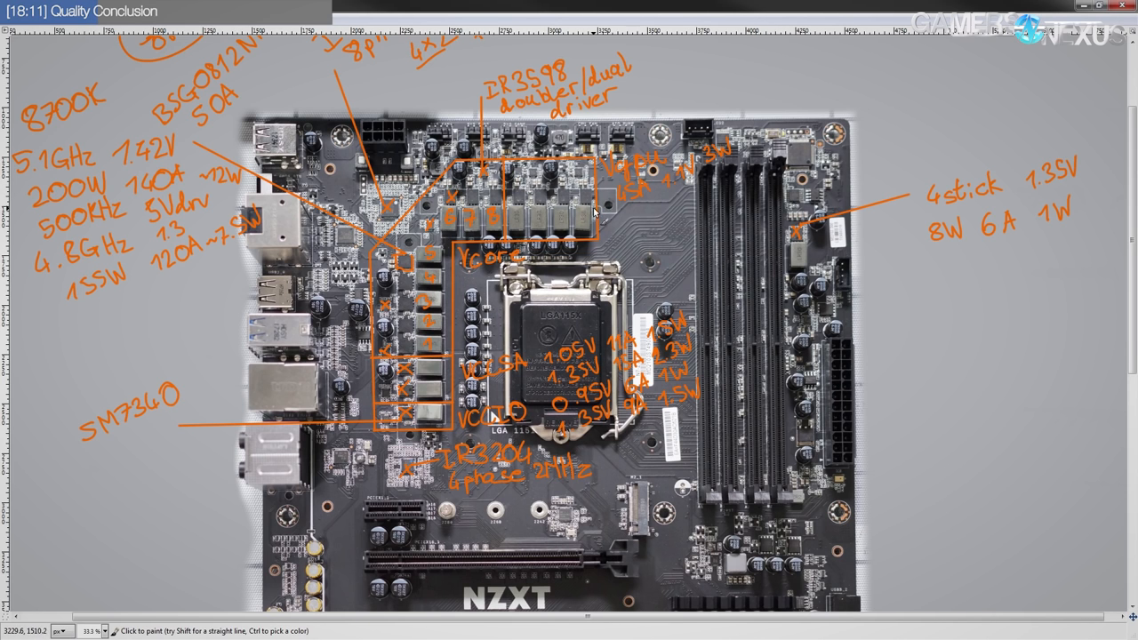
mouse_move(544, 345)
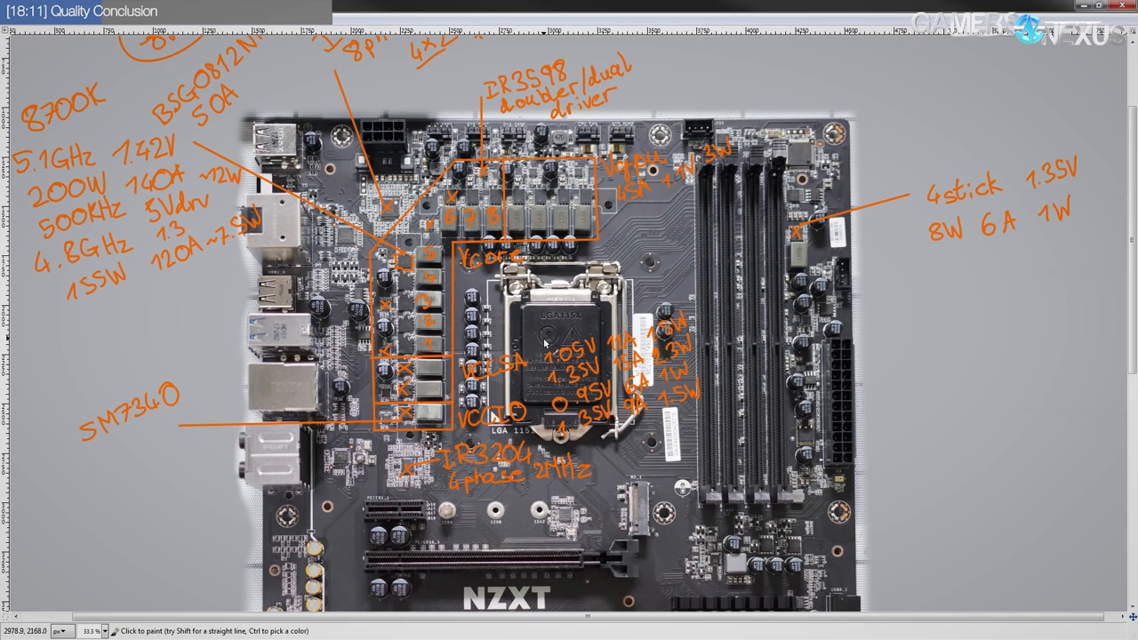
mouse_move(729, 178)
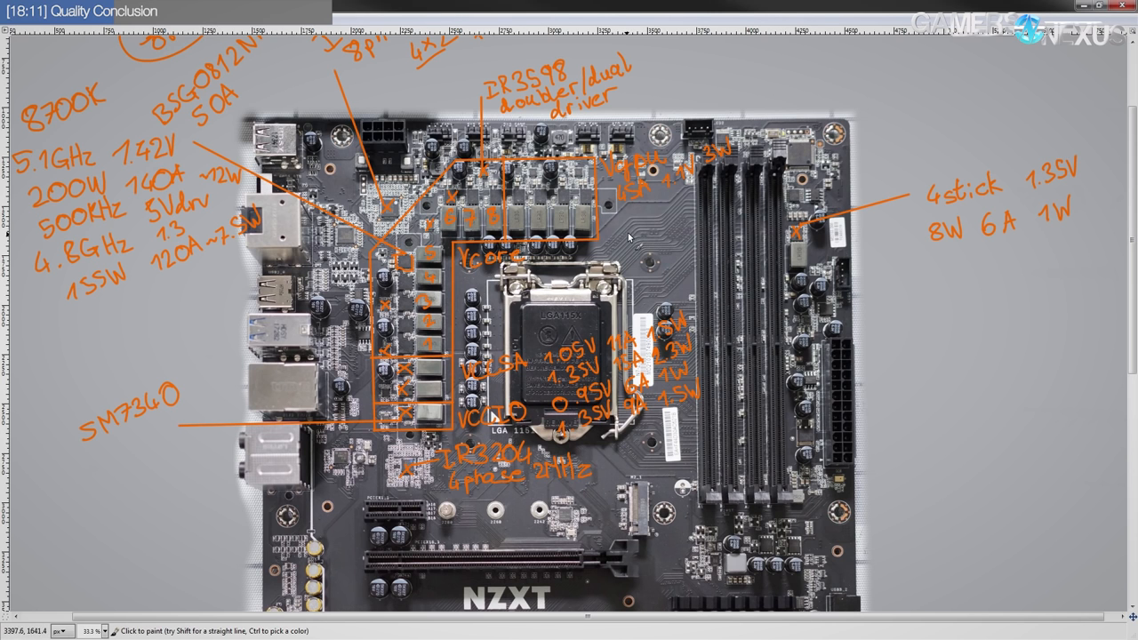
mouse_move(617, 103)
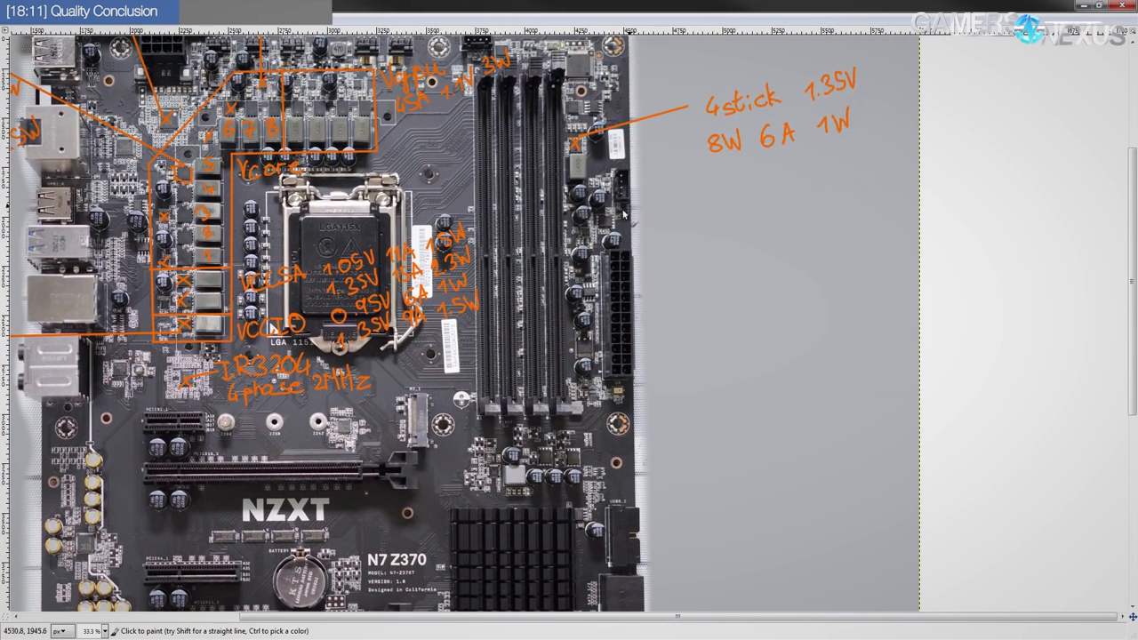
mouse_move(630, 174)
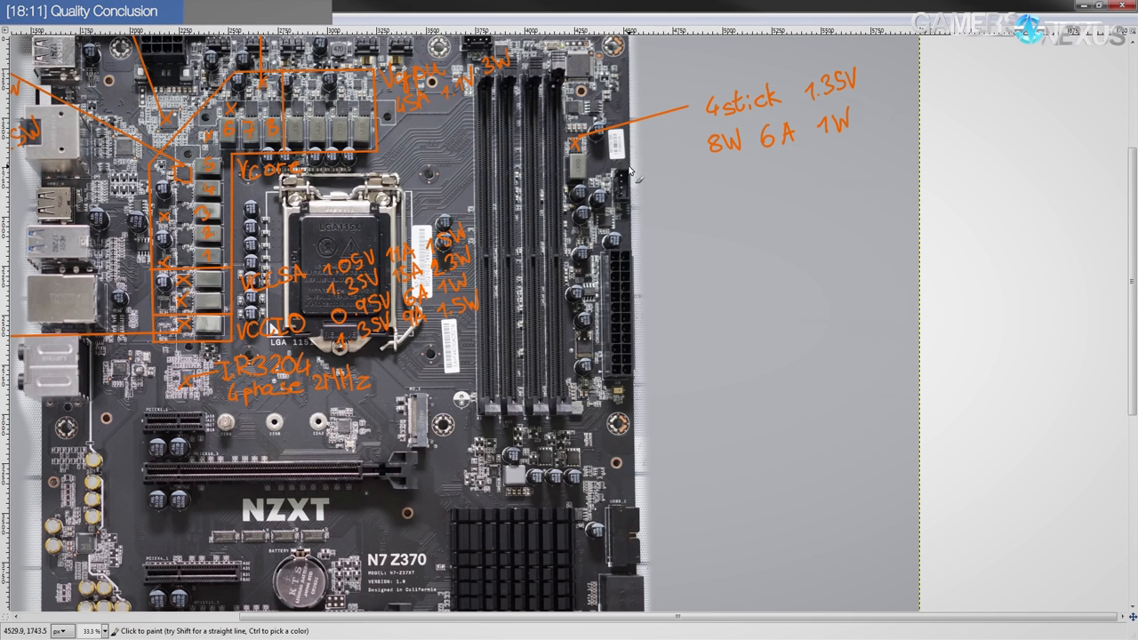
mouse_move(640, 185)
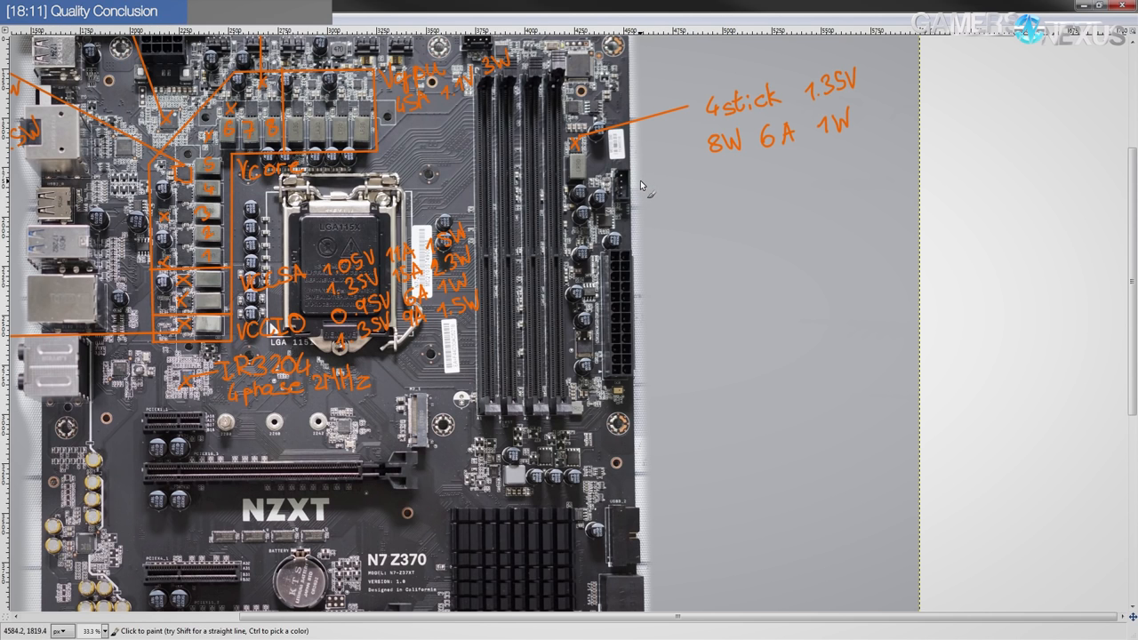
mouse_move(644, 182)
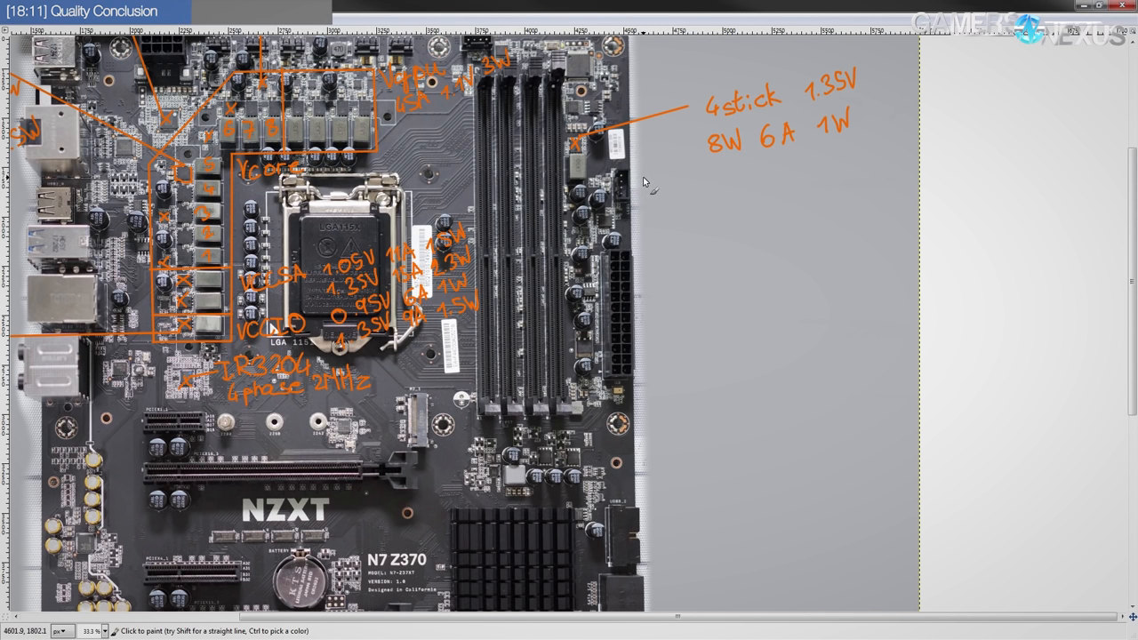
mouse_move(643, 180)
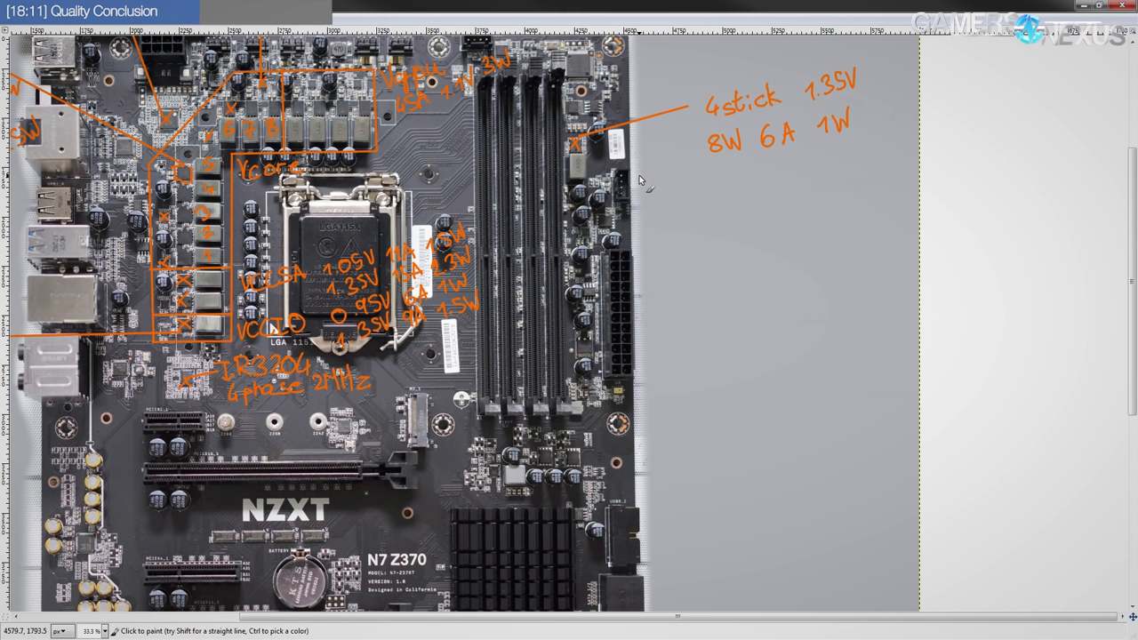
mouse_move(642, 176)
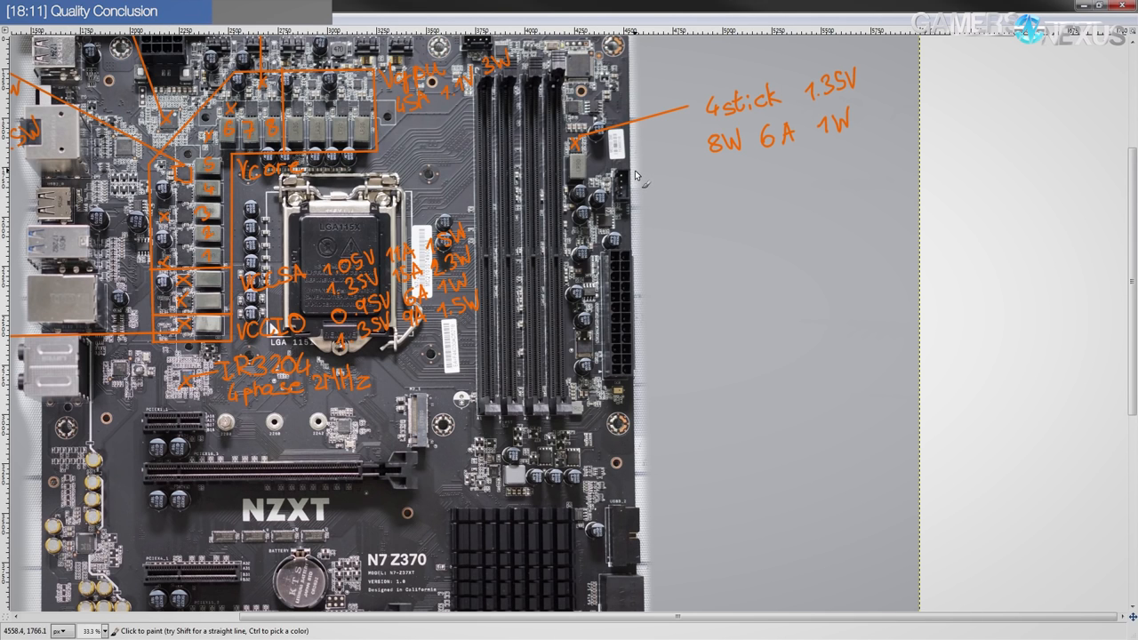
mouse_move(648, 187)
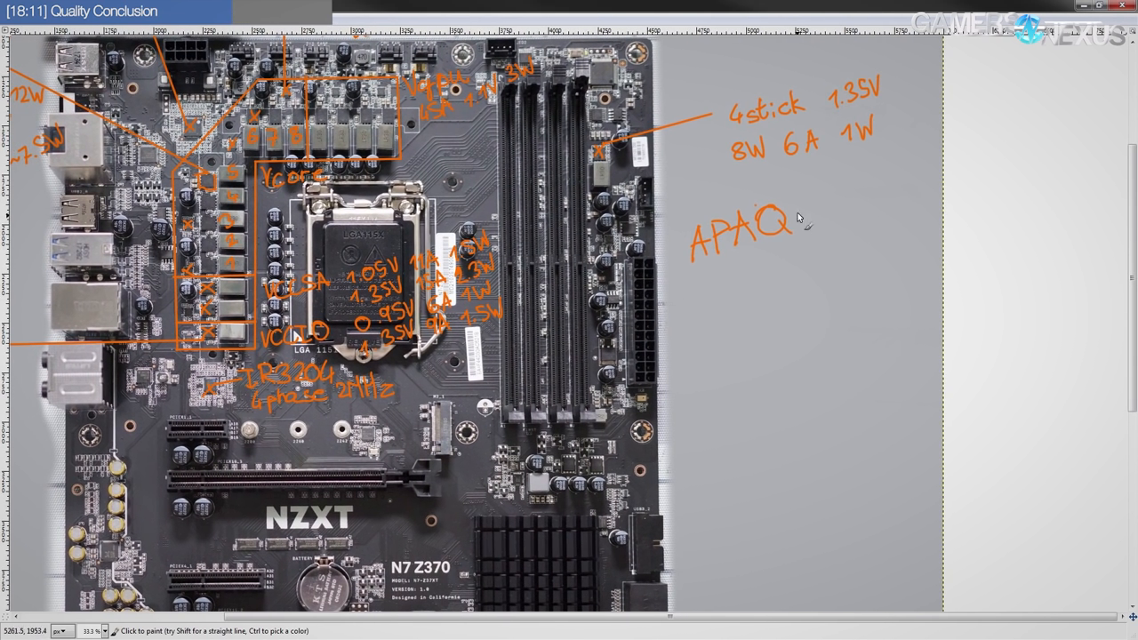
mouse_move(804, 256)
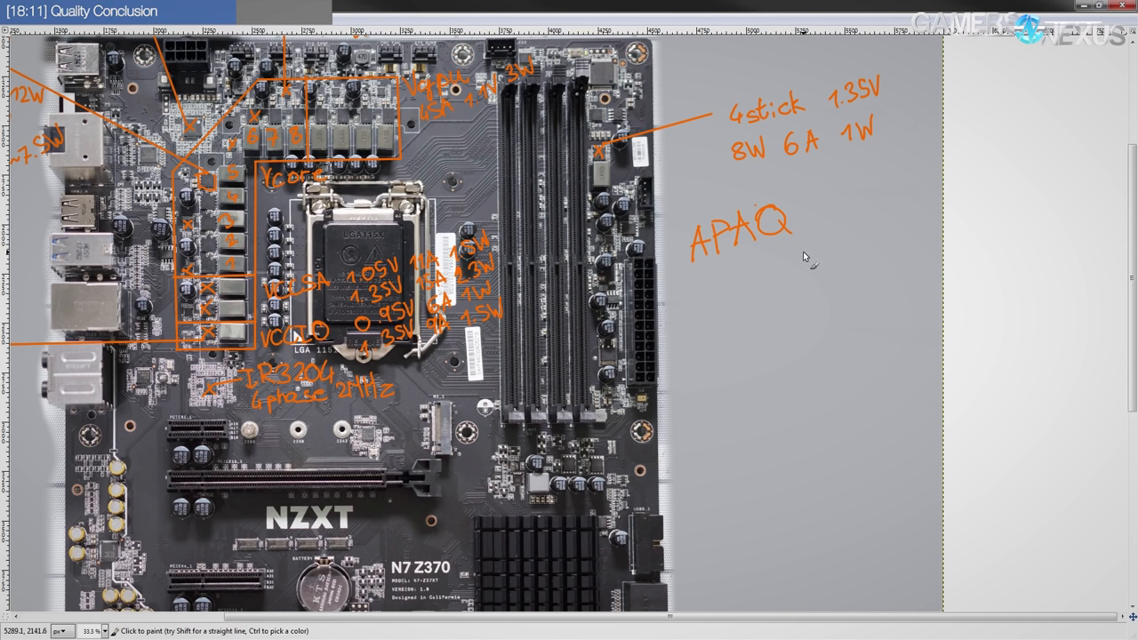
mouse_move(708, 217)
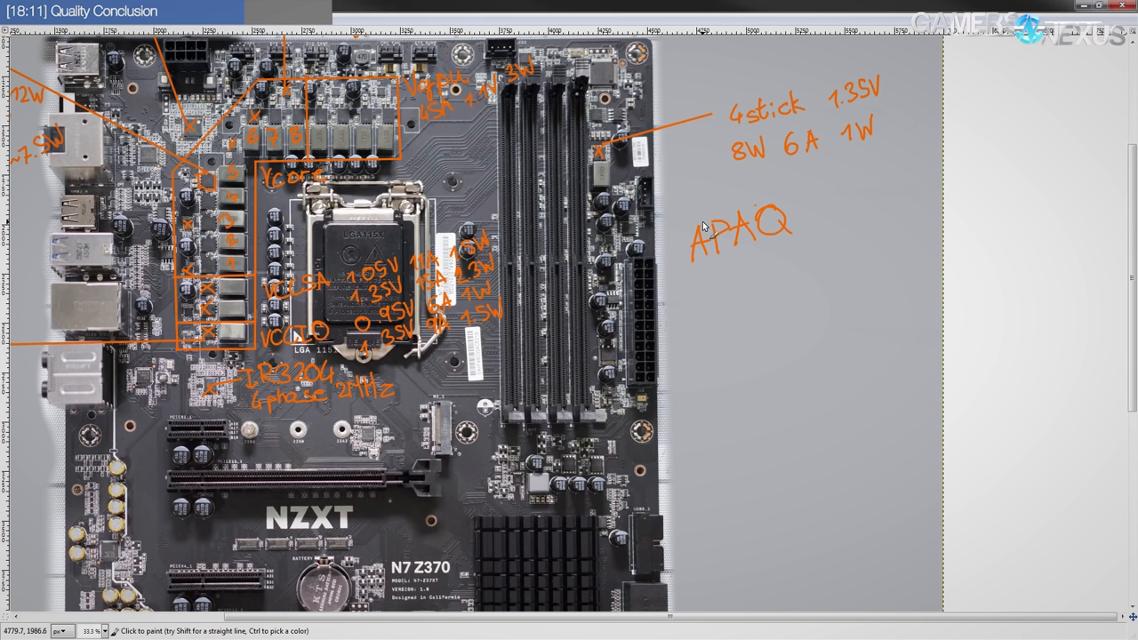
mouse_move(700, 217)
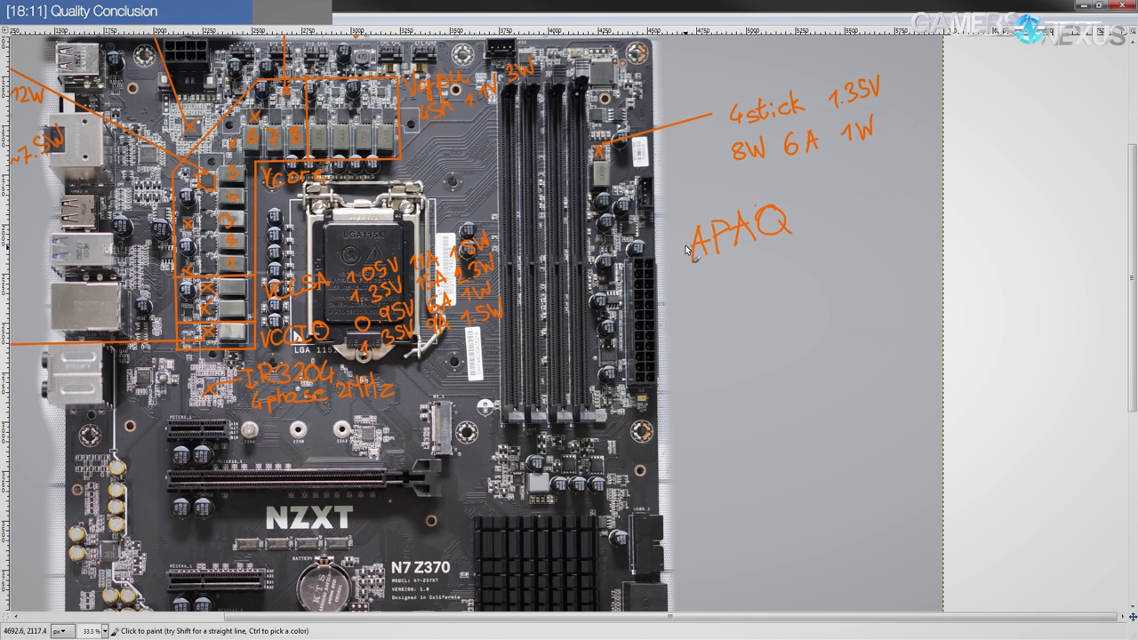
mouse_move(779, 238)
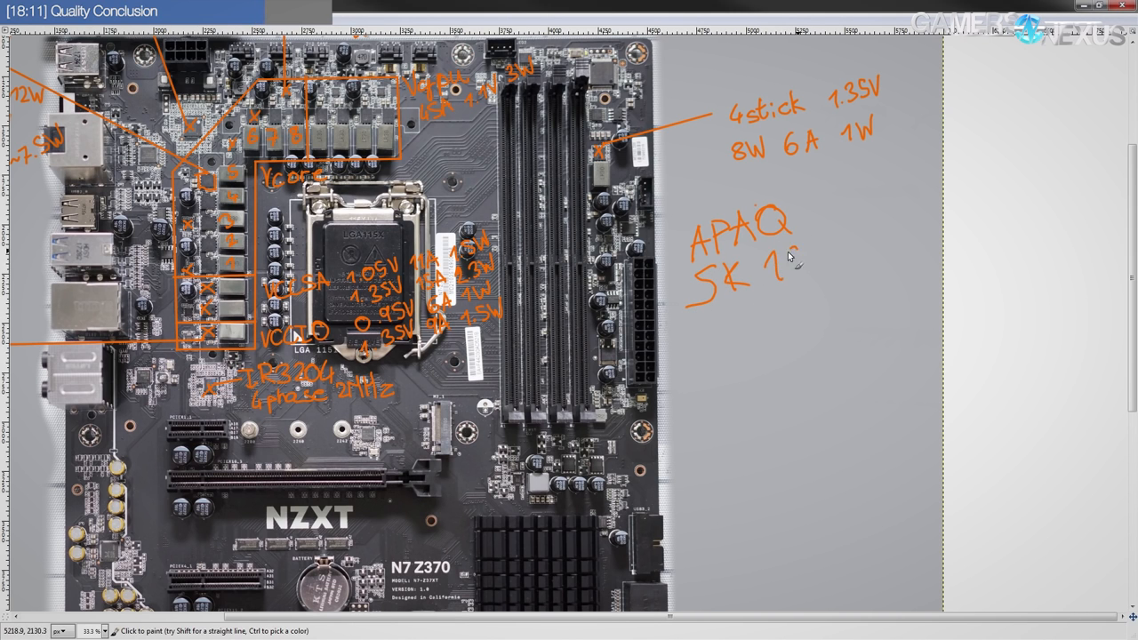
Handwrite the capacitor series SK 10S° in orange beneath the APAQ note
type("10S0")
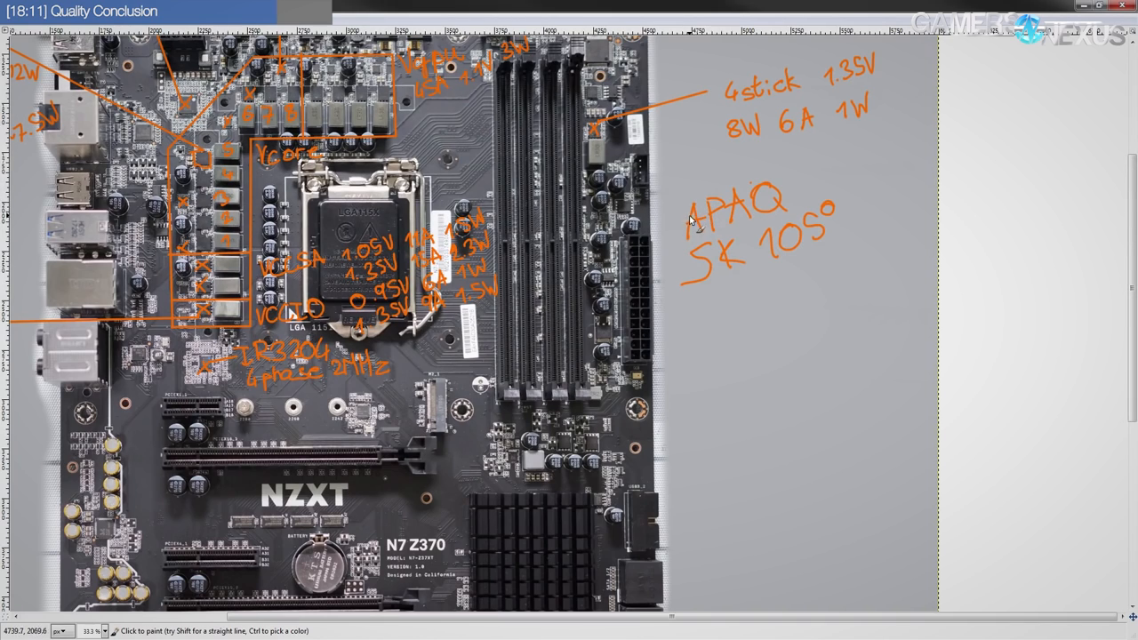
mouse_move(864, 217)
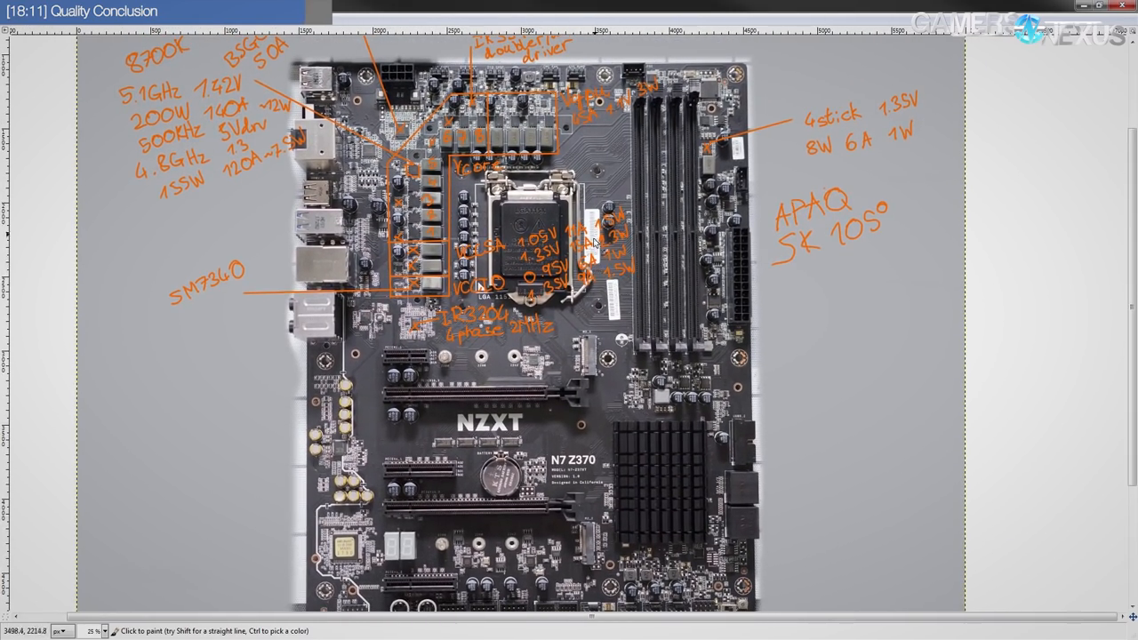
scroll("down", 3)
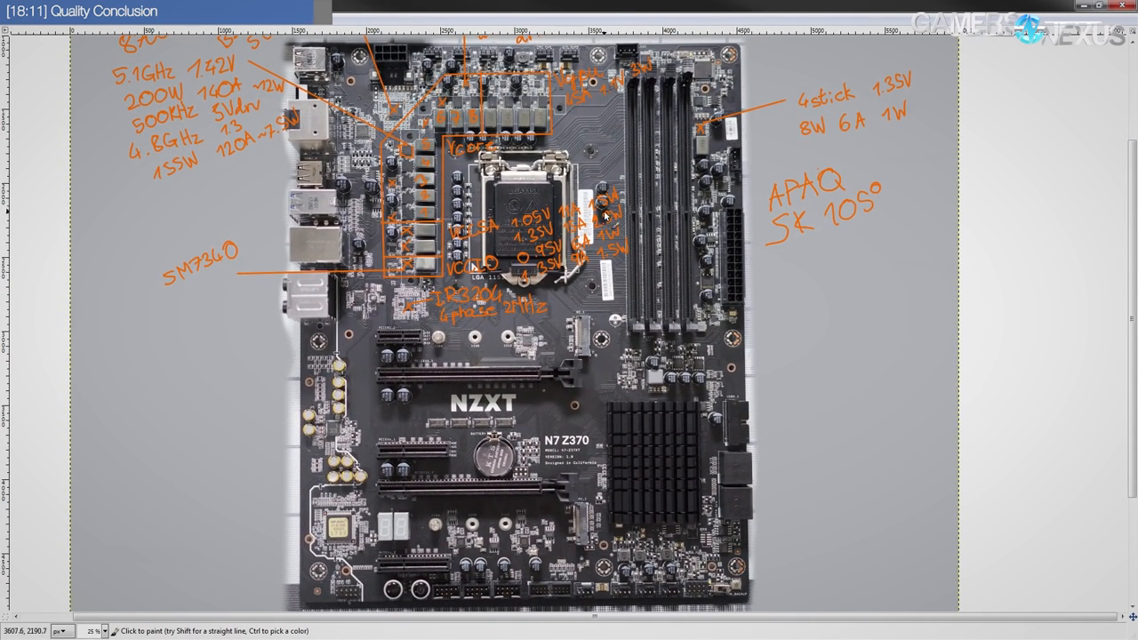
mouse_move(666, 181)
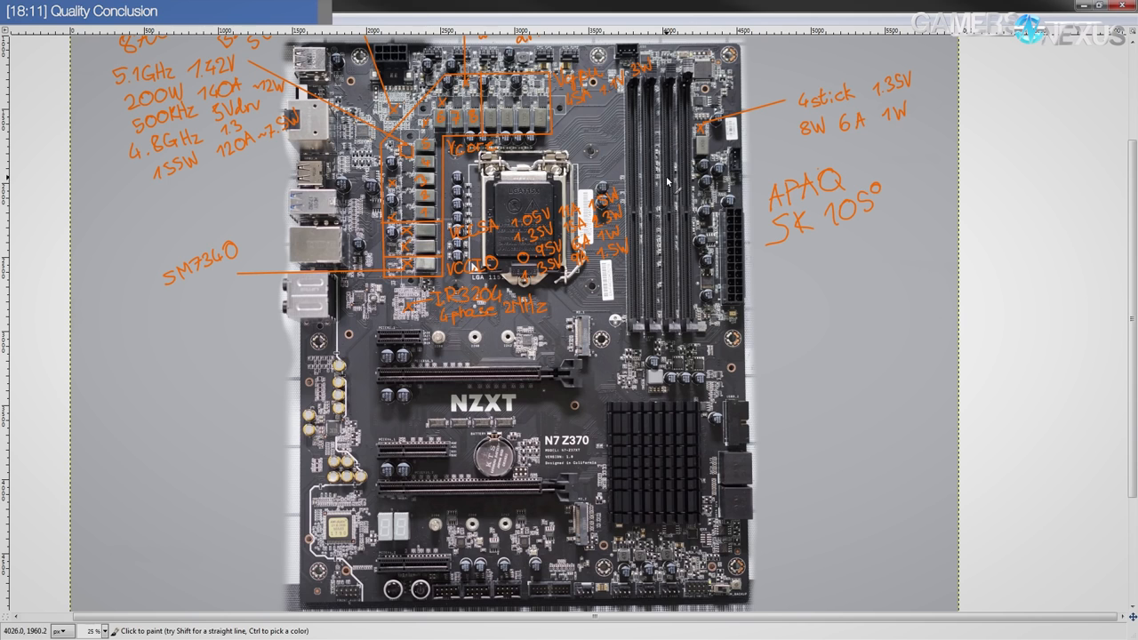
mouse_move(663, 183)
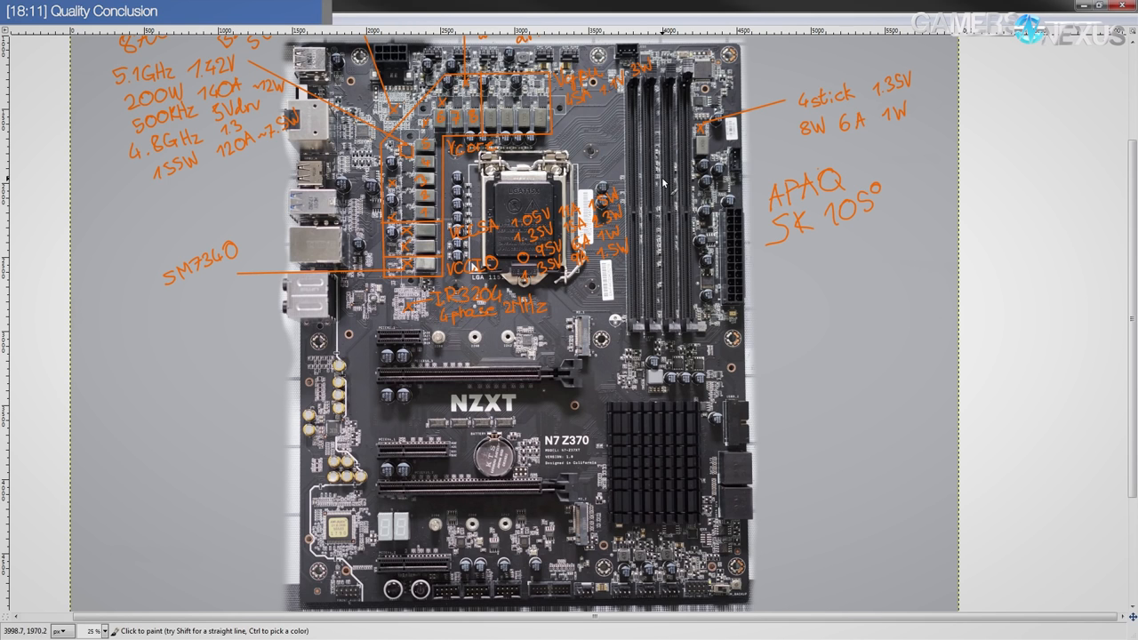
mouse_move(661, 174)
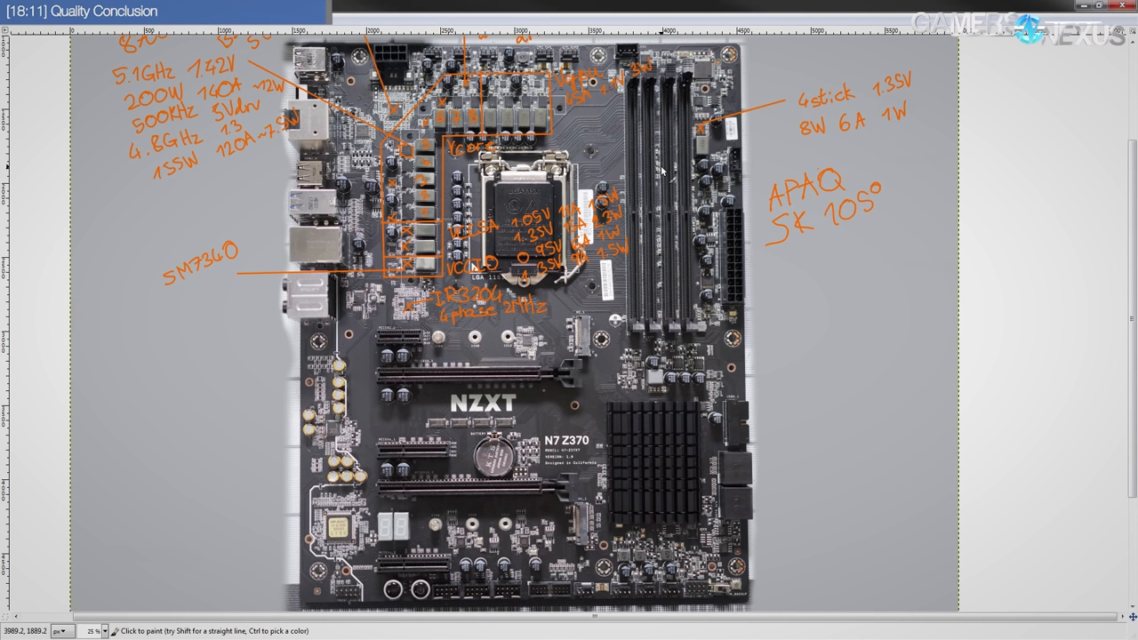